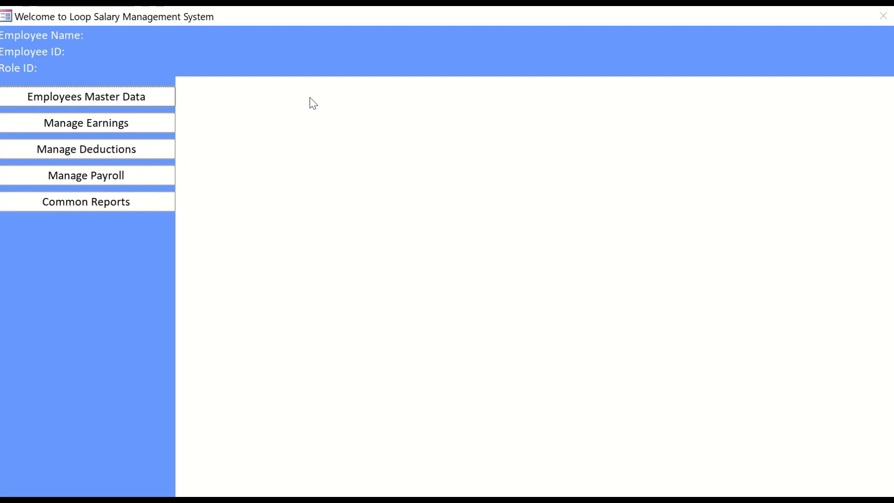
mouse_move(78, 109)
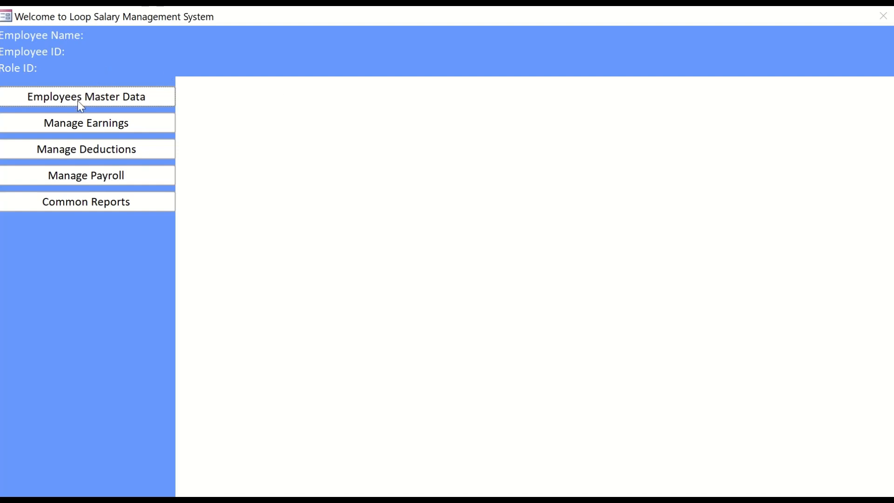
mouse_move(129, 82)
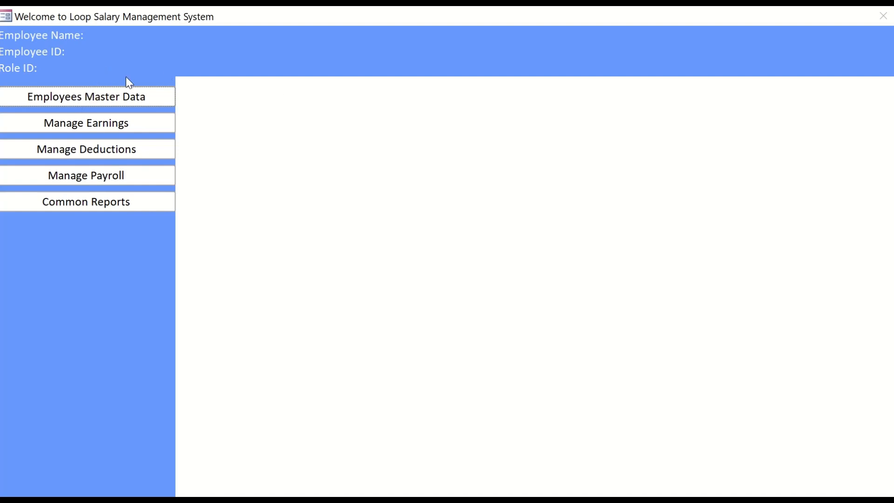
mouse_move(125, 106)
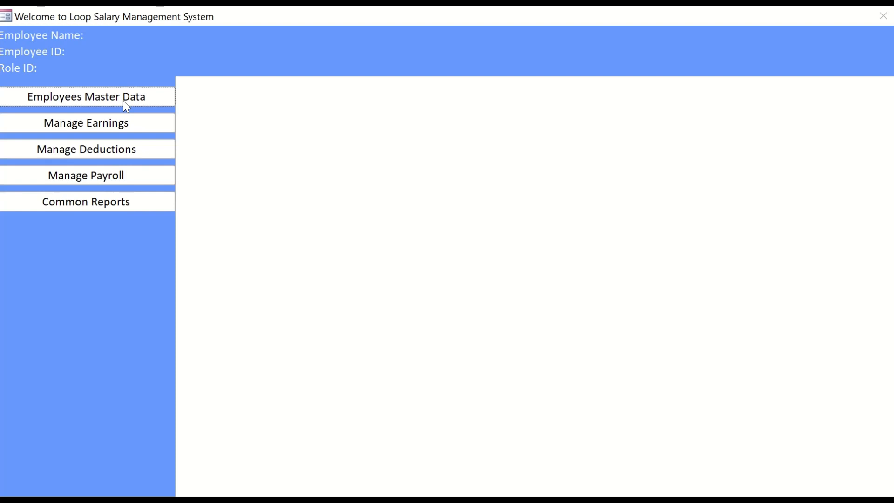
Step: Switch the form from Employees Master Data to Manage Earnings and back again
click(85, 97)
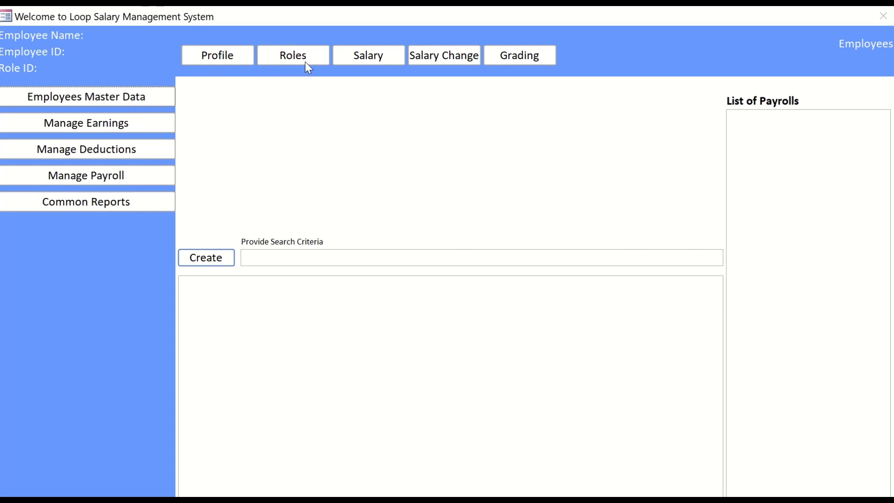
mouse_move(178, 96)
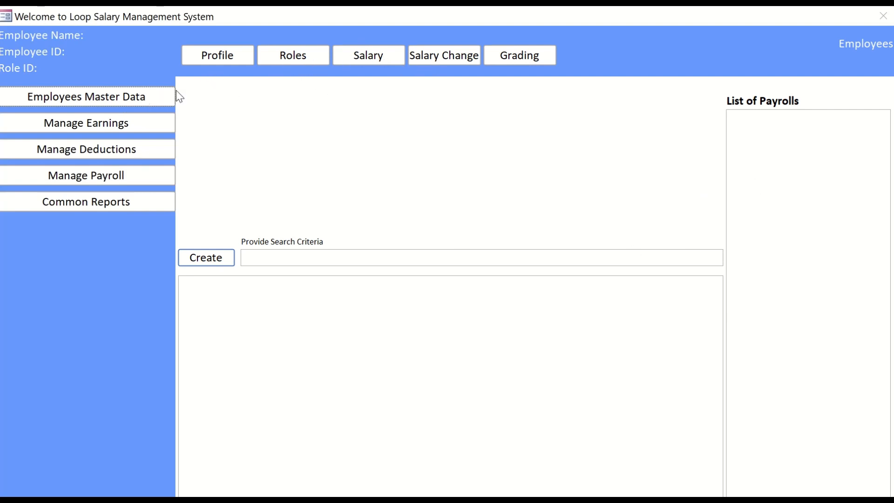
mouse_move(538, 62)
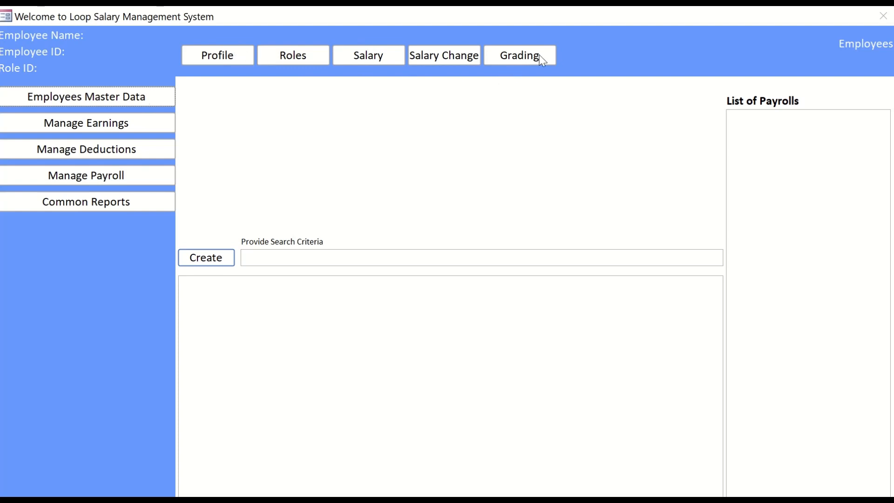
mouse_move(56, 123)
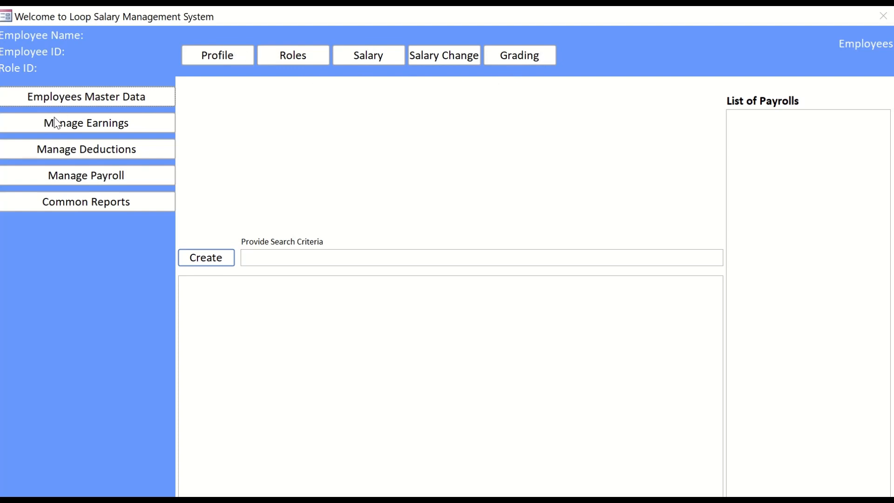
click(86, 122)
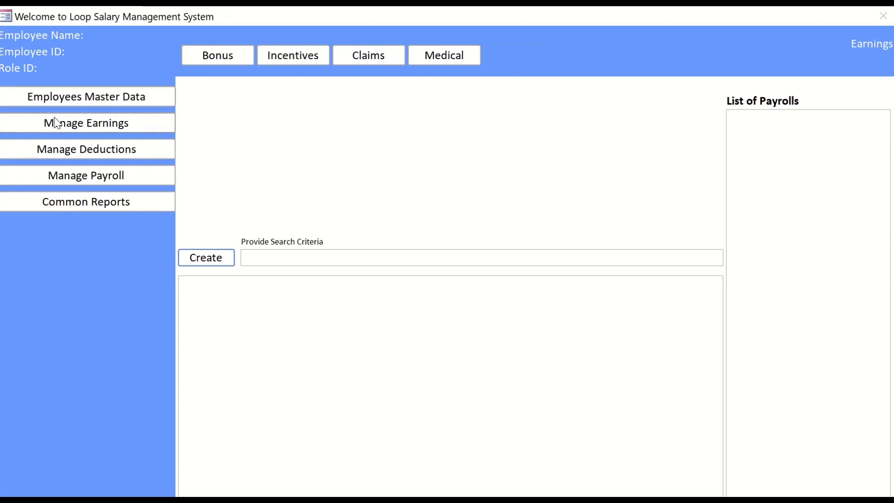
mouse_move(208, 52)
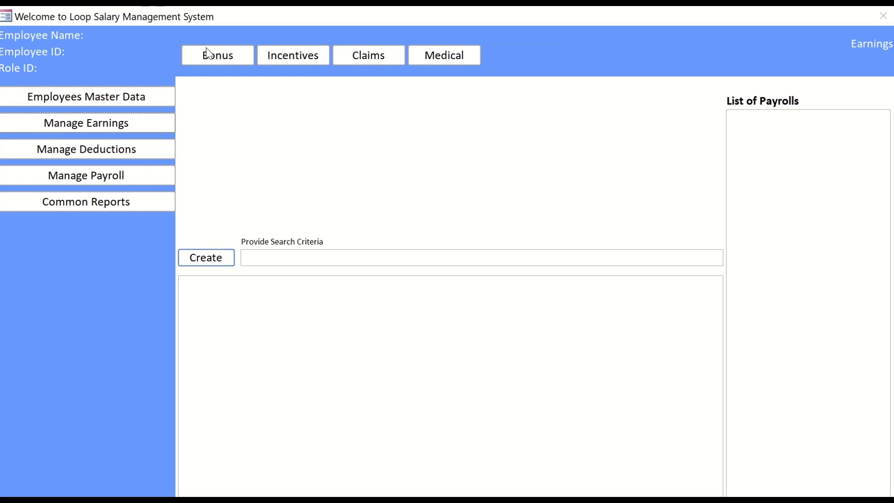
mouse_move(224, 65)
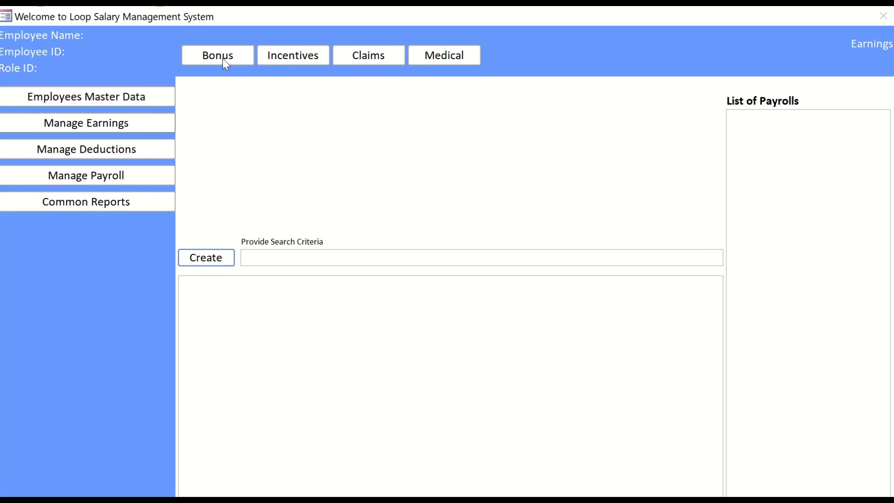
mouse_move(218, 70)
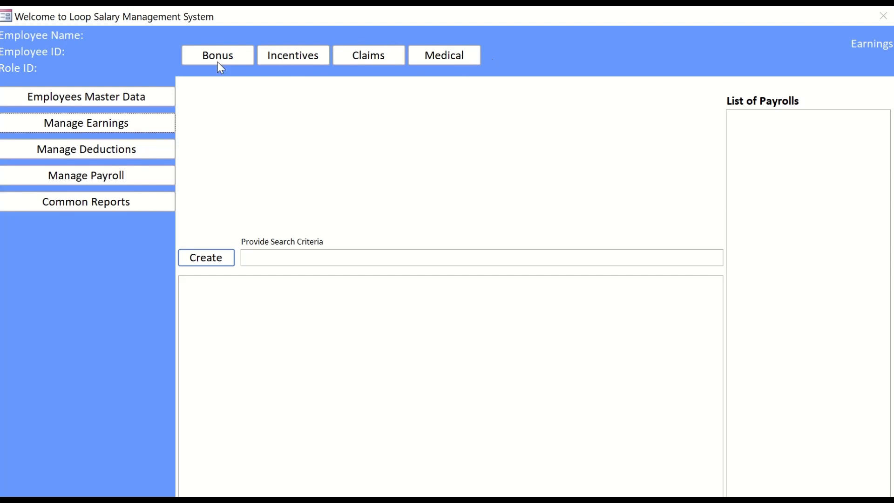
mouse_move(491, 55)
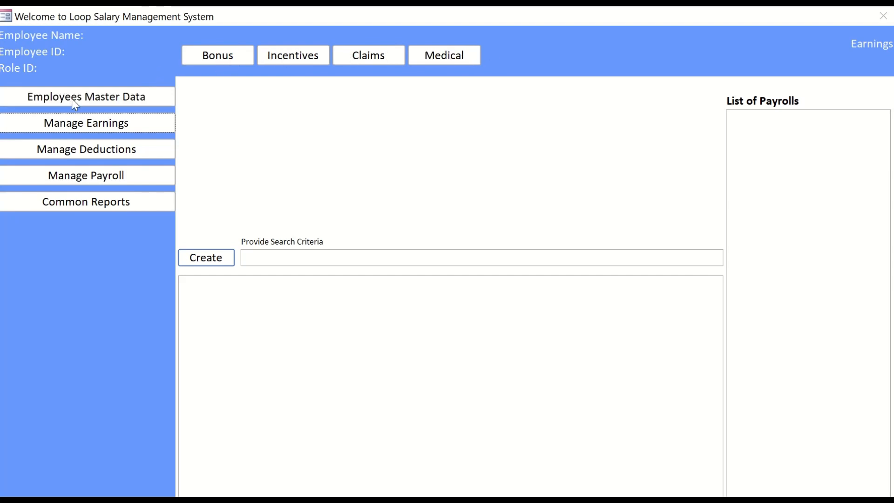
click(86, 96)
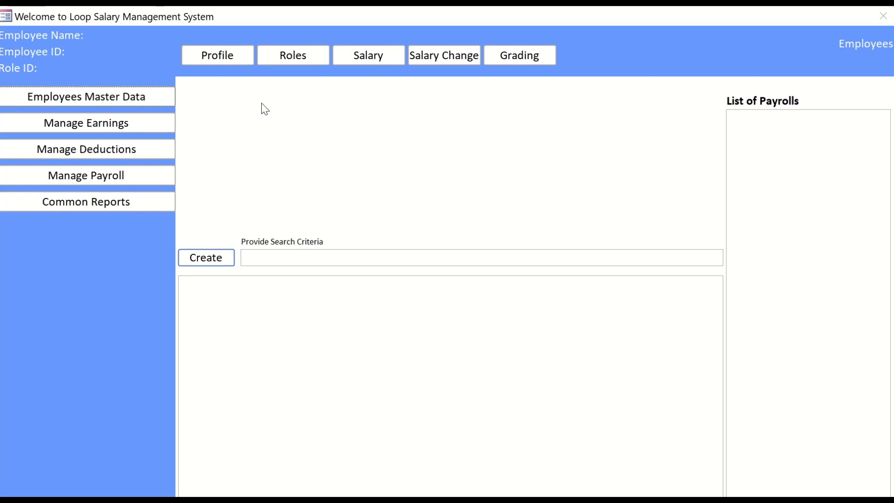
mouse_move(363, 287)
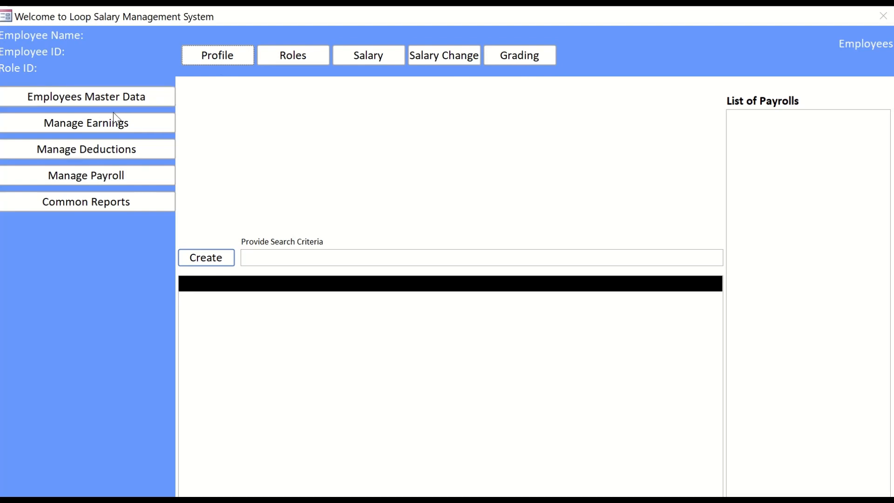
mouse_move(148, 92)
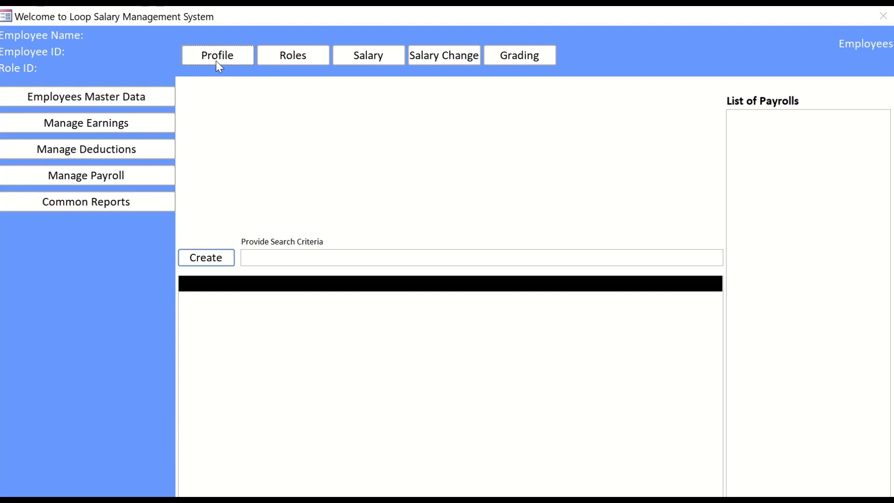
mouse_move(241, 319)
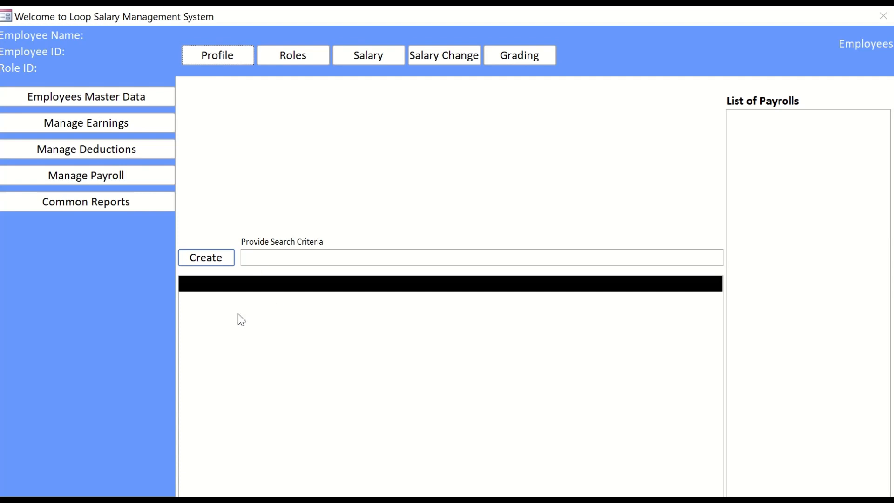
mouse_move(98, 134)
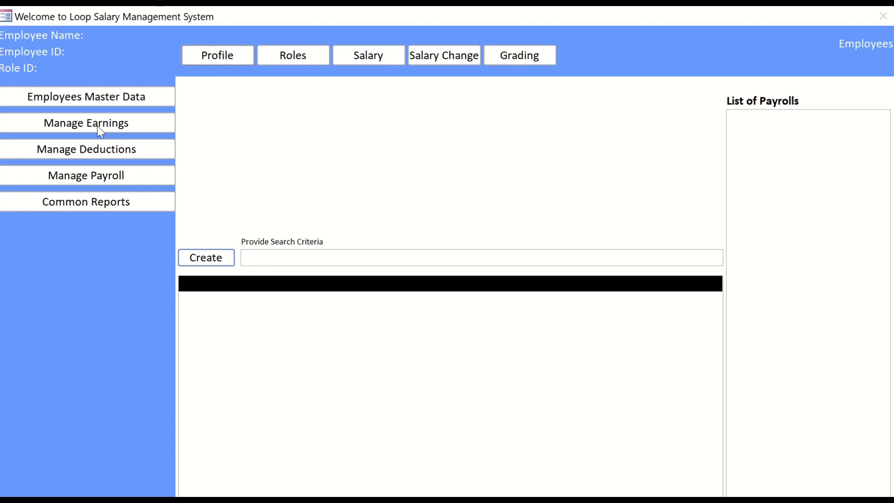
Step: Switch the form to the Manage Earnings section to test it
click(86, 122)
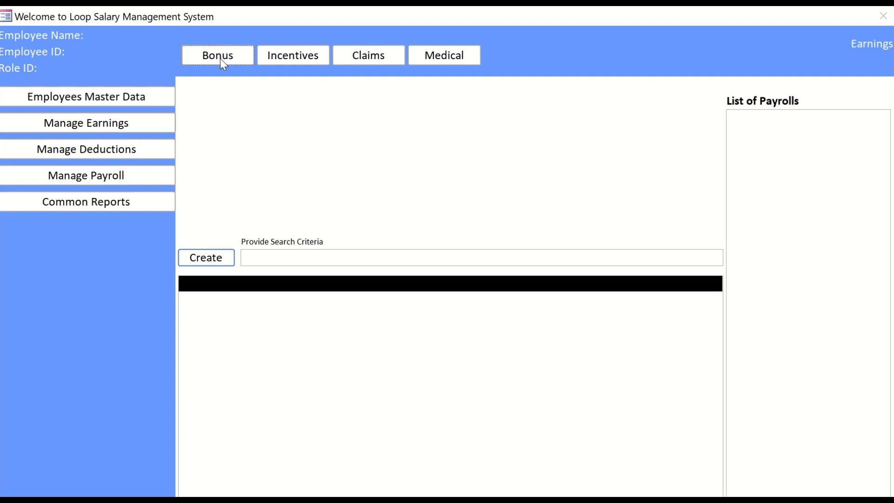
mouse_move(332, 365)
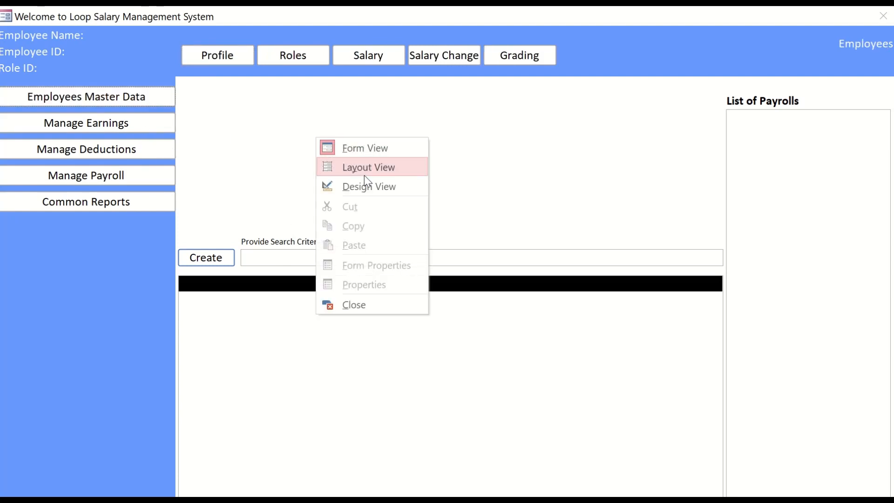
Step: Put the Main form in Design View and show Button 1's event properties
click(369, 186)
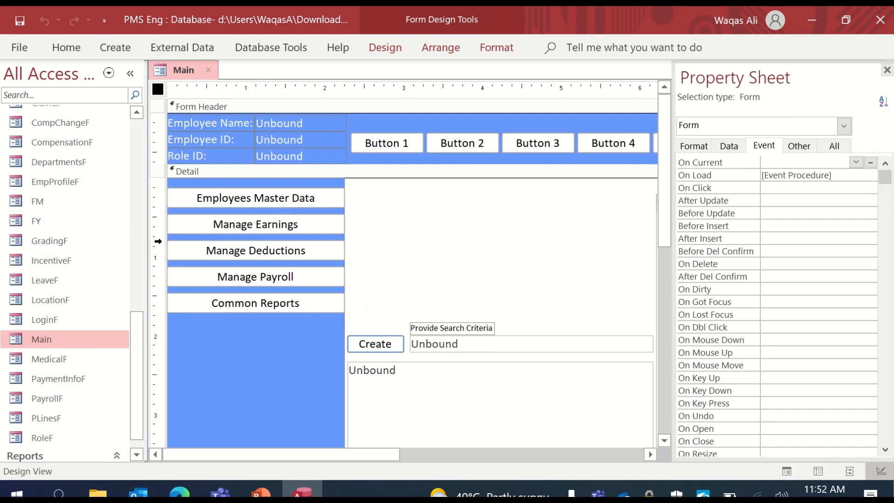
click(387, 143)
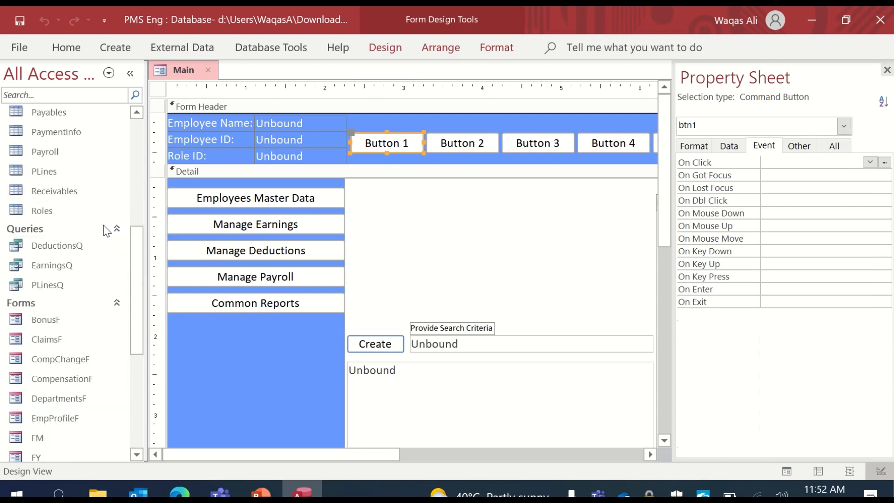
mouse_move(74, 248)
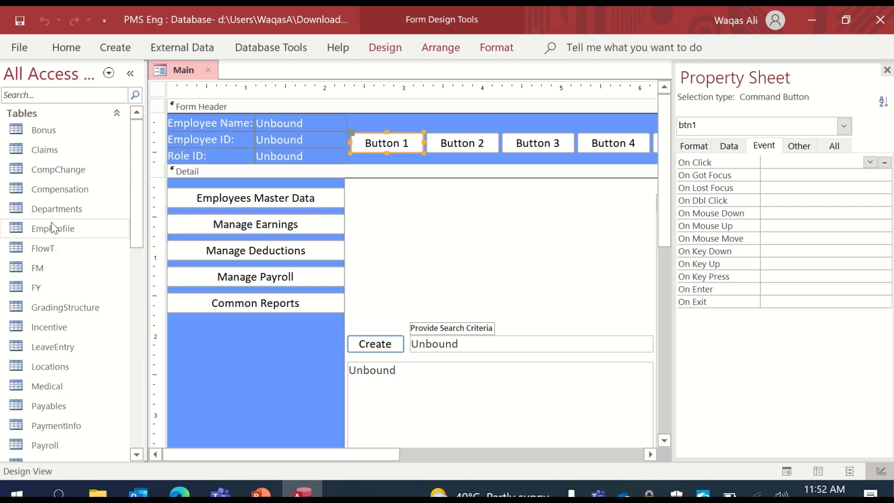
Step: Open the EmpProfile table, scroll its columns, and select LocationID and DepartmentID
double_click(53, 228)
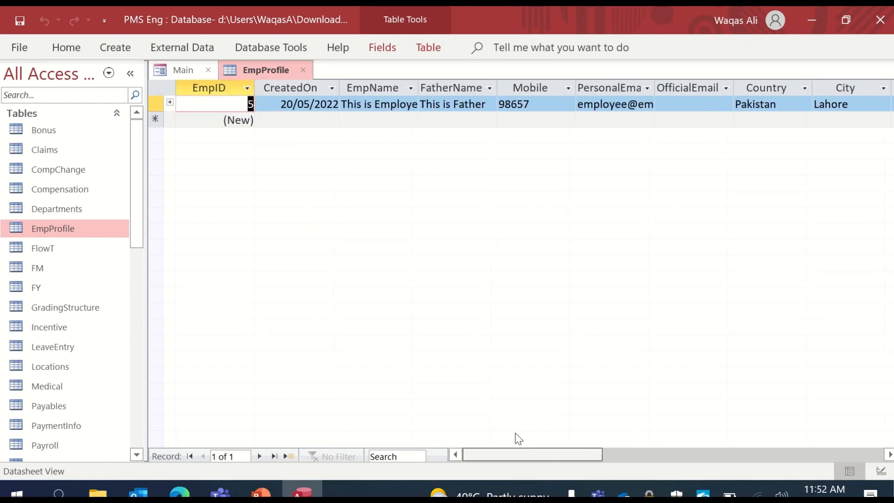
scroll(right, 3)
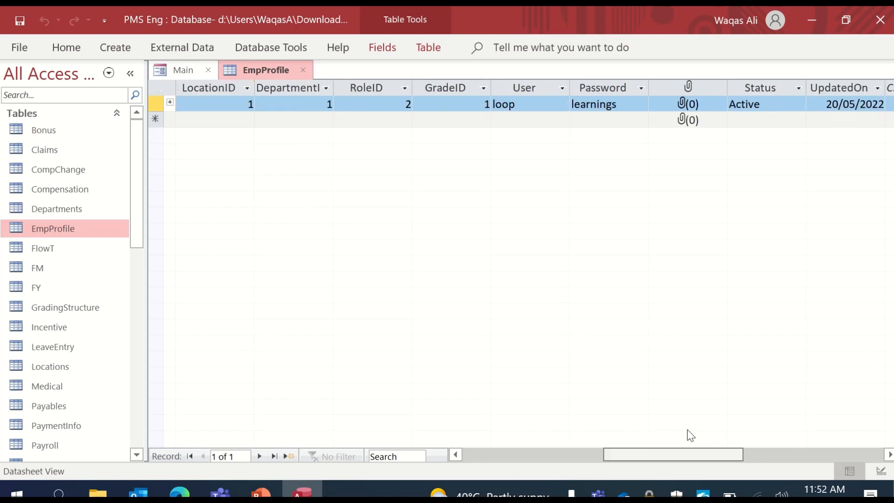
scroll(left, 3)
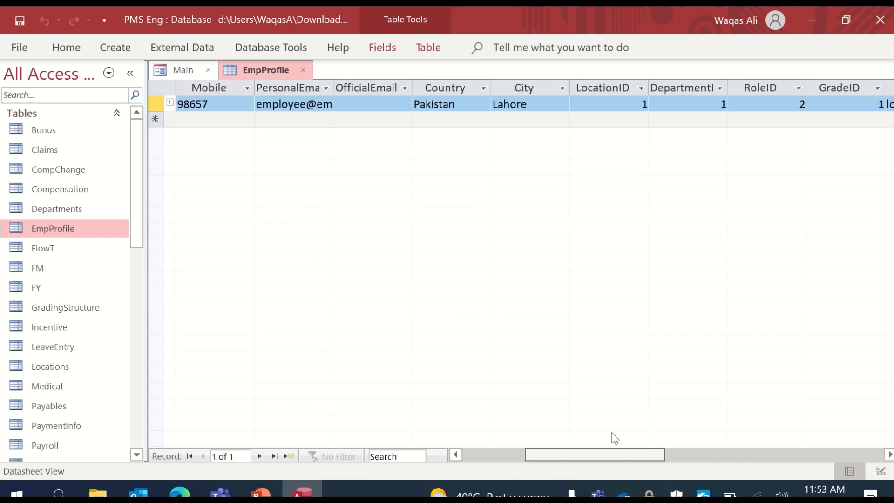
click(602, 88)
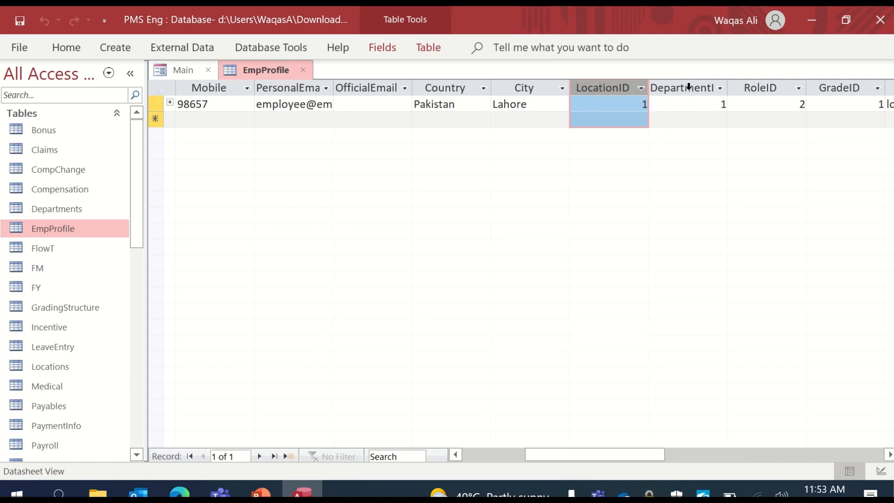
click(687, 104)
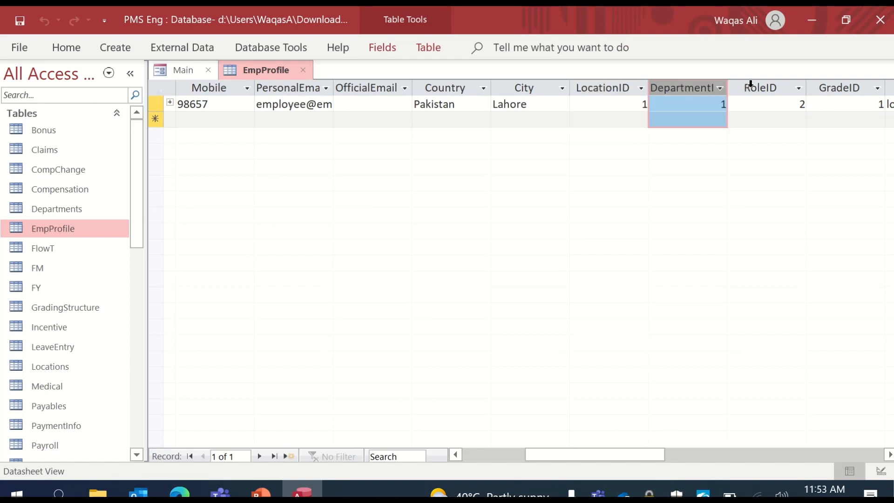
click(785, 104)
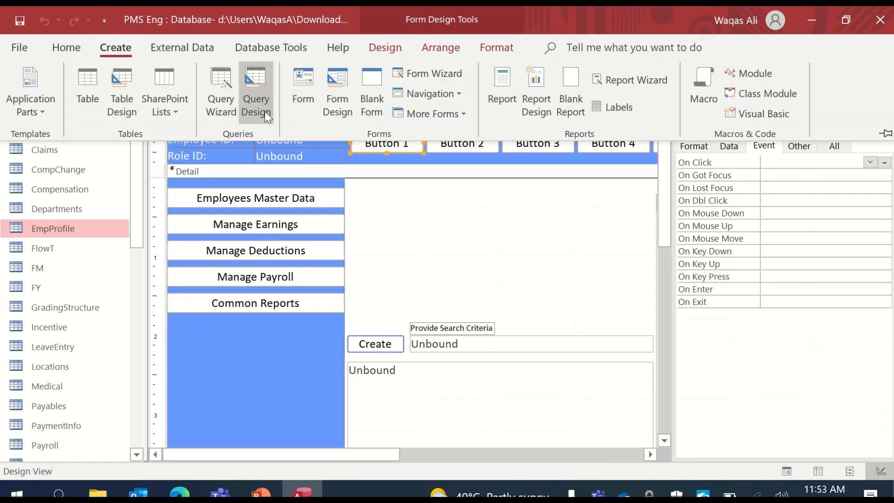
Step: Add the EmpProfile table to a new query and put EmpName in the grid
click(256, 89)
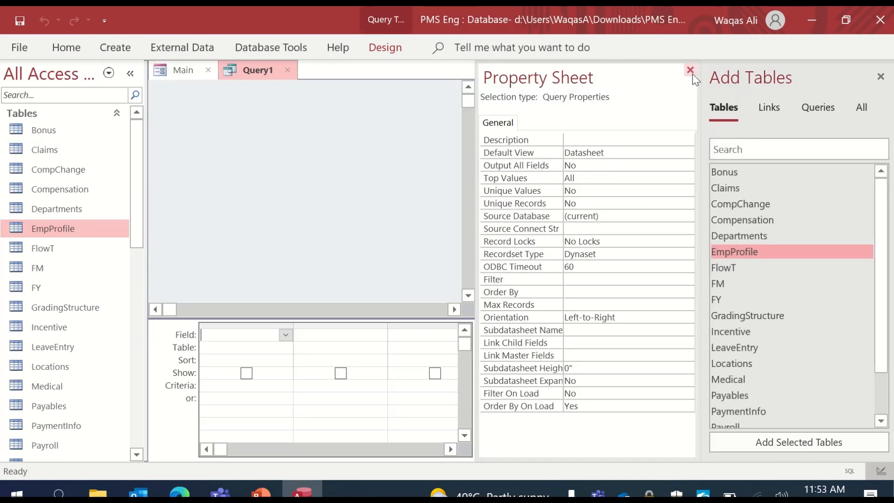
click(690, 70)
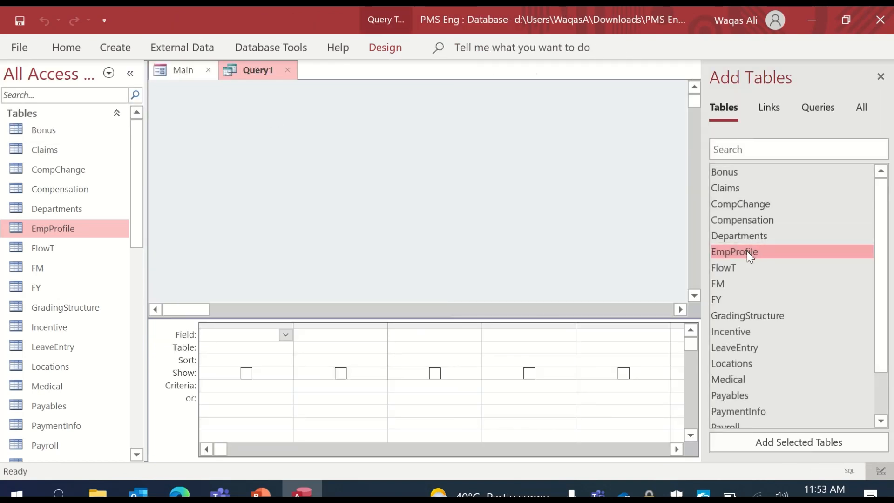
double_click(734, 252)
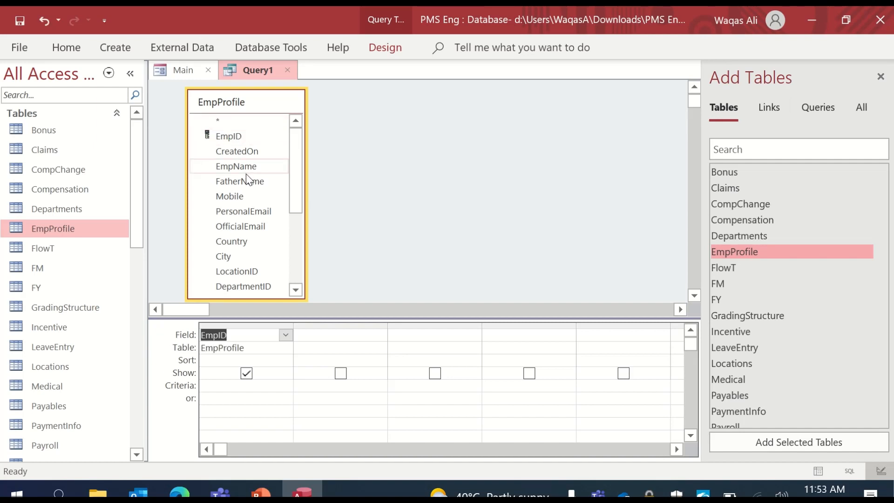
double_click(236, 166)
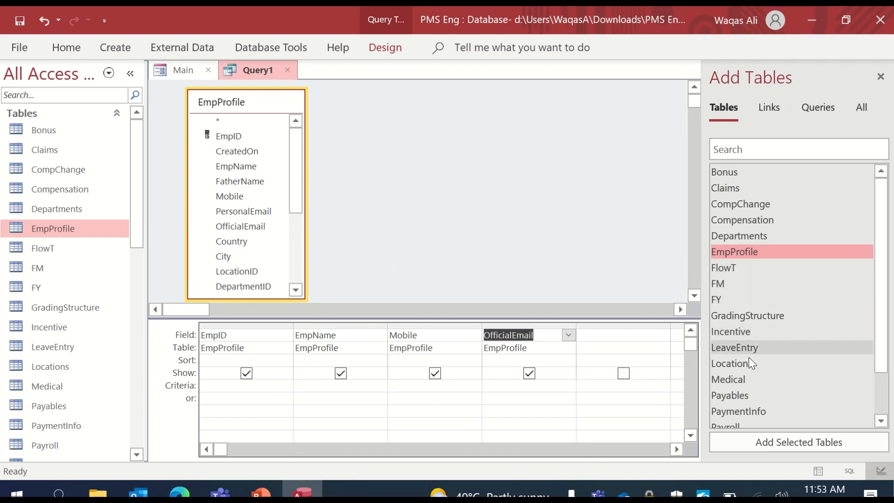
Step: Add the Locations, Departments and Roles tables and the Department field to the query
scroll(down, 3)
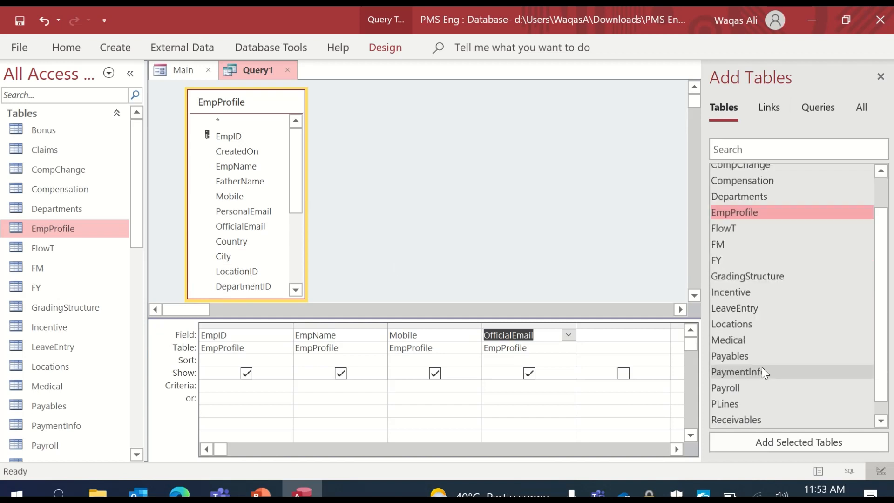
mouse_move(746, 381)
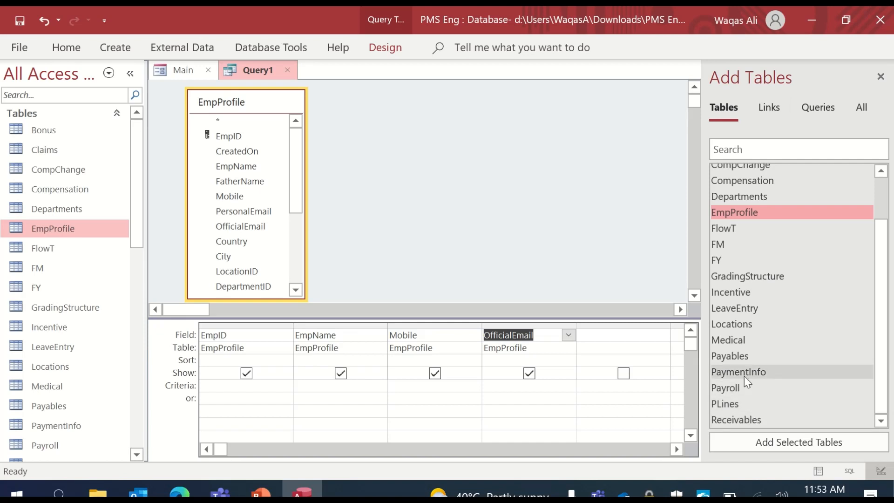
mouse_move(736, 344)
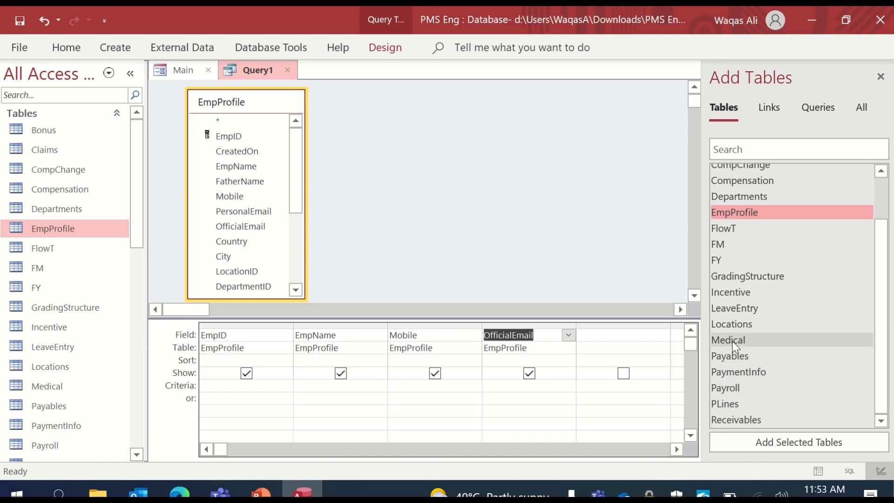
double_click(731, 324)
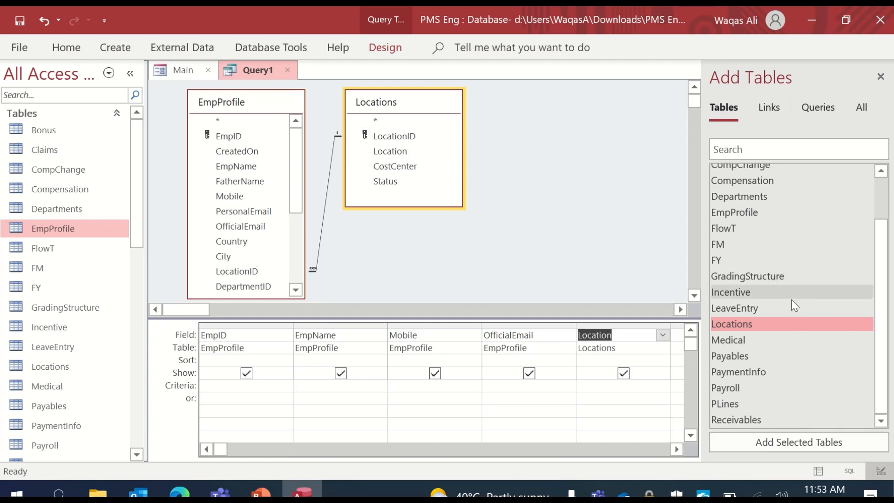
mouse_move(758, 324)
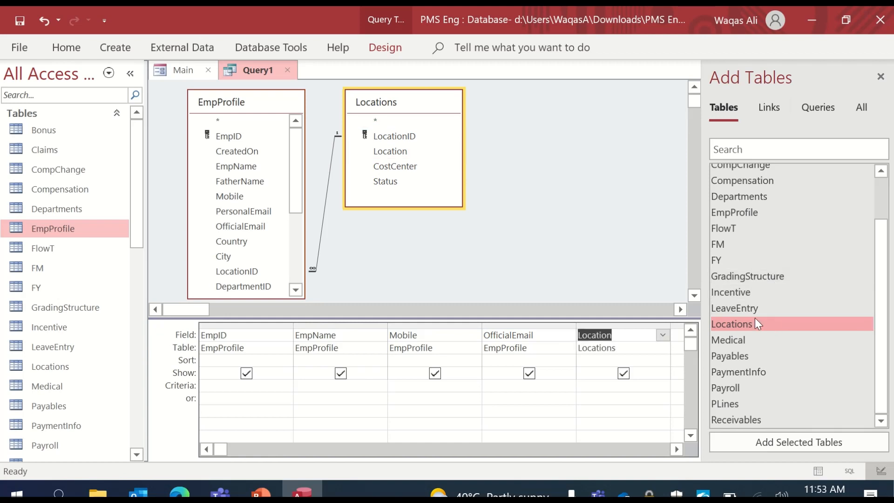
mouse_move(740, 205)
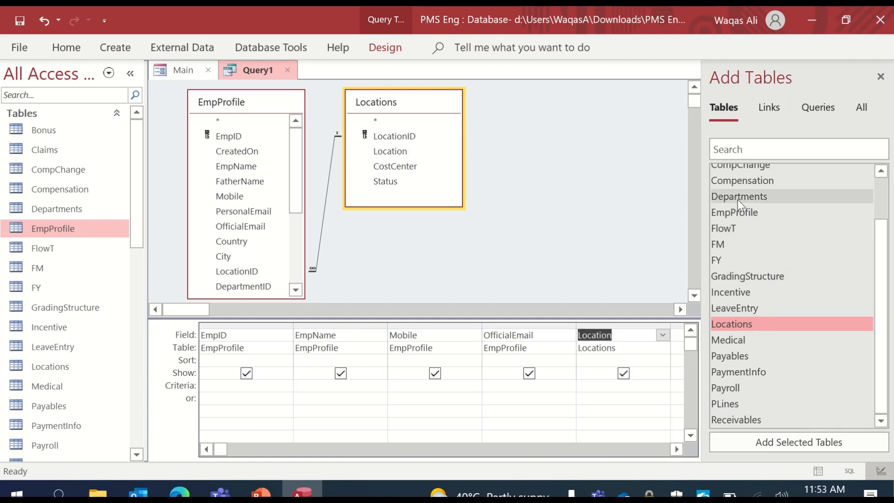
double_click(739, 196)
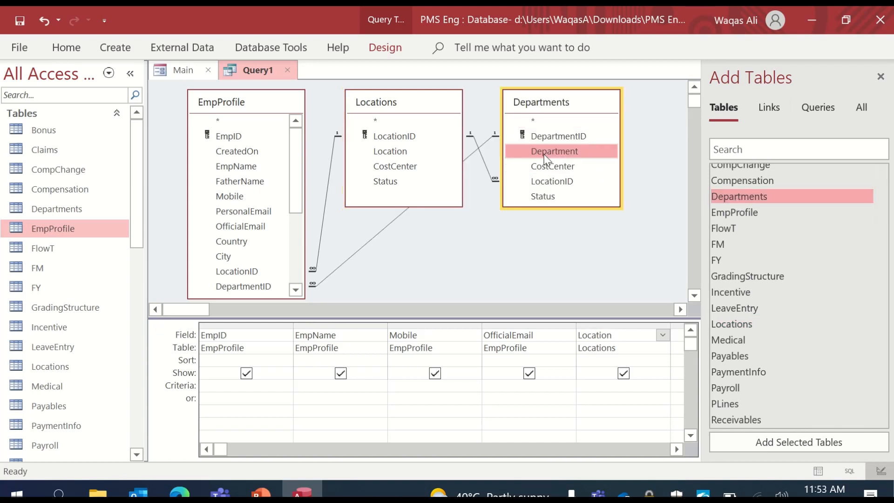
double_click(554, 151)
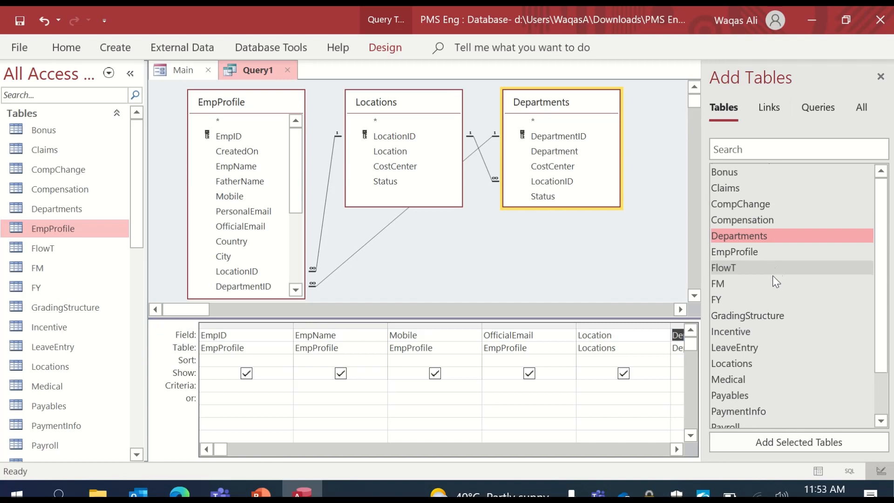
scroll(down, 3)
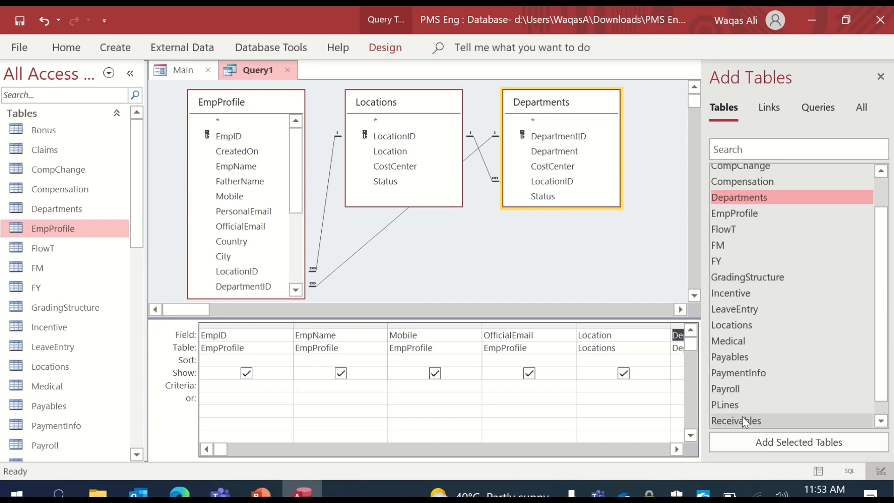
mouse_move(739, 345)
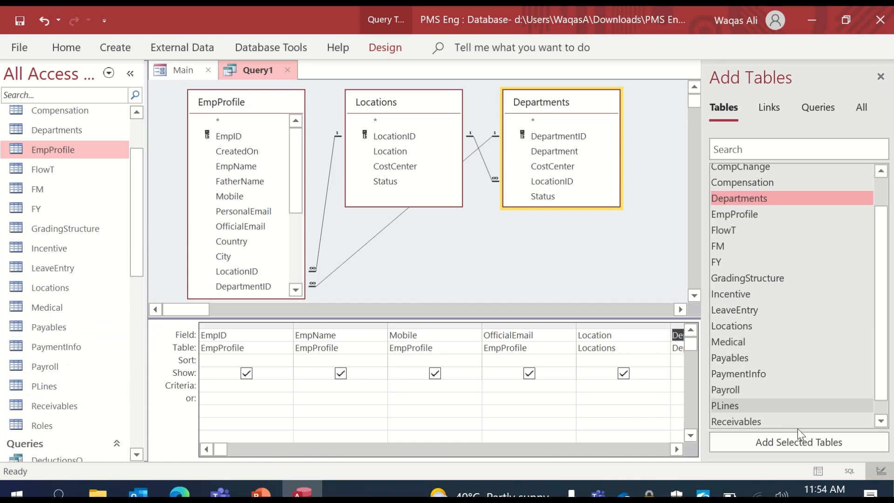
scroll(down, 3)
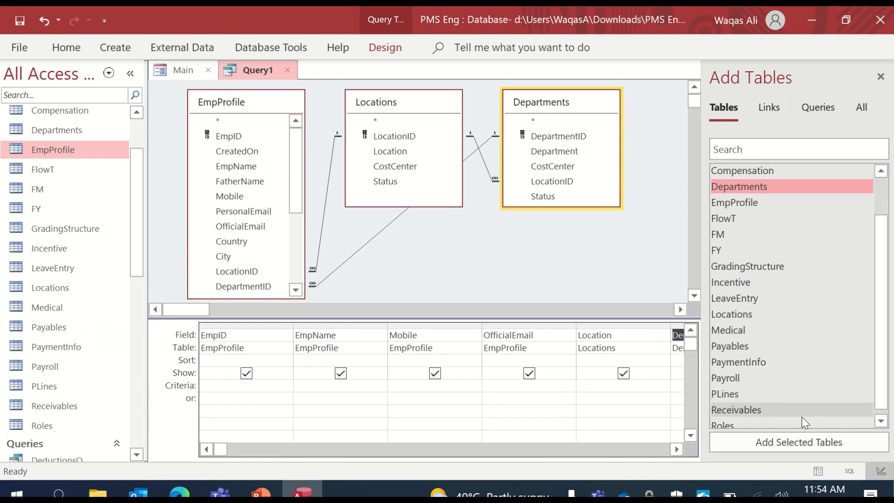
double_click(722, 426)
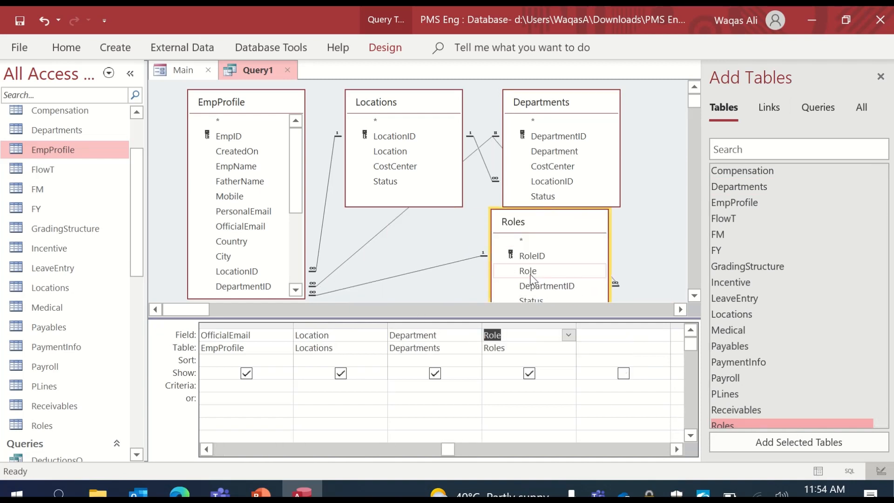
scroll(down, 3)
text(E)
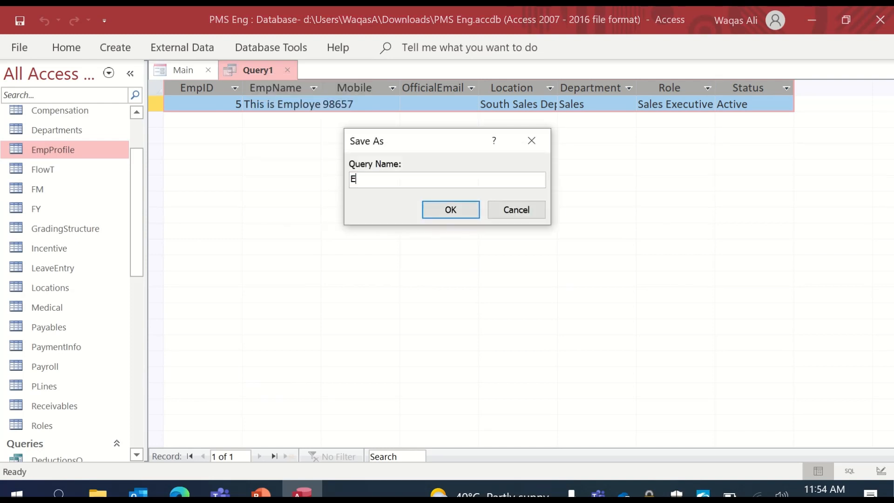
Step: Name the query EmployeesQ in the Save As dialog and confirm
text(mployees)
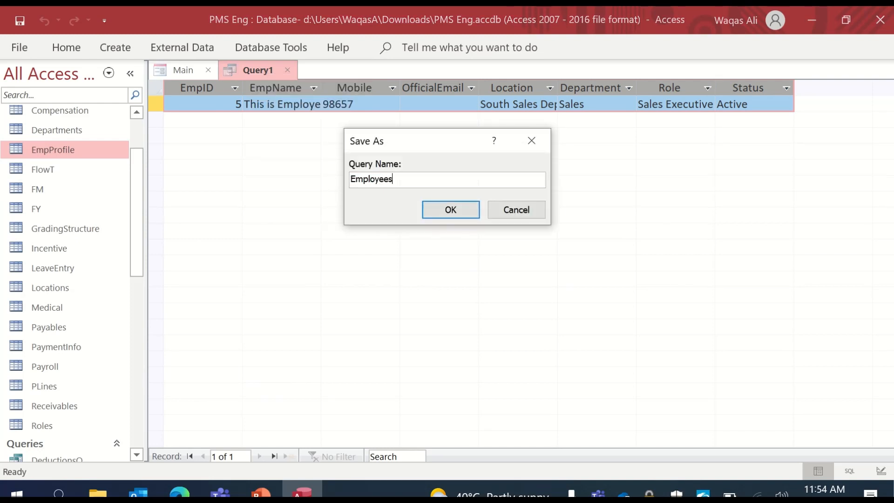
click(451, 209)
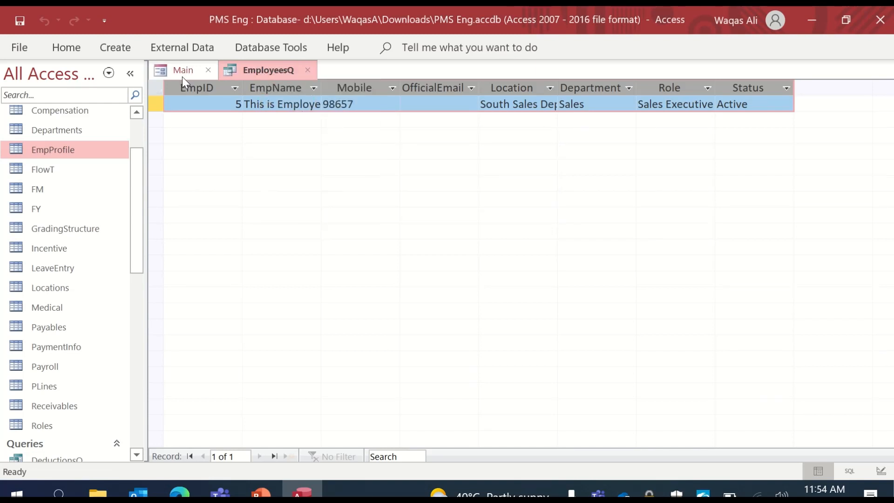
Step: Create a Code Builder On Click procedure for Button 1 on the Main form
click(183, 70)
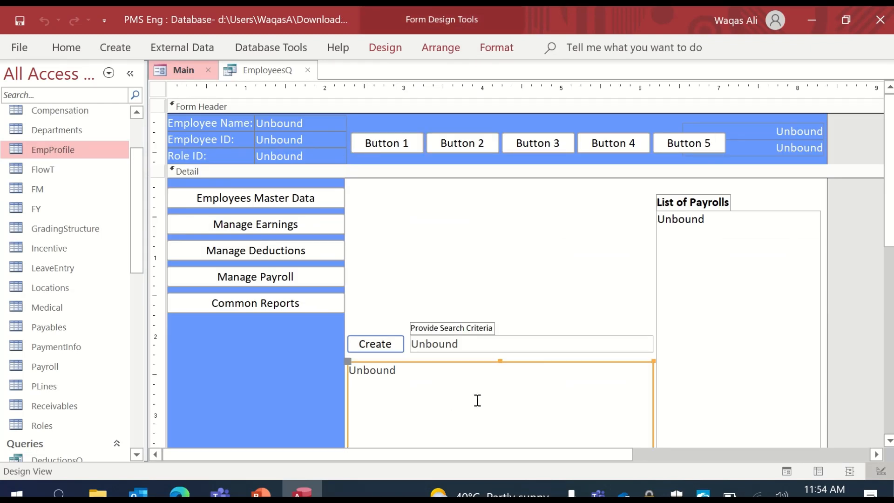
mouse_move(391, 135)
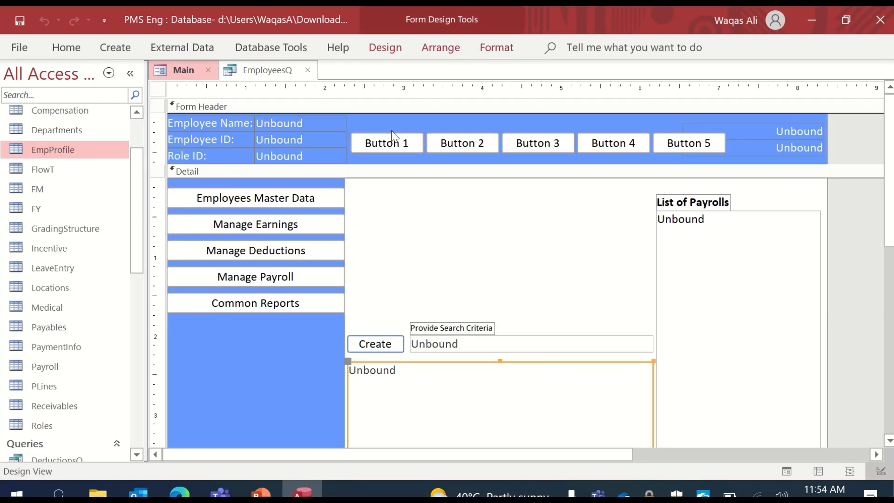
click(387, 143)
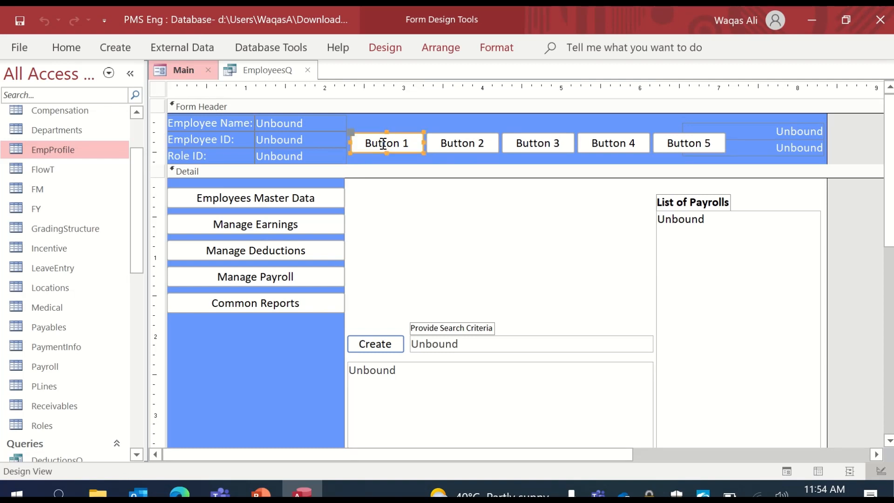
mouse_move(386, 55)
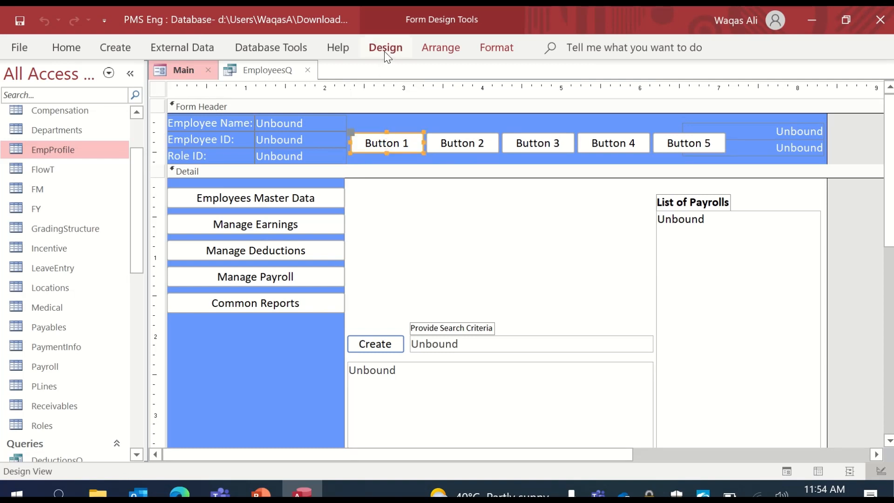
click(740, 91)
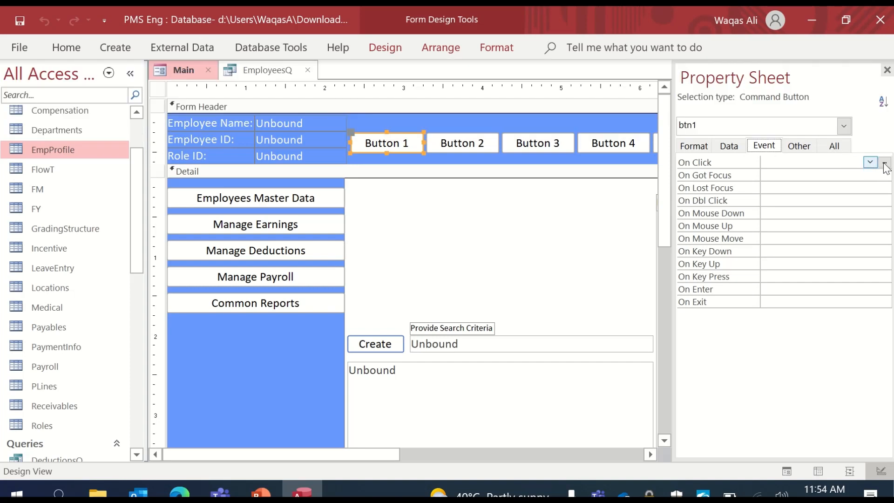
click(885, 162)
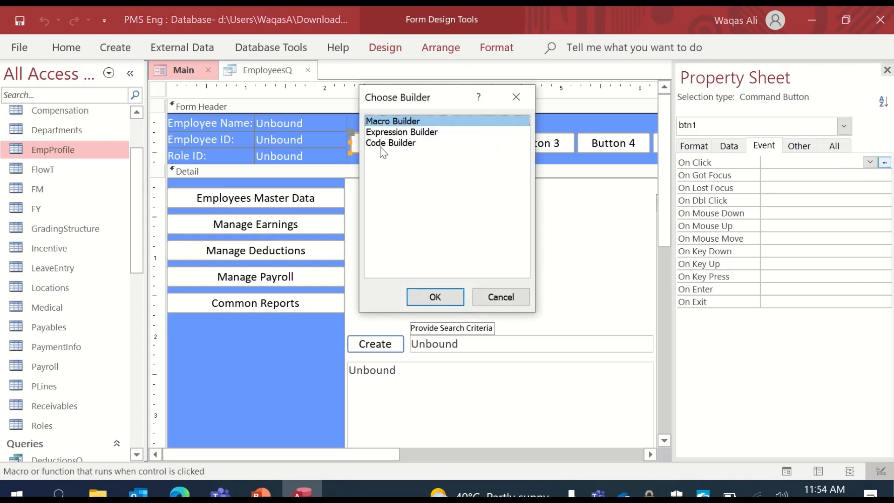
click(390, 143)
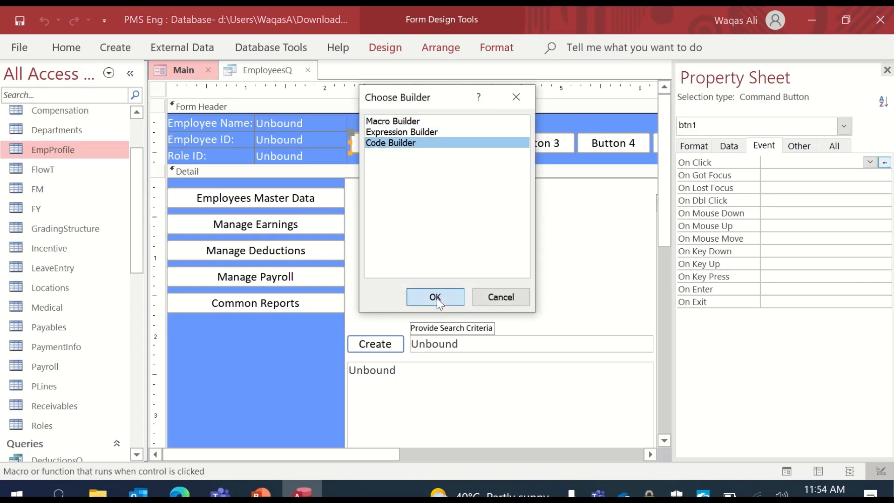
click(435, 297)
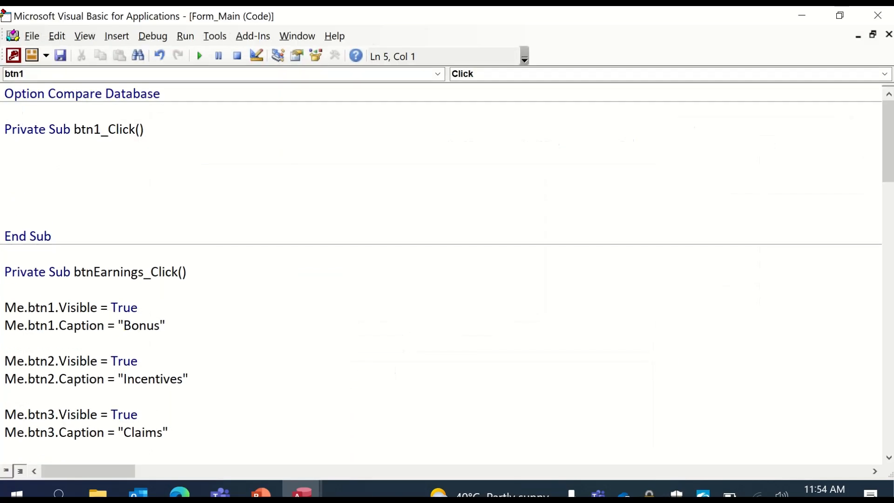
Step: Write 'If Me.txtMenu.Value = "Employees" Then' with End If, dismissing the compile error
text(of)
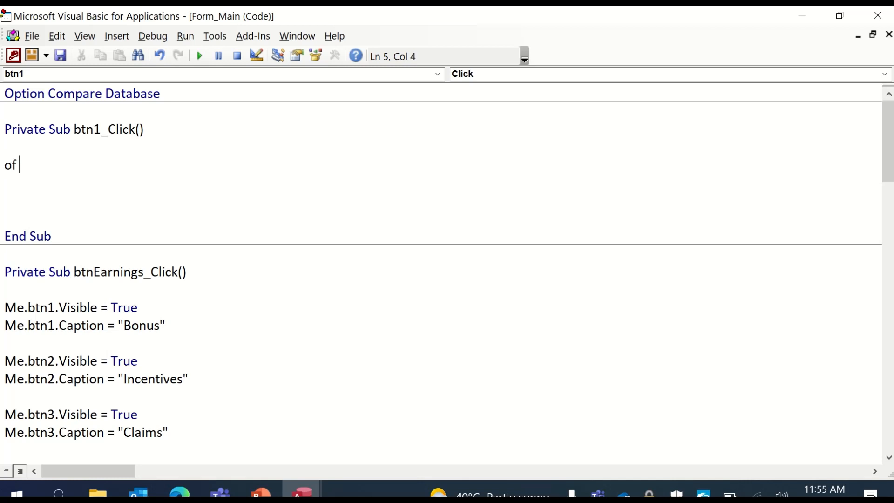
text(if me.t)
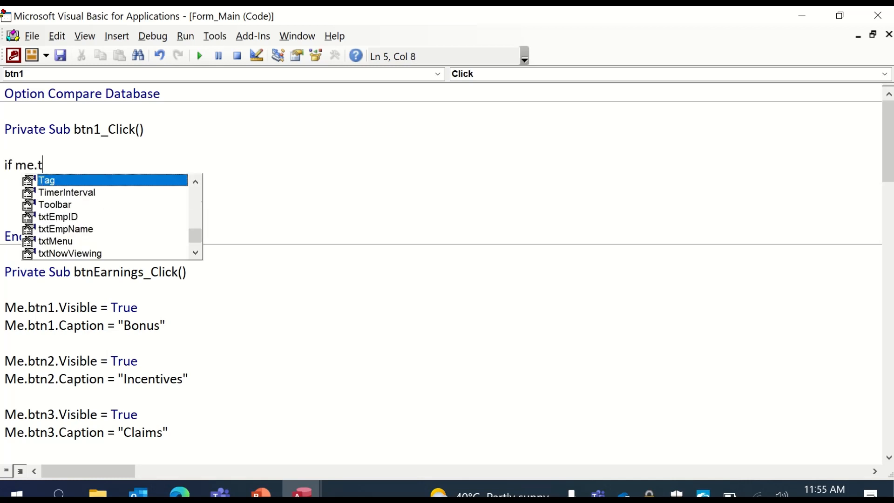
text(xtm)
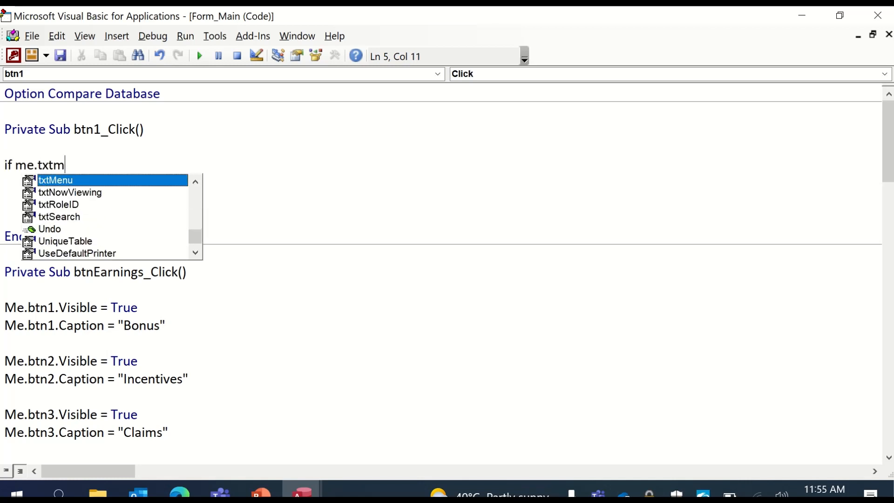
text(enu.v)
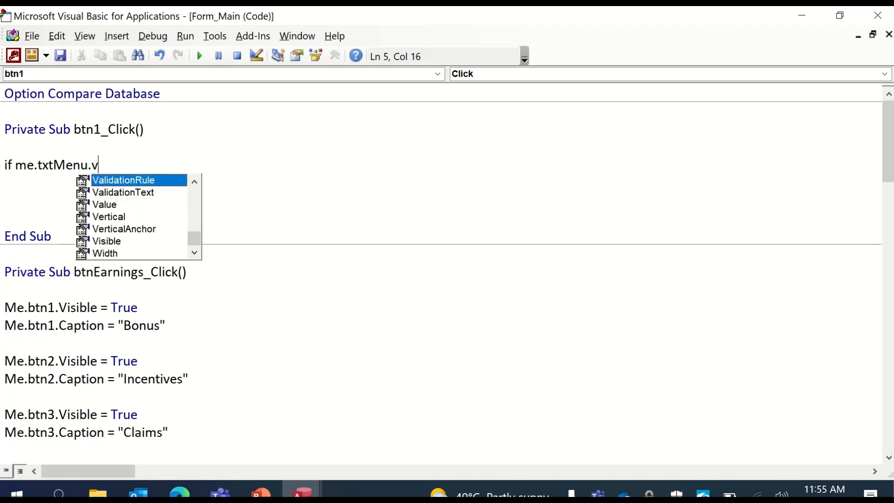
text(alue = "")
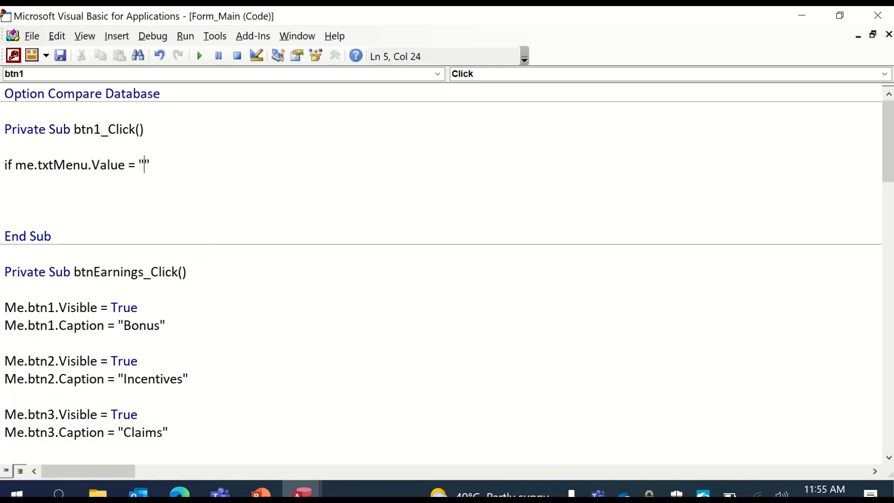
text(Employees)
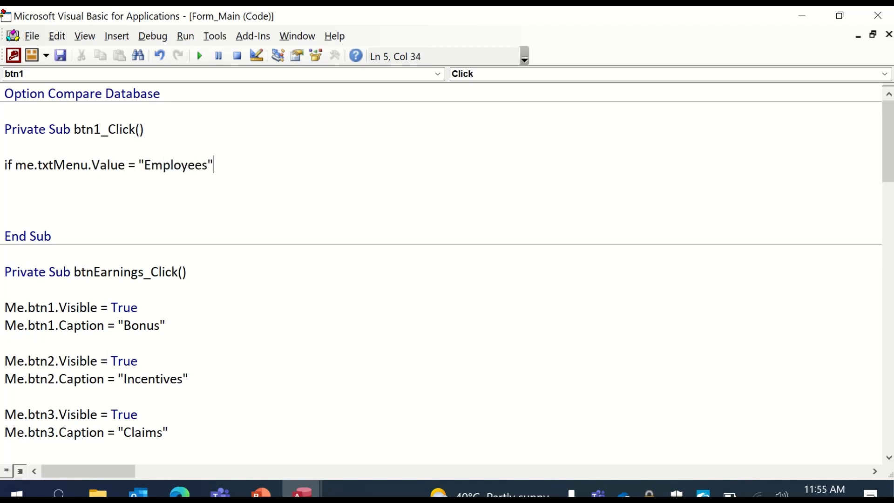
click(198, 56)
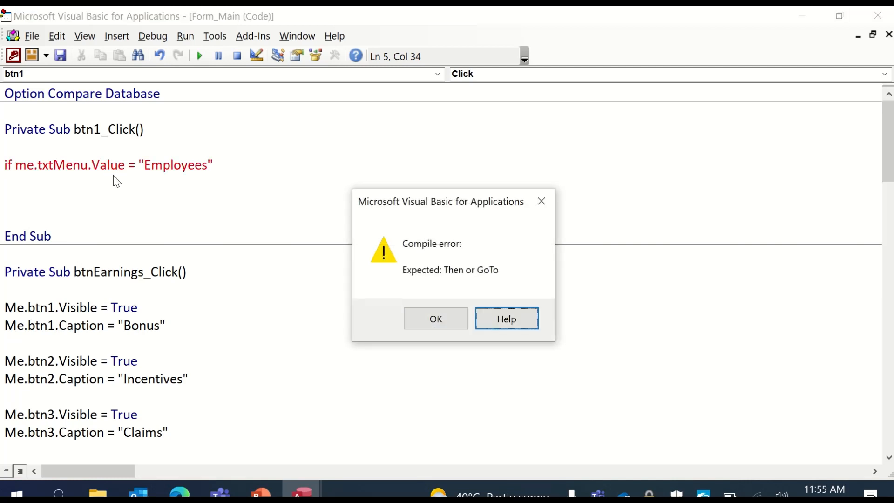
click(436, 319)
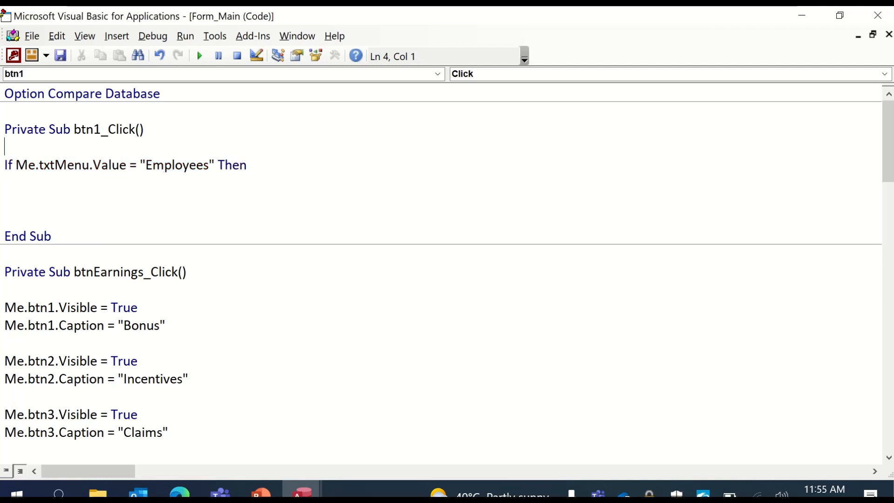
text(endif)
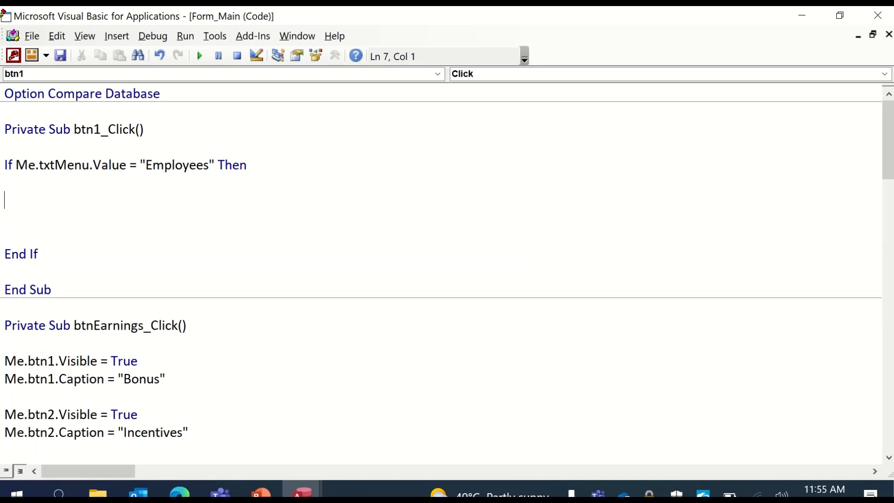
click(76, 166)
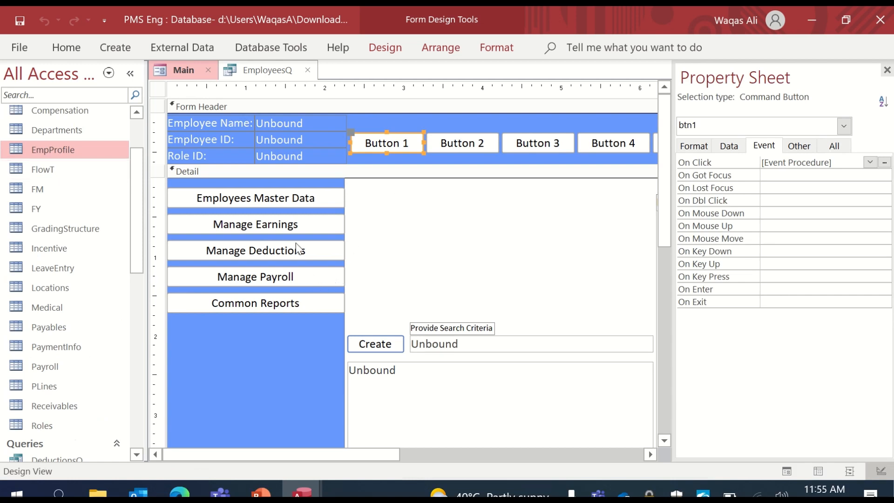
mouse_move(371, 175)
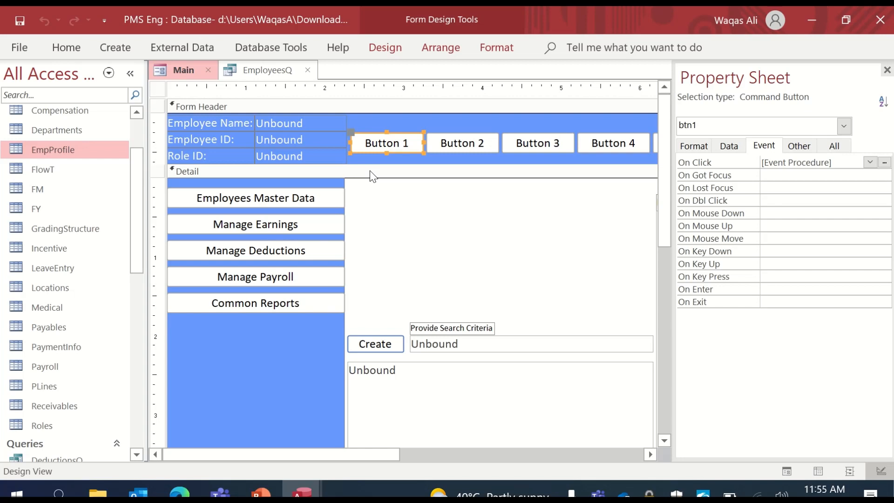
mouse_move(388, 143)
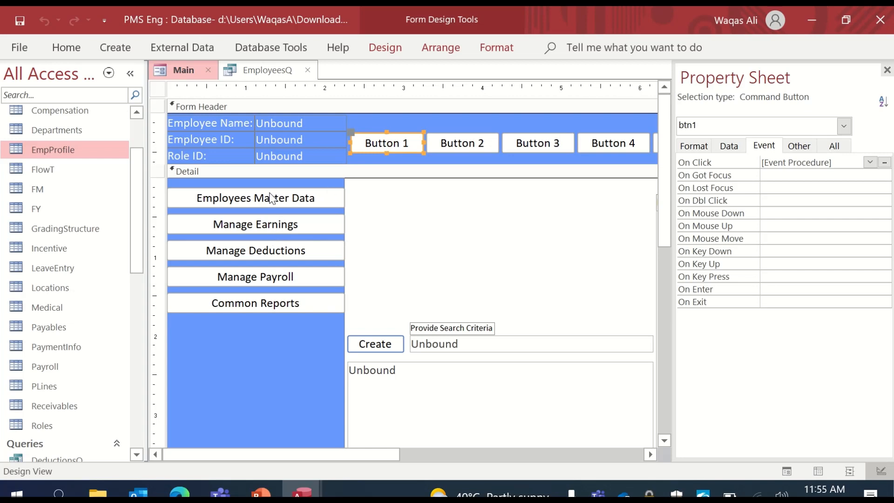
mouse_move(261, 234)
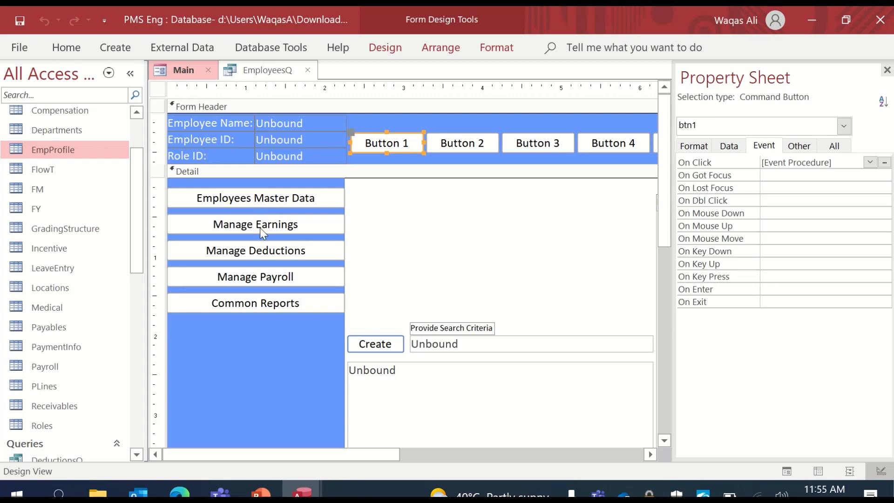
mouse_move(268, 208)
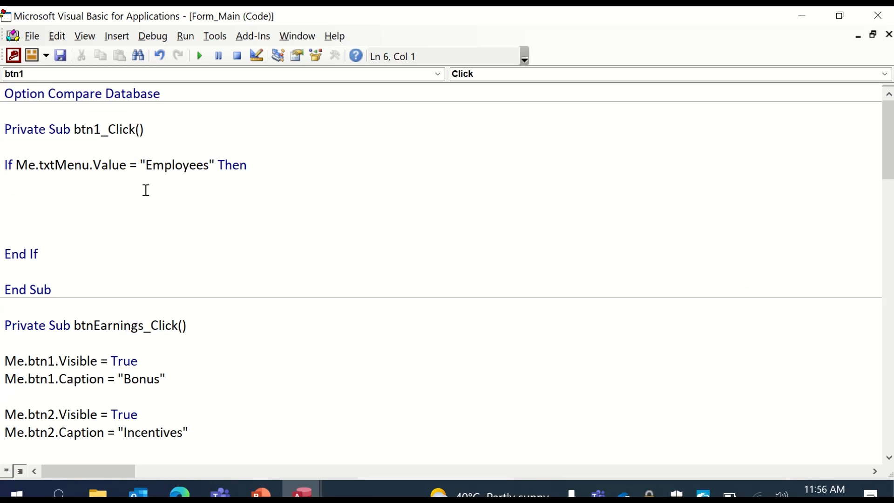
Step: Select the search list box in Access and read its name, ListDynamicSearch, in the Property Sheet
click(9, 184)
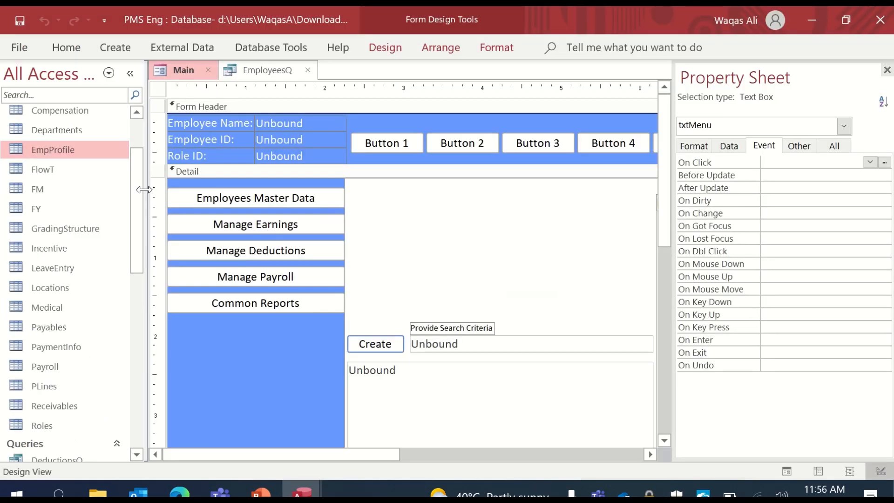
key(Alt+Tab)
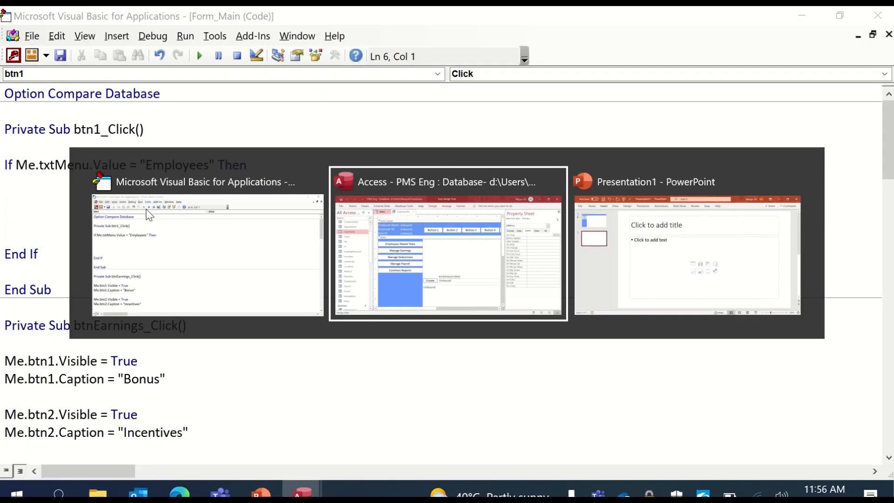
click(443, 248)
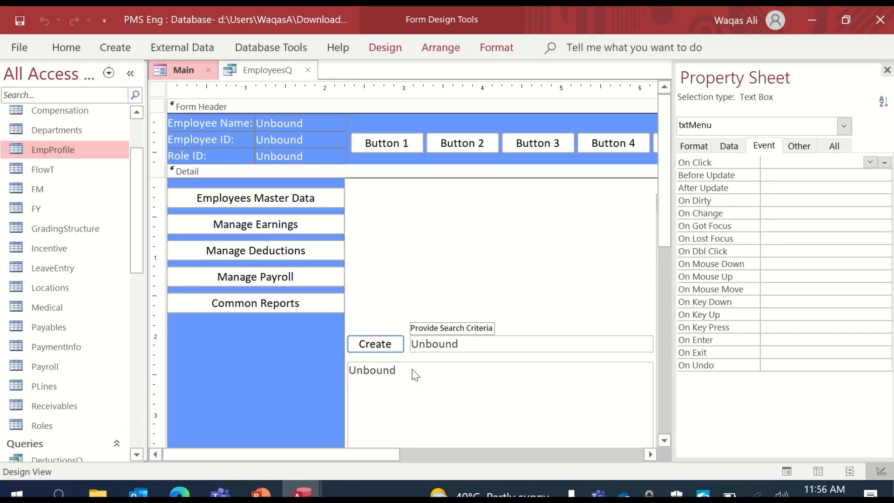
click(415, 371)
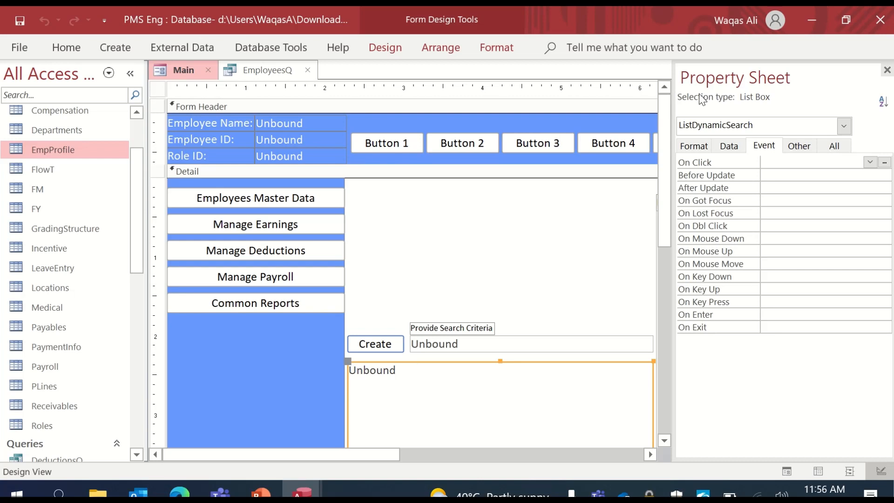
click(799, 145)
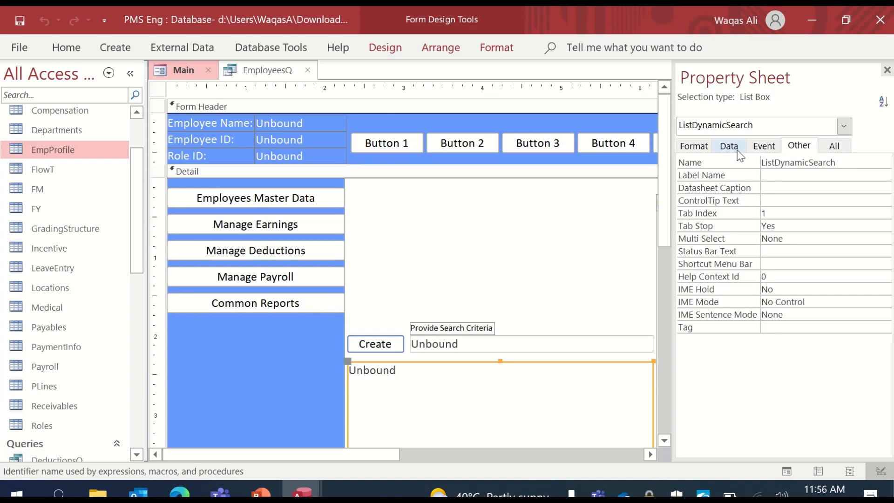
click(728, 146)
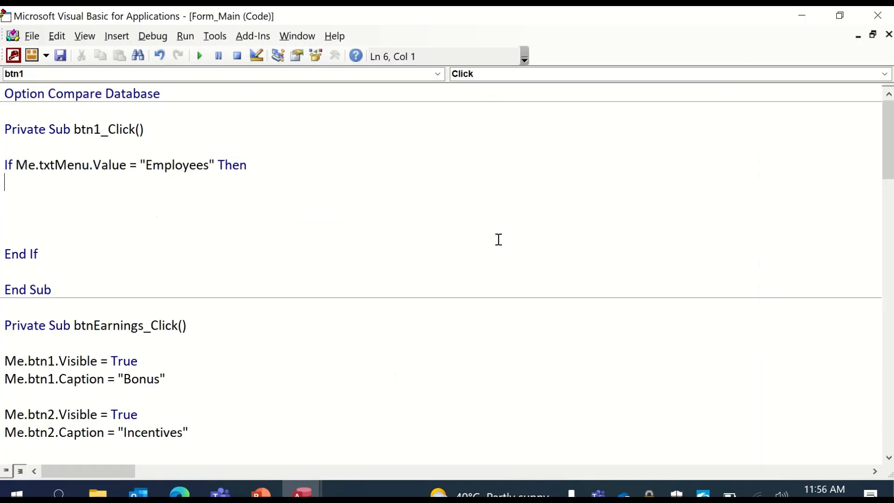
Step: Begin the me.ListDynamicSearch RowSource line inside the If block
text(me.listDynamicSearch.RowSource = ")
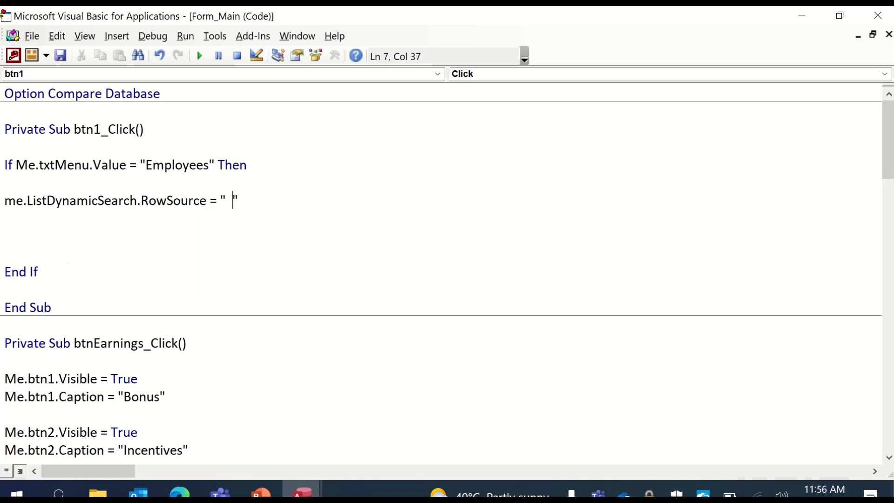
key(Left)
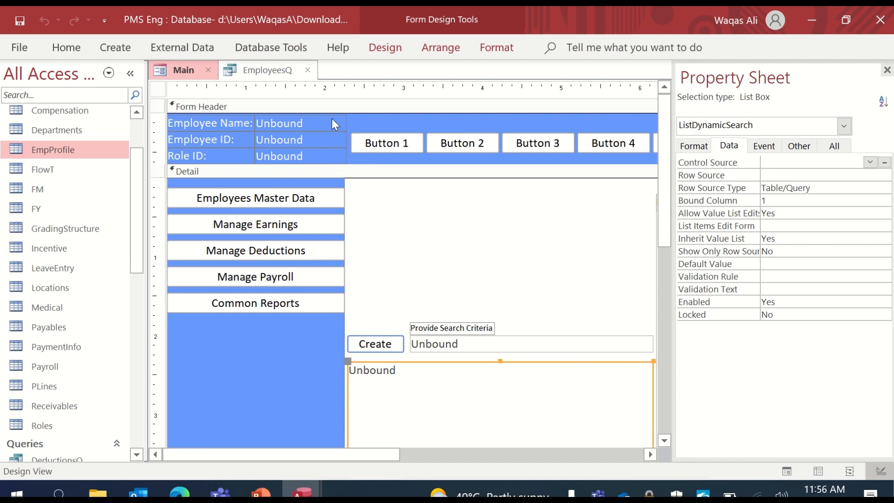
mouse_move(305, 125)
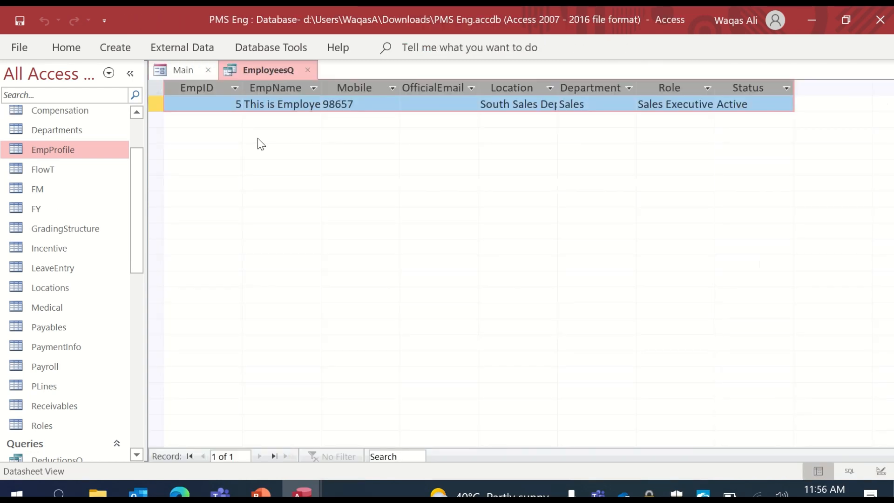
mouse_move(502, 143)
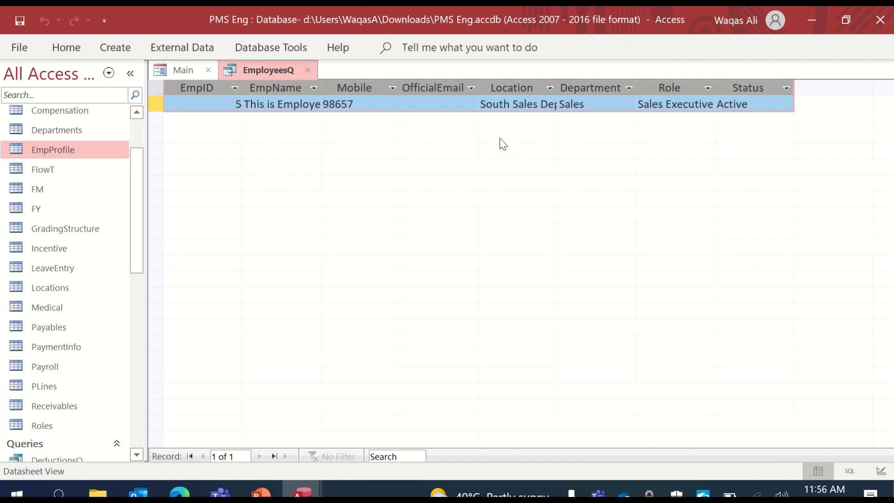
Step: Show the EmployeesQ query results in Datasheet View to recheck its columns
click(573, 104)
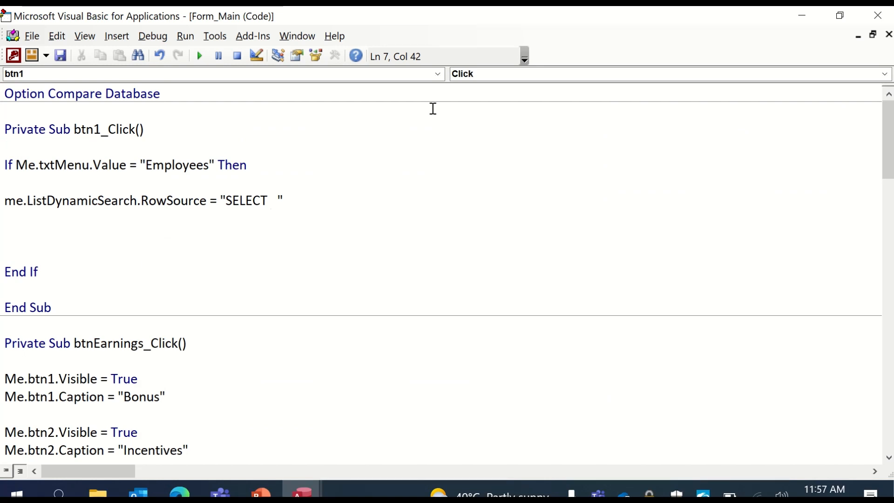
Step: Widen EmployeesQ's Location column so South Sales Department displays in full
text(*)
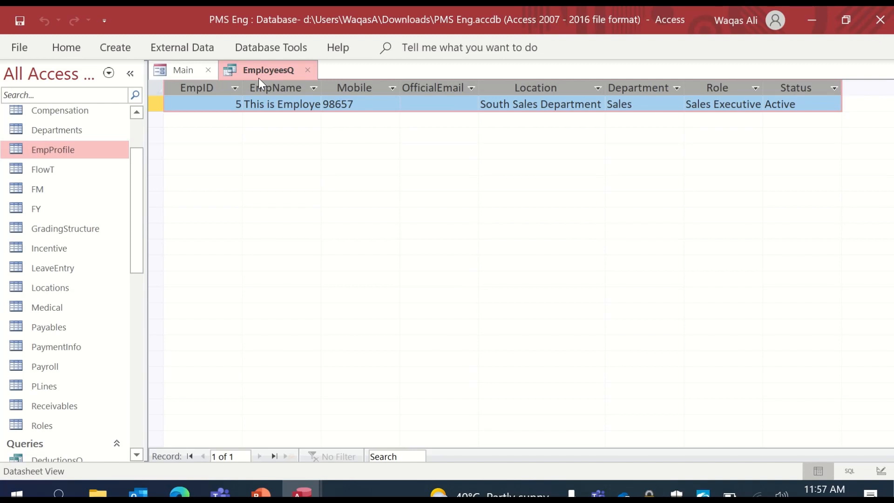
mouse_move(279, 149)
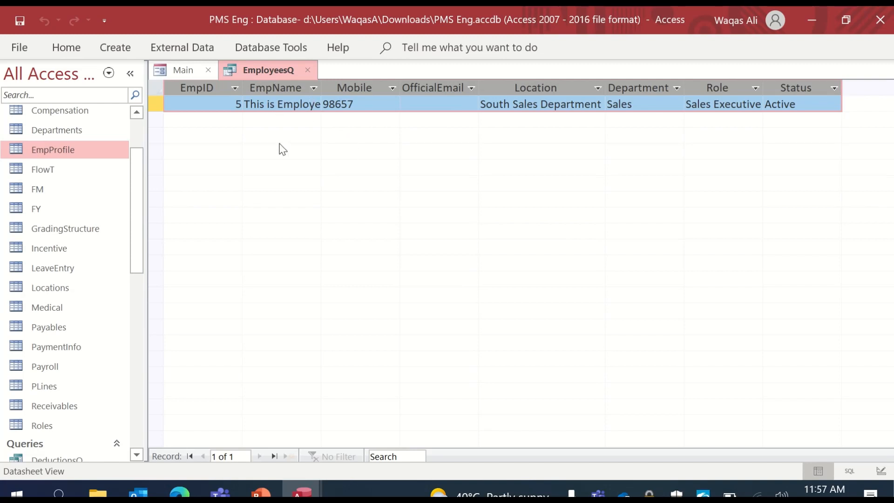
mouse_move(264, 82)
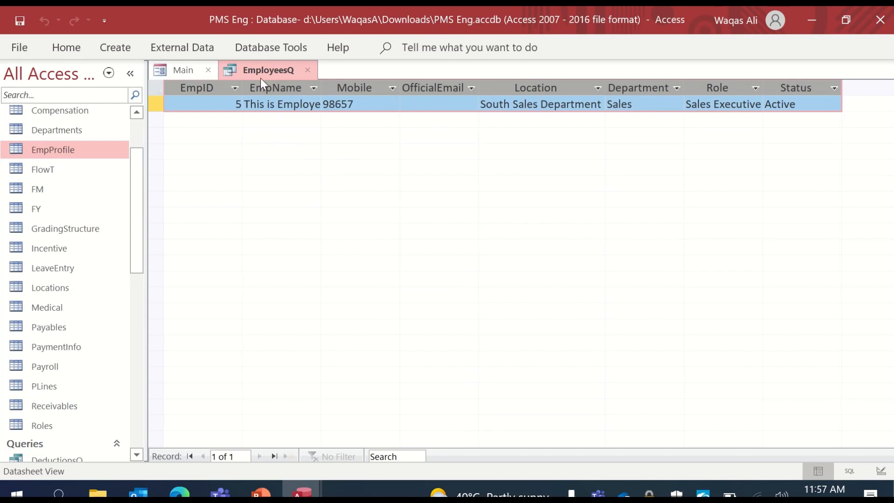
mouse_move(257, 82)
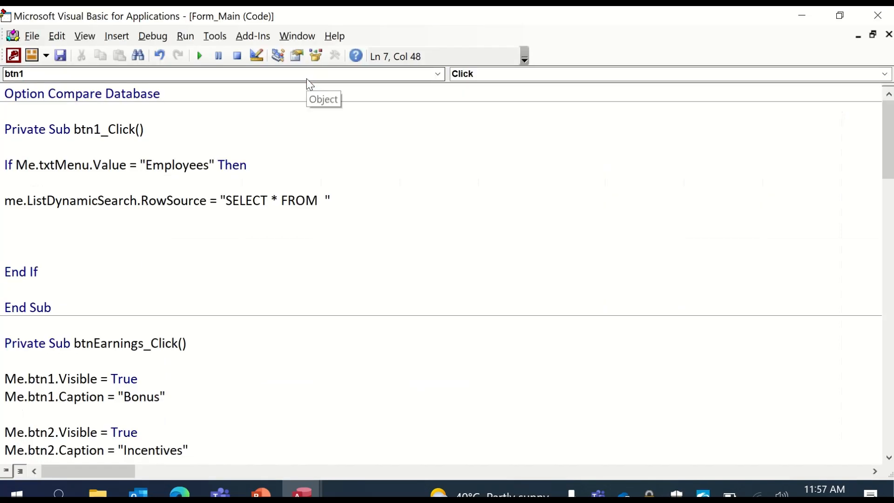
Step: Change Button 1's RowSource to SELECT * FROM EmployeesQ WHERE Status = 'Active'
text(EM)
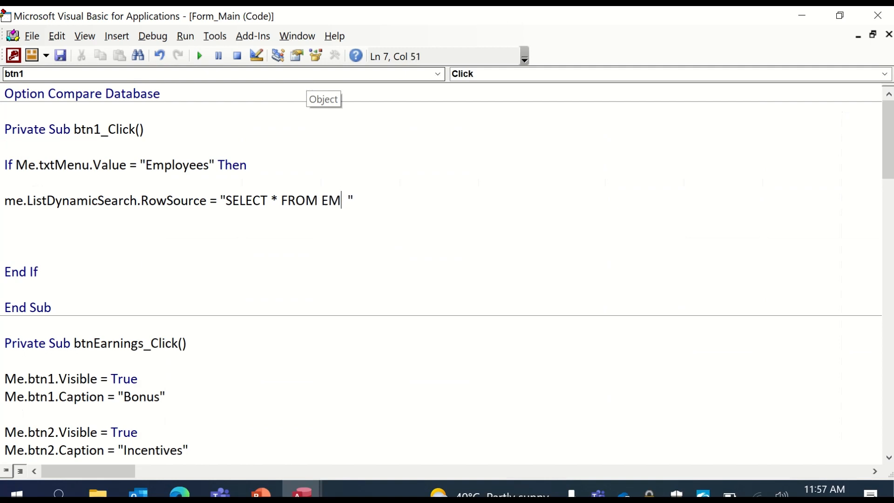
text(ploye)
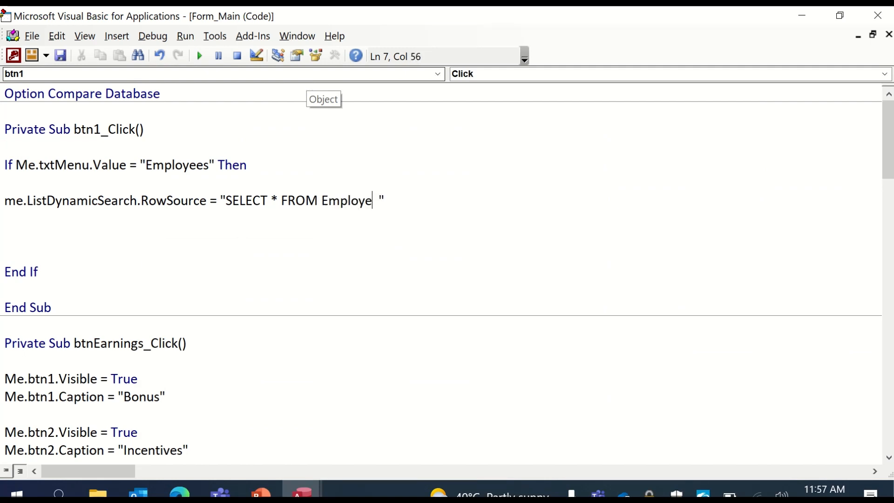
text(esQ)
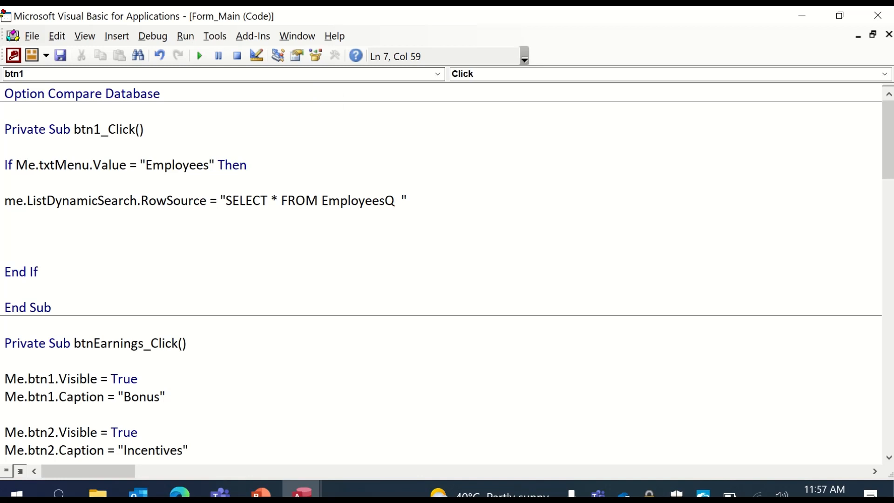
text(WHERE)
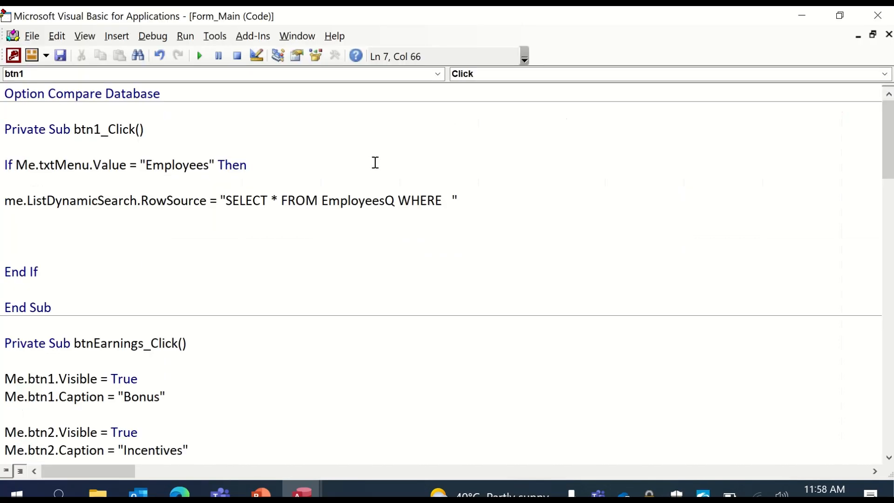
mouse_move(373, 166)
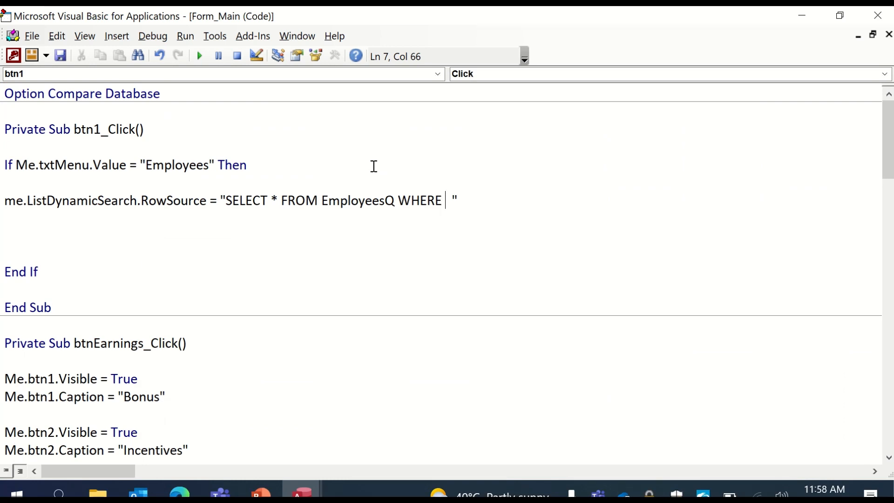
text(Status)
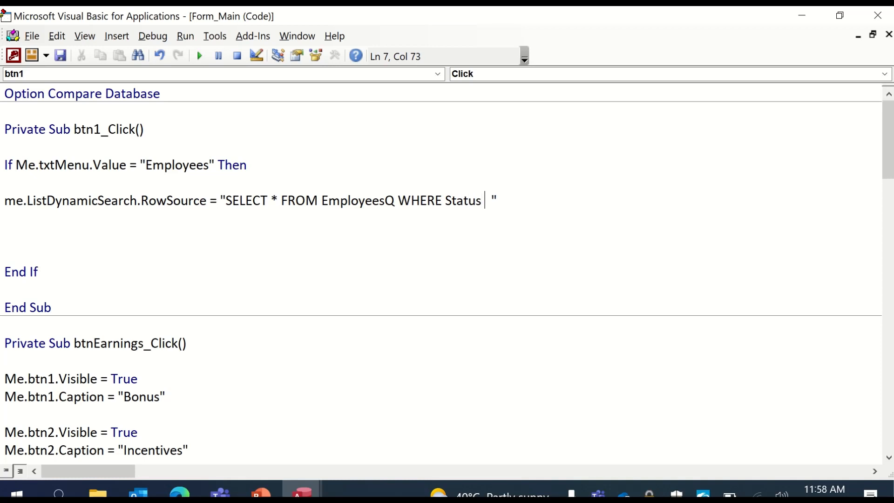
text(= ")
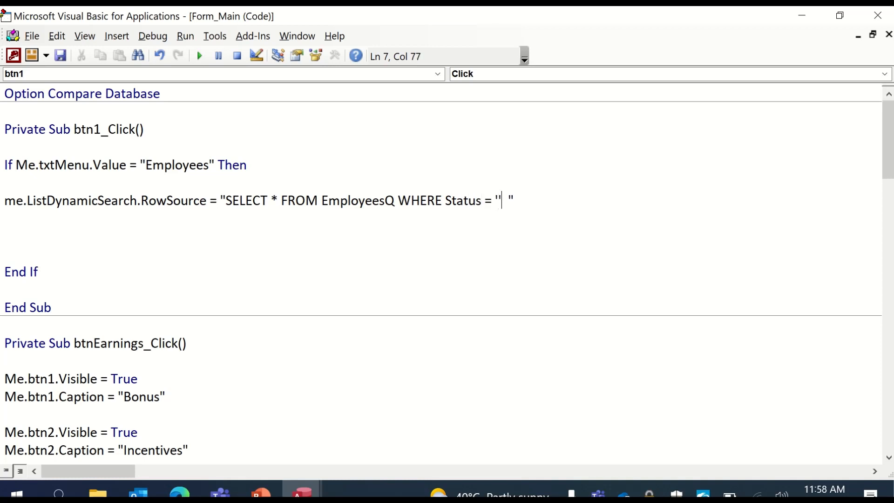
key(Left)
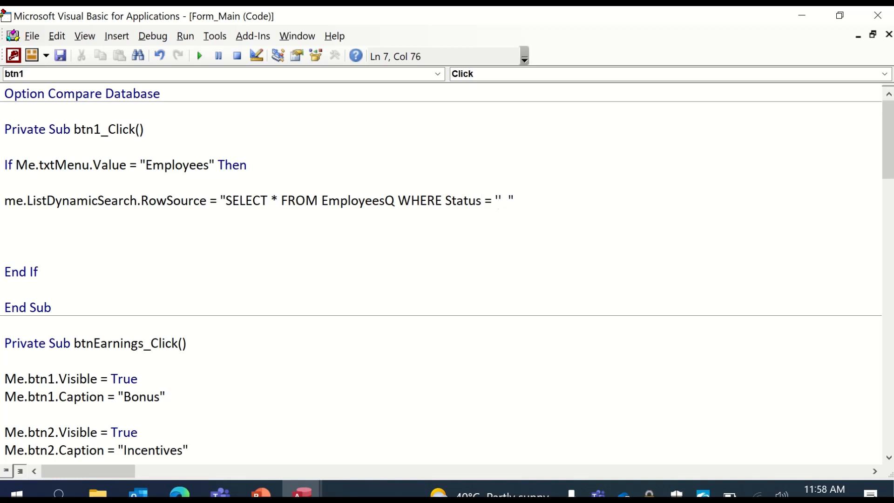
click(500, 200)
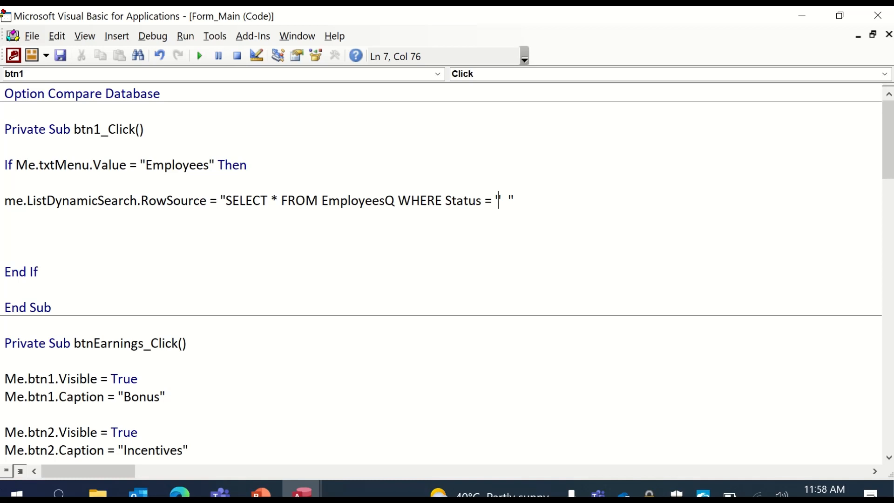
text(Acti)
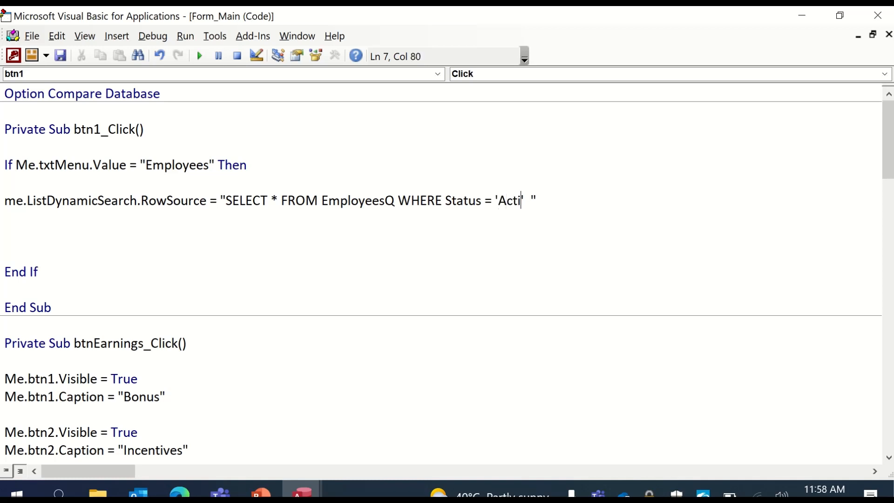
text(ve)
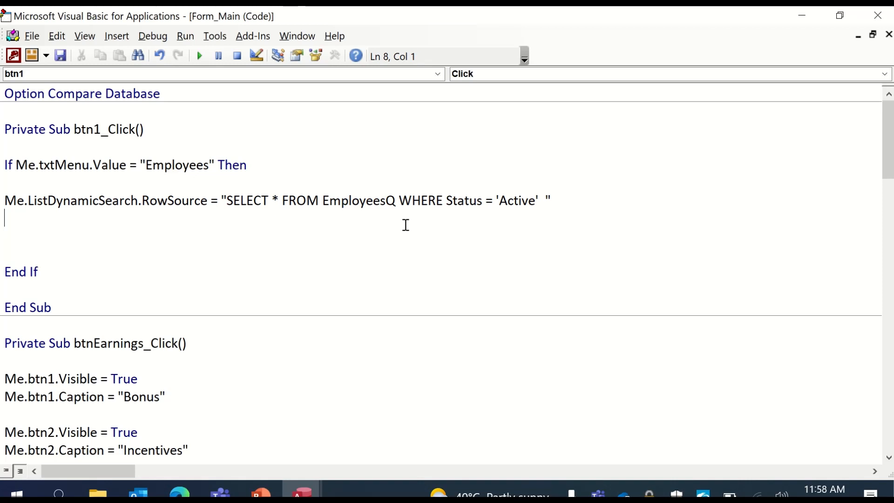
mouse_move(536, 200)
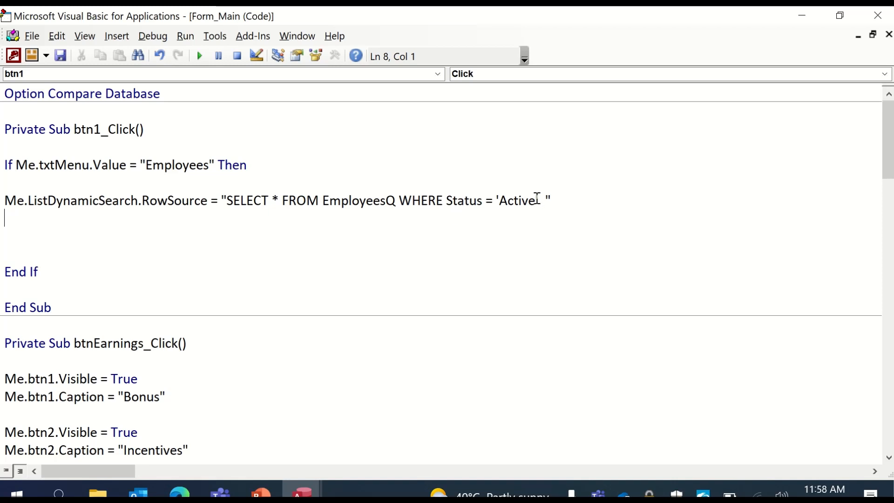
click(523, 201)
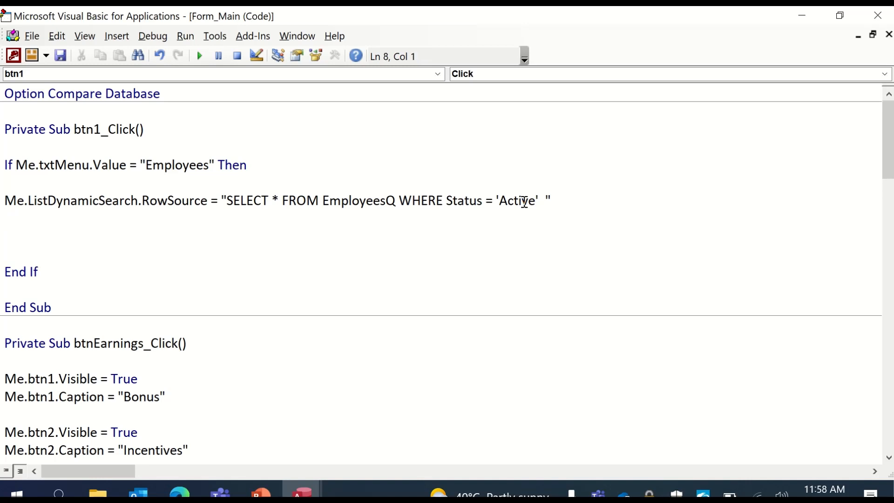
Step: Set ListDynamicSearch's ColumnCount to 8
text(me.)
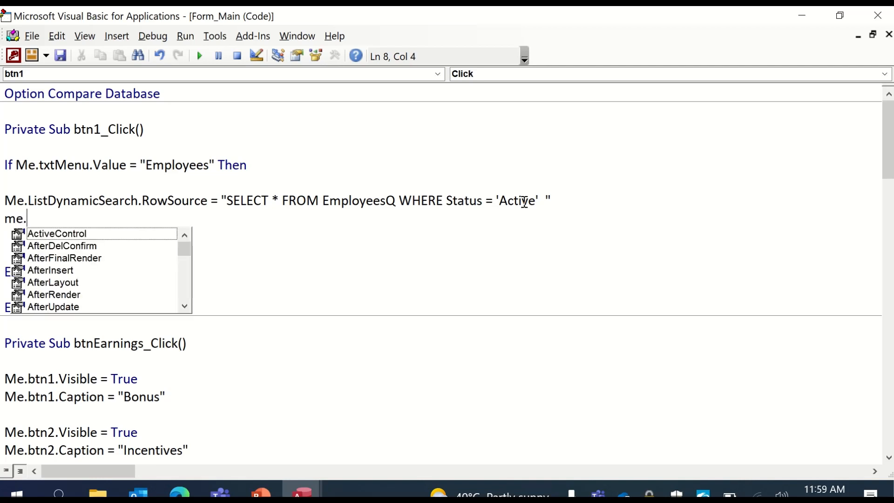
text(ListDynamicSearch.c)
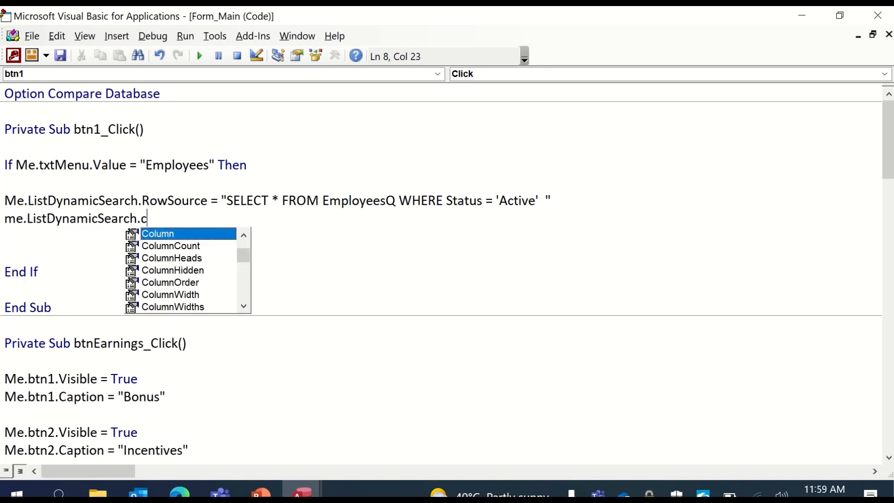
text(ColumnCount =)
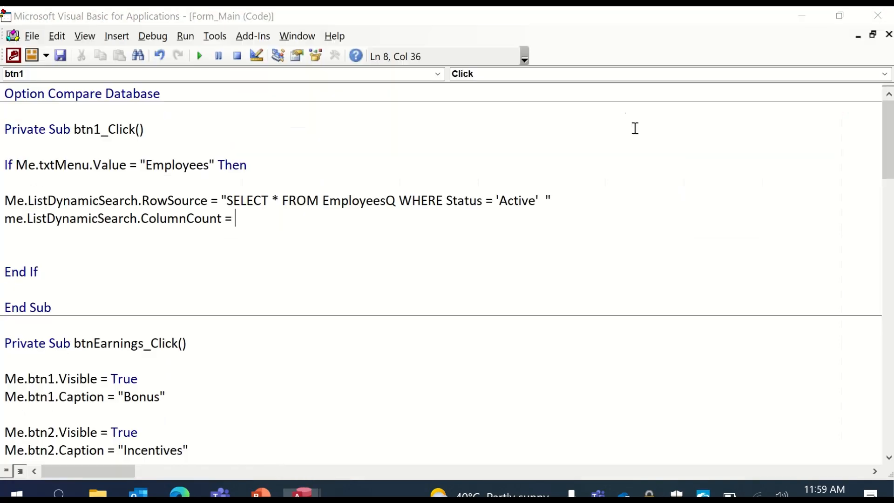
text(8)
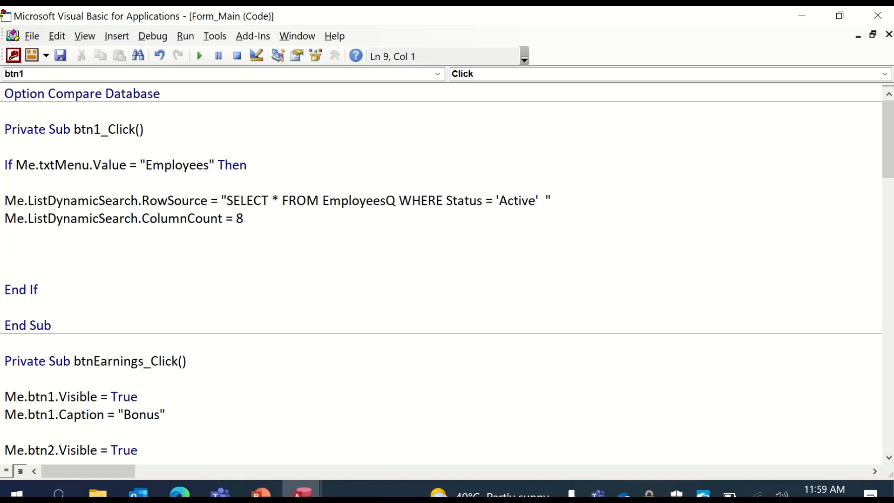
Step: Add a line setting ListDynamicSearch's ColumnHeads to True
text(me.li)
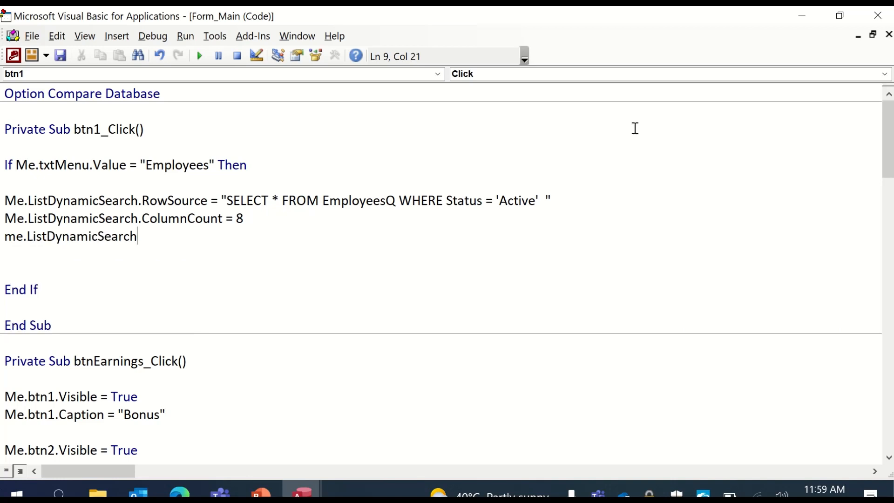
text(.col)
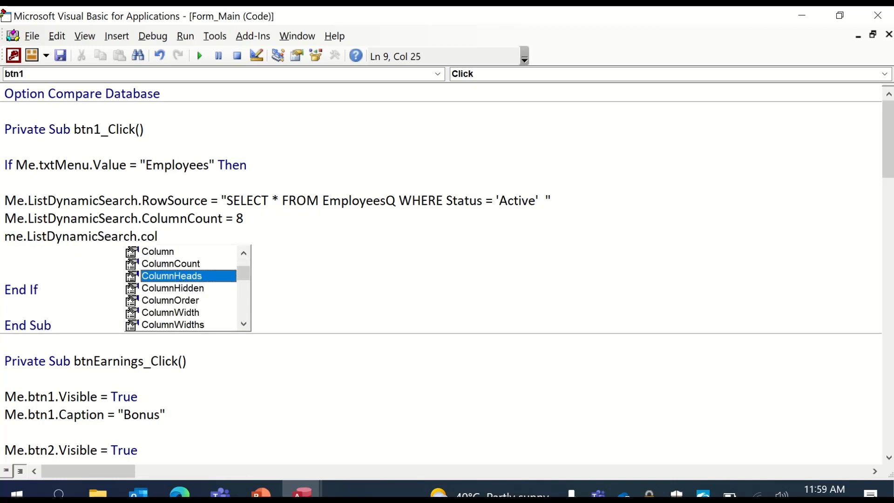
text(ColumnHeads = True)
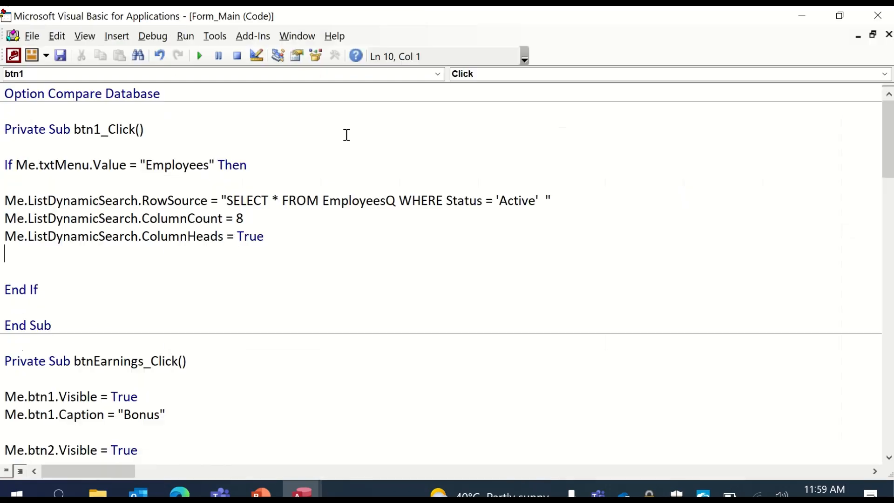
Step: Begin a ListDynamicSearch ColumnWidths line, picking the property from IntelliSense
text(me)
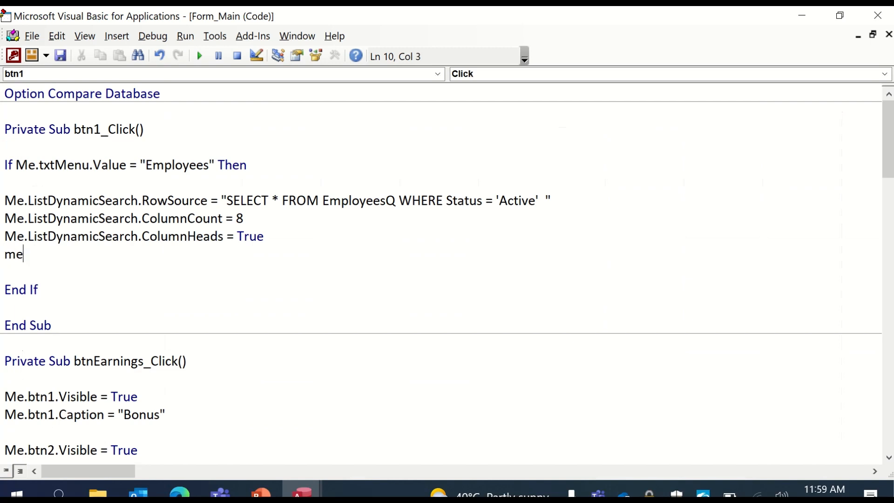
text(.ListDynamicSearch)
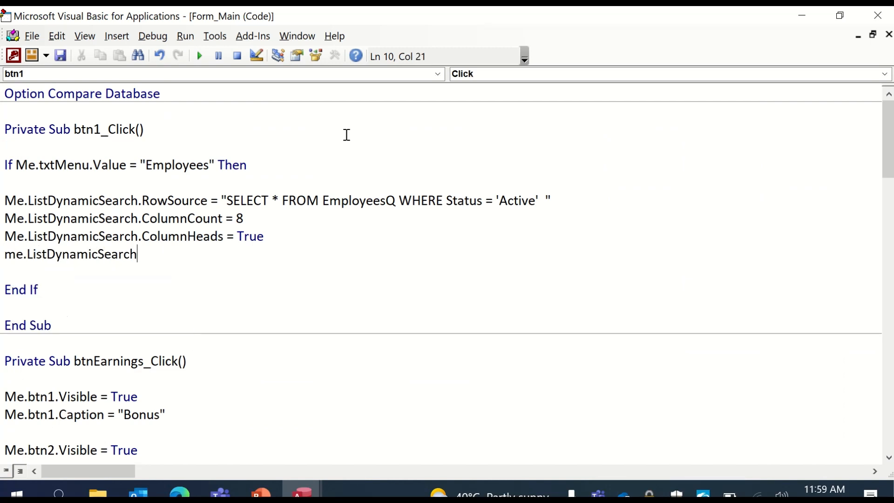
text(.col)
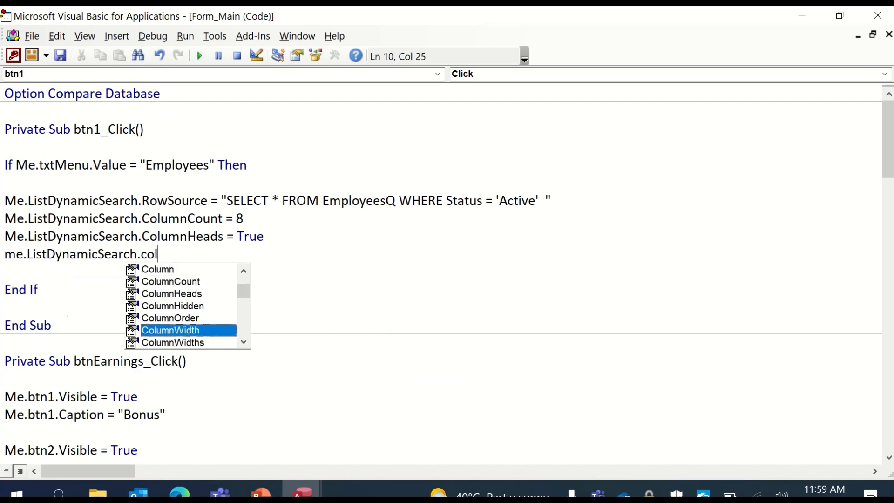
key(Down)
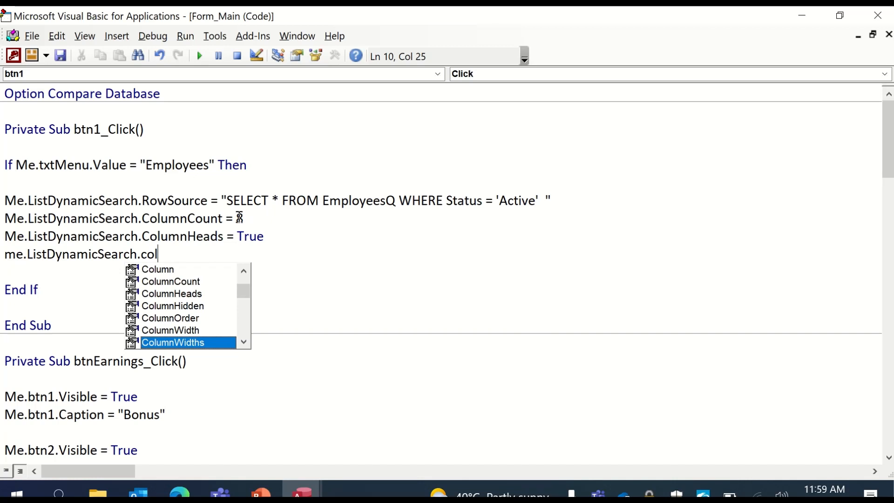
Step: Start the ColumnWidths string with 0cm for the hidden EmpID column
key(Tab)
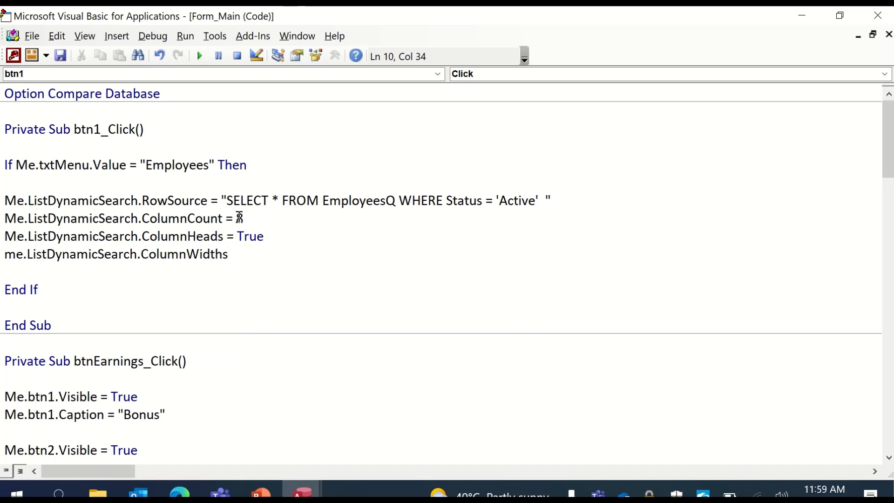
text(= ")
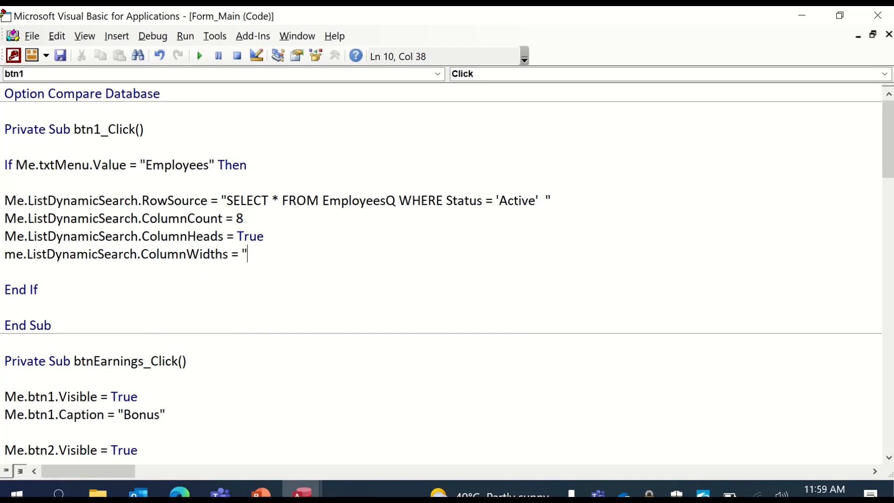
text(")
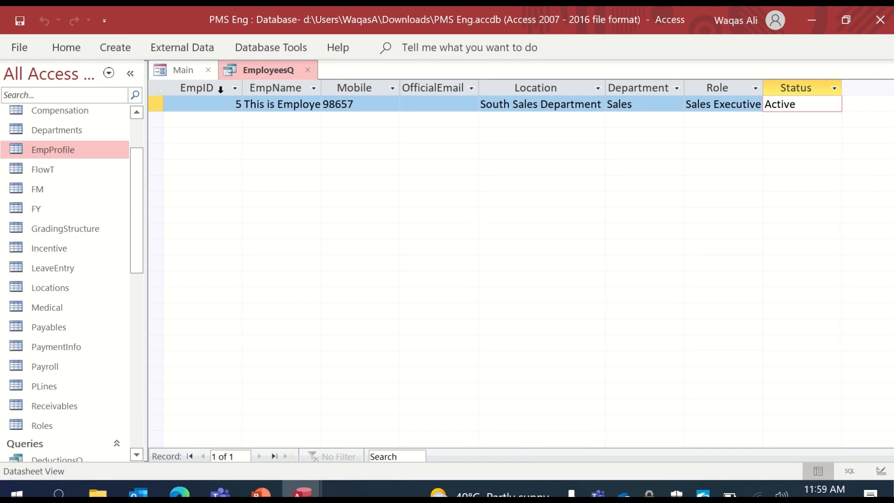
click(204, 105)
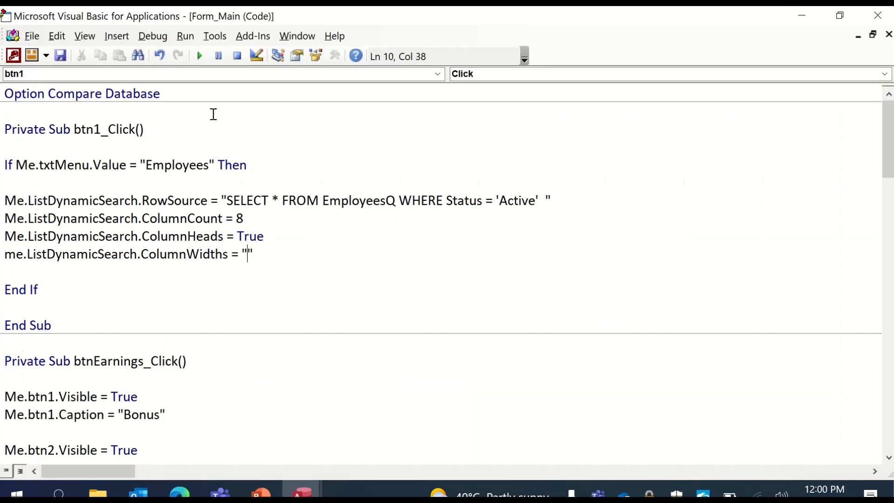
text(0cm)
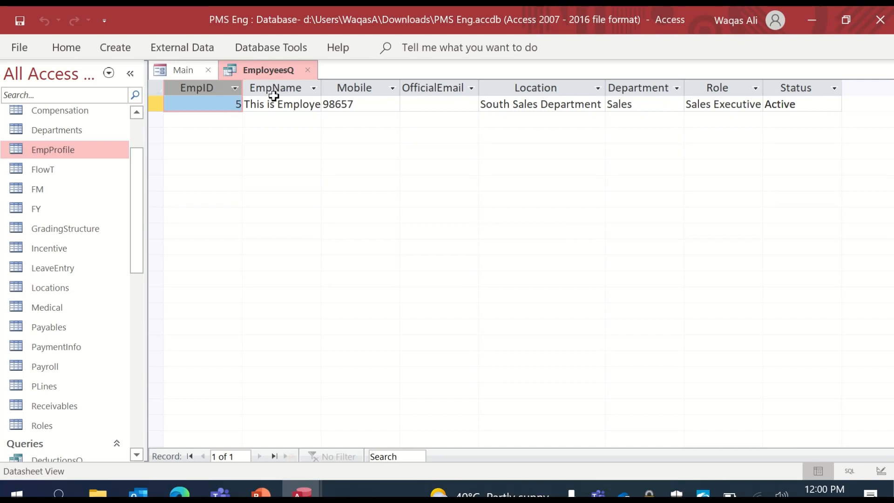
click(276, 87)
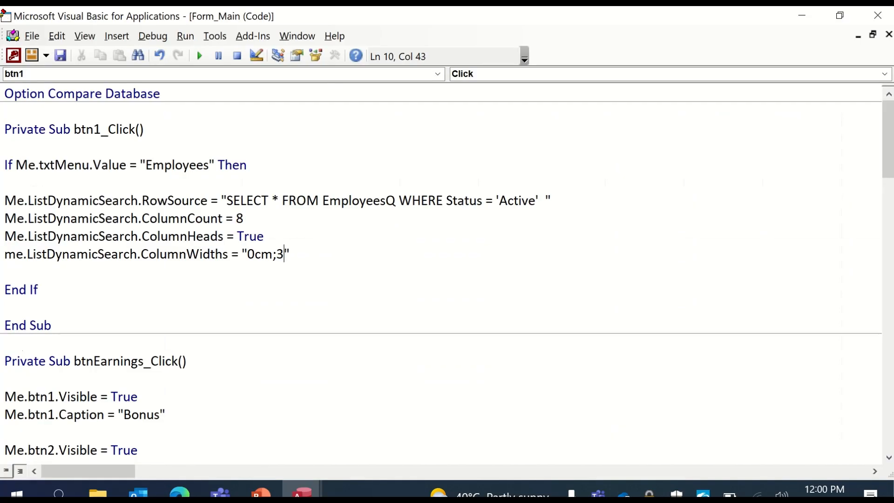
Step: Complete the remaining widths 3.5cm;2.5cm;3.5cm;3cm;3cm;3cm;2cm
text(.5cm;)
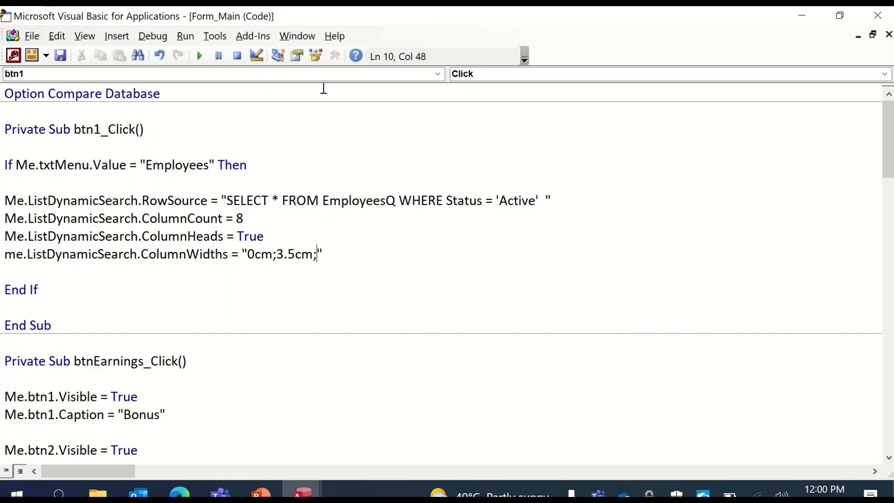
text(2.5)
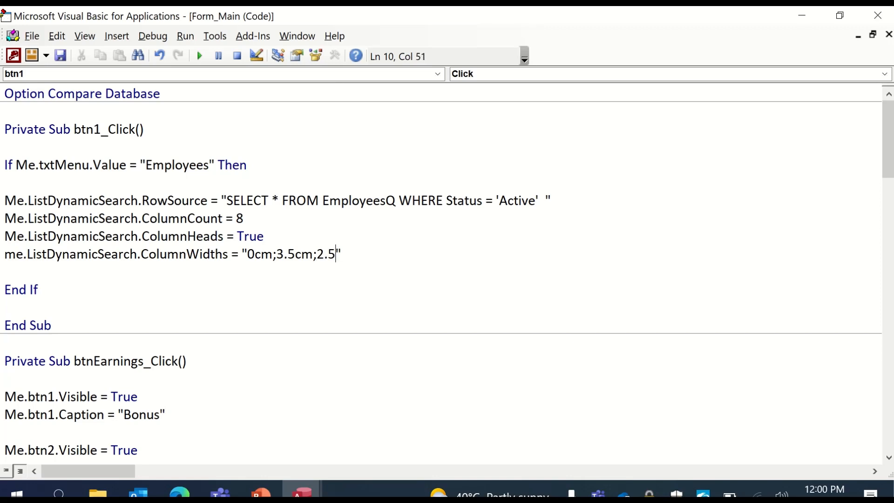
text(cm;l)
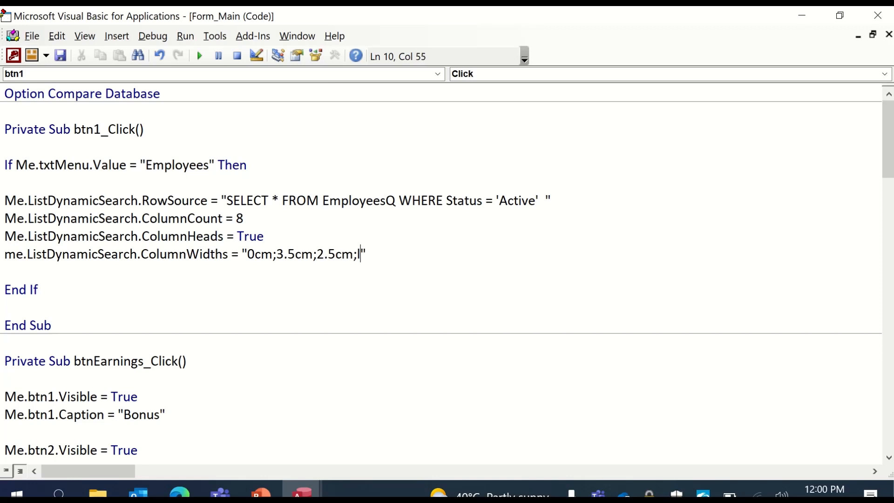
mouse_move(323, 89)
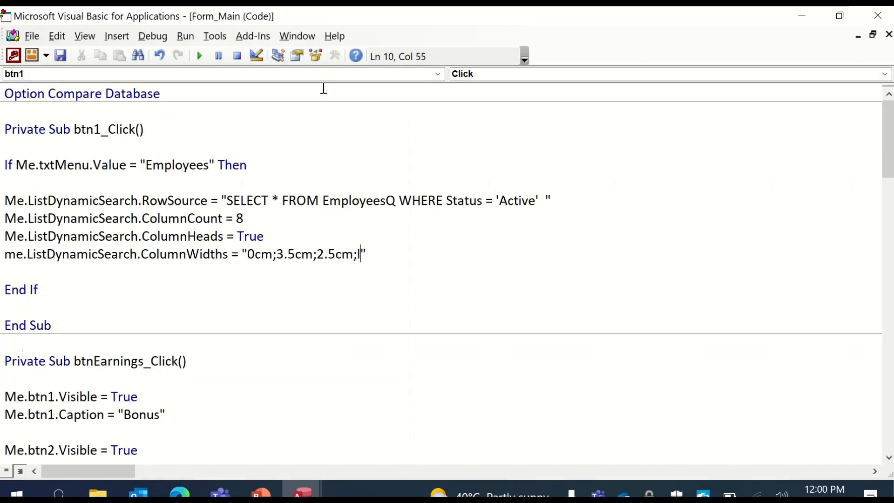
text(3.5)
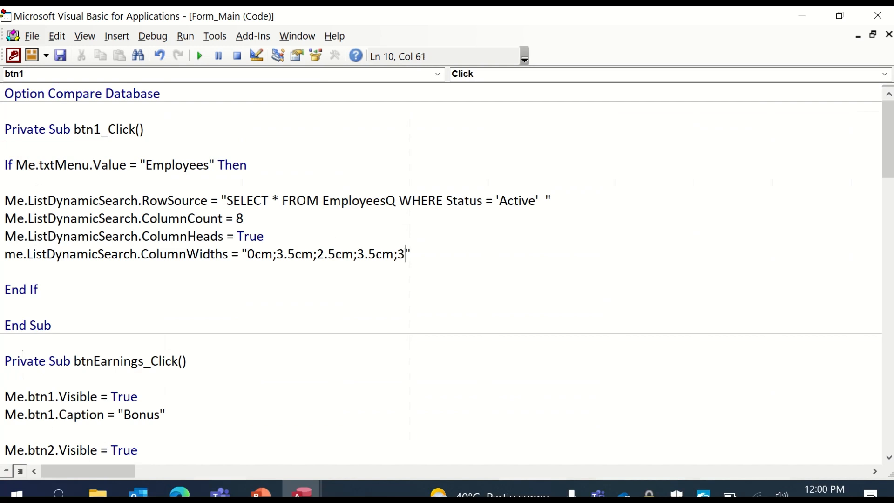
text(cm;)
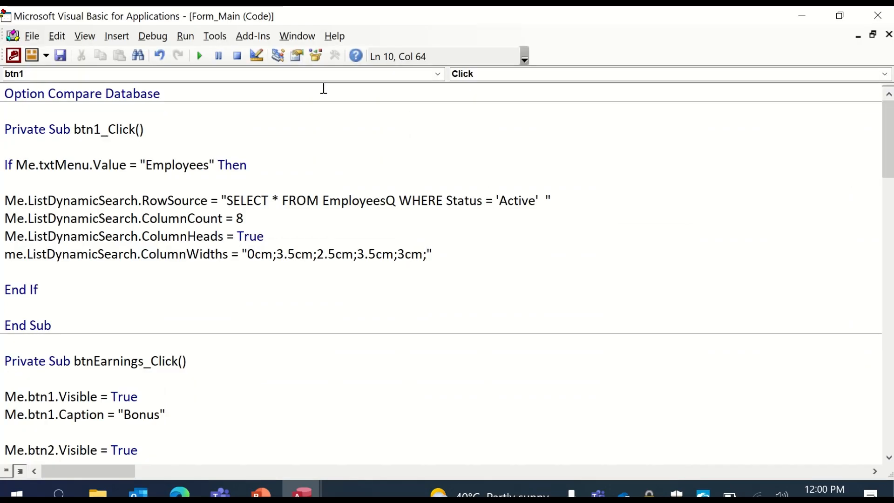
text(3.cm;)
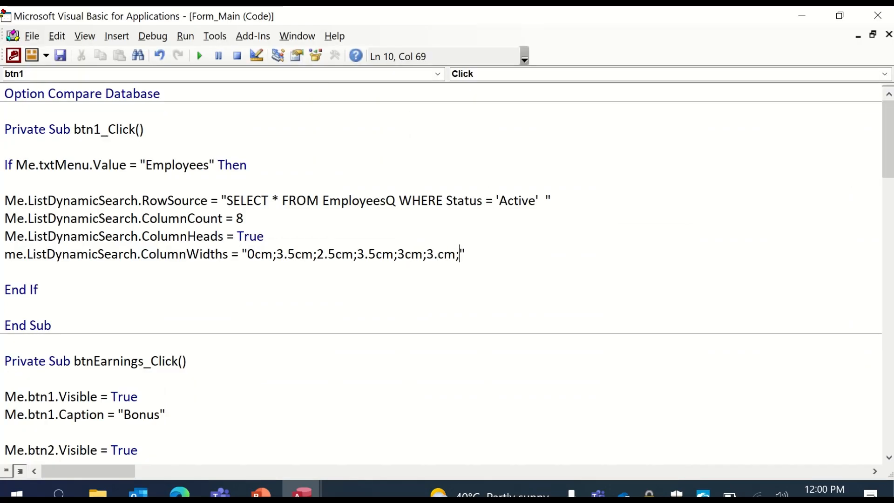
key(Backspace)
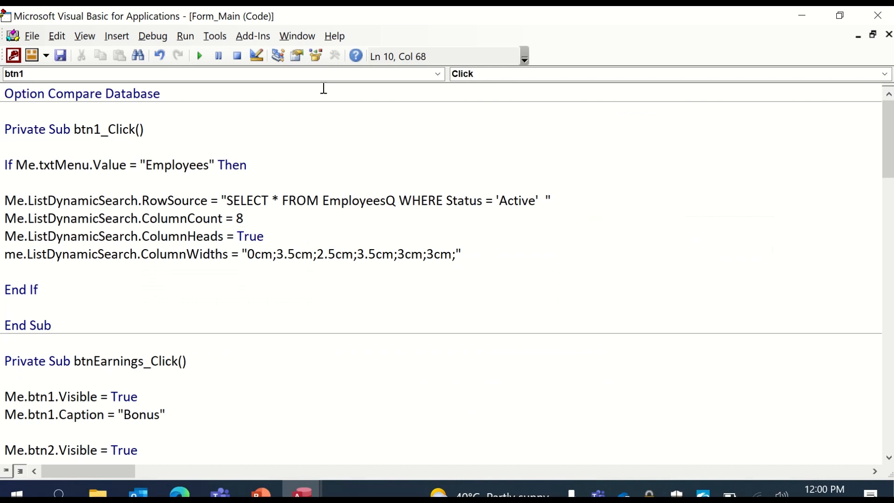
text(3)
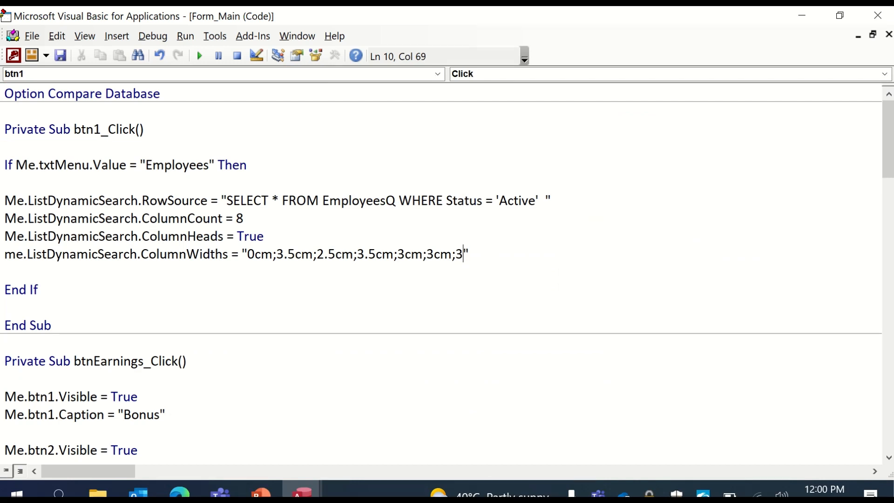
text(cm;)
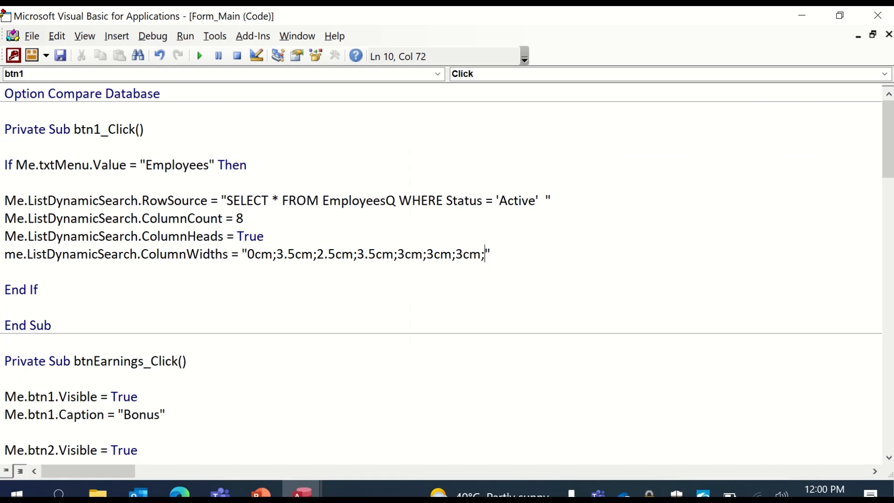
text(2cm")
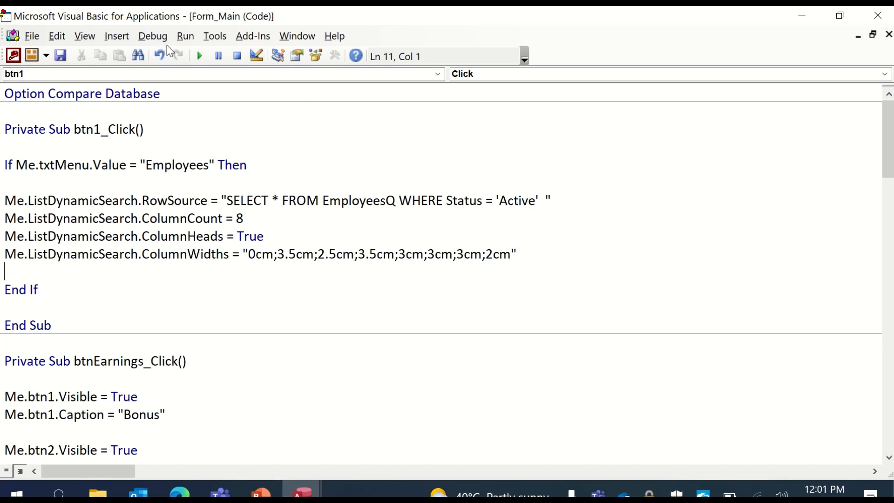
mouse_move(102, 55)
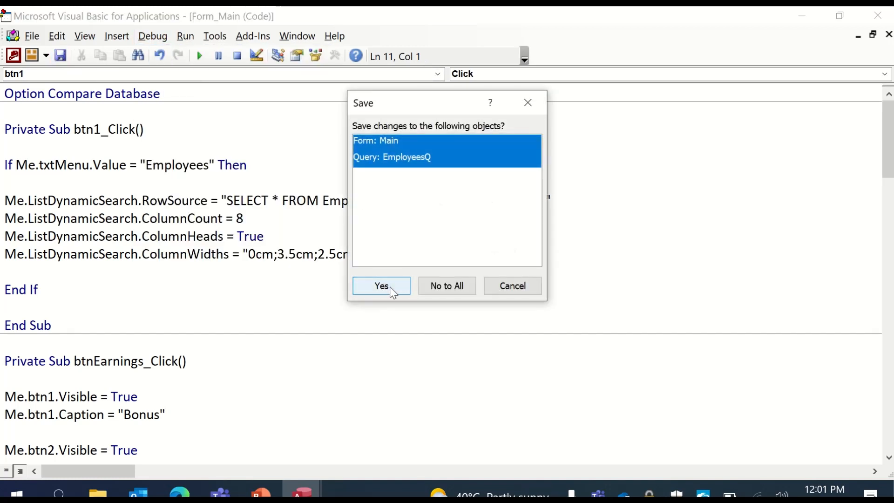
Step: Save form and query, then test Employees Master Data and Earnings in Form View
click(381, 286)
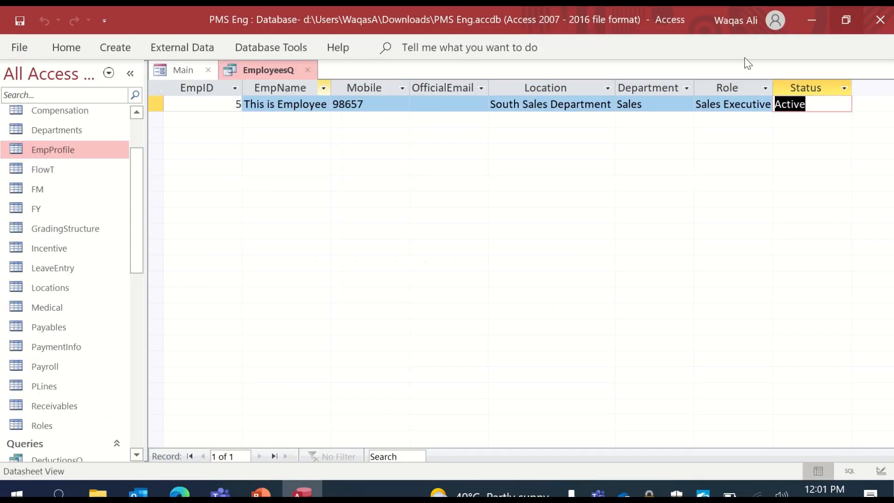
click(182, 69)
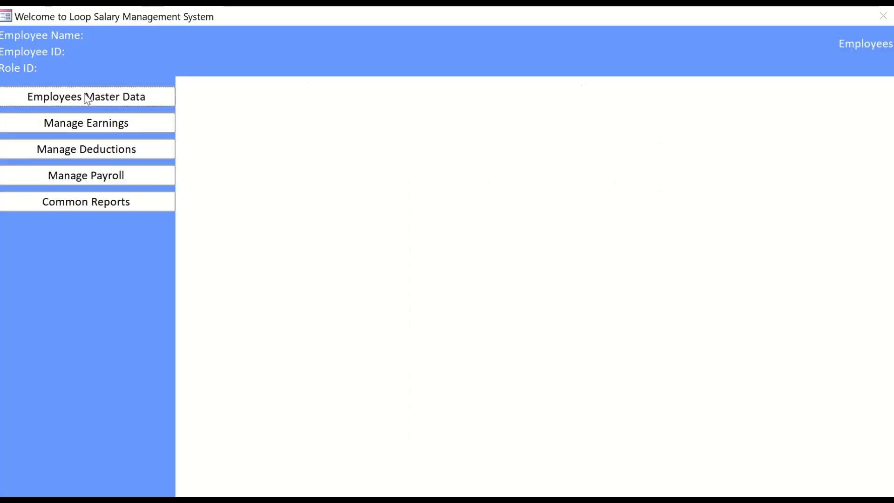
click(86, 97)
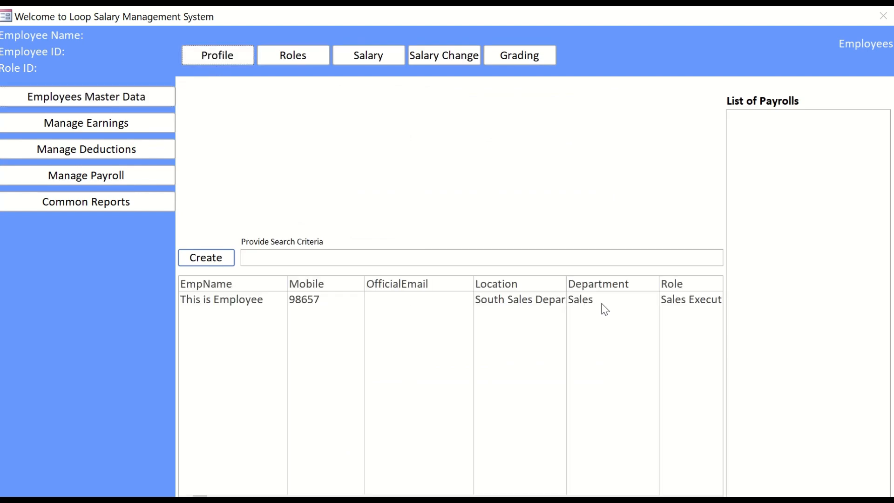
click(221, 299)
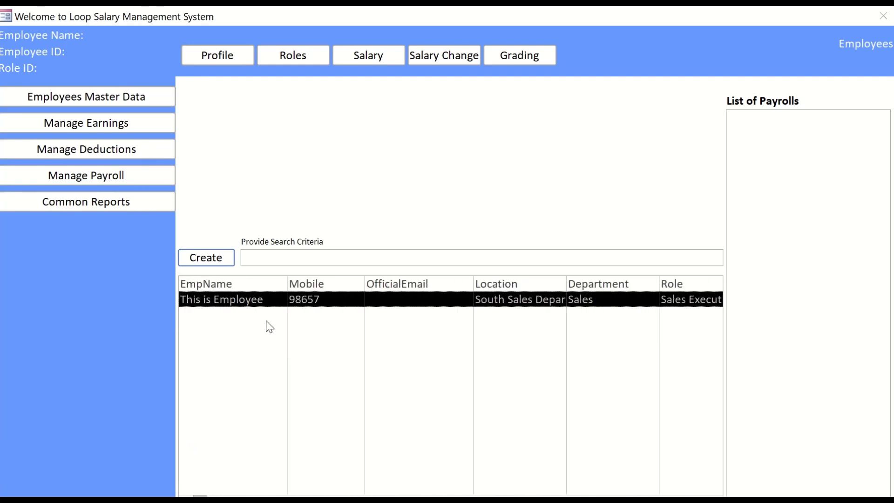
mouse_move(642, 342)
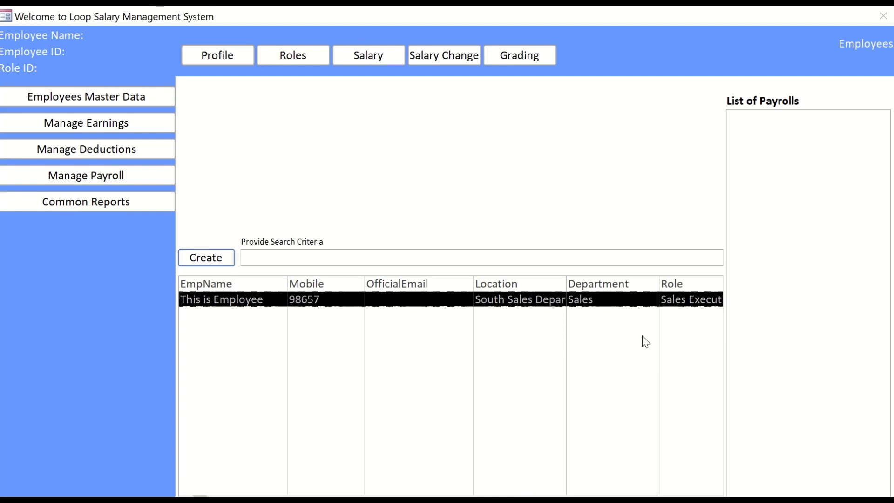
mouse_move(270, 314)
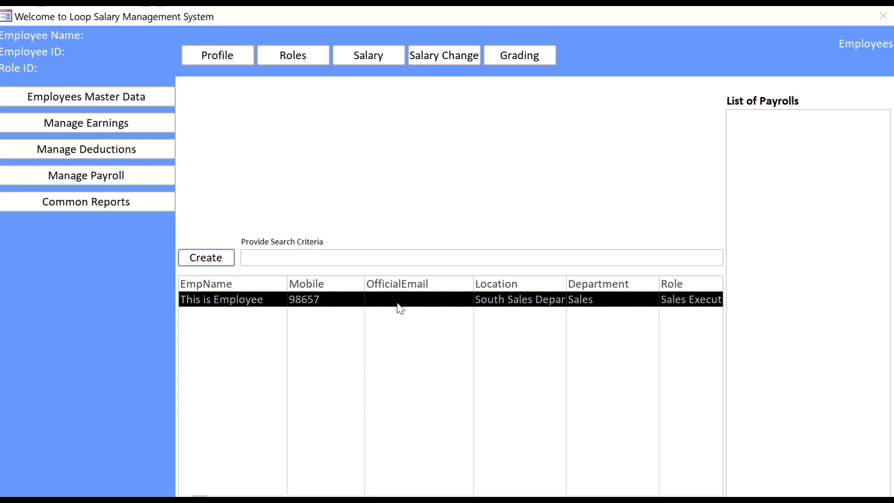
mouse_move(386, 315)
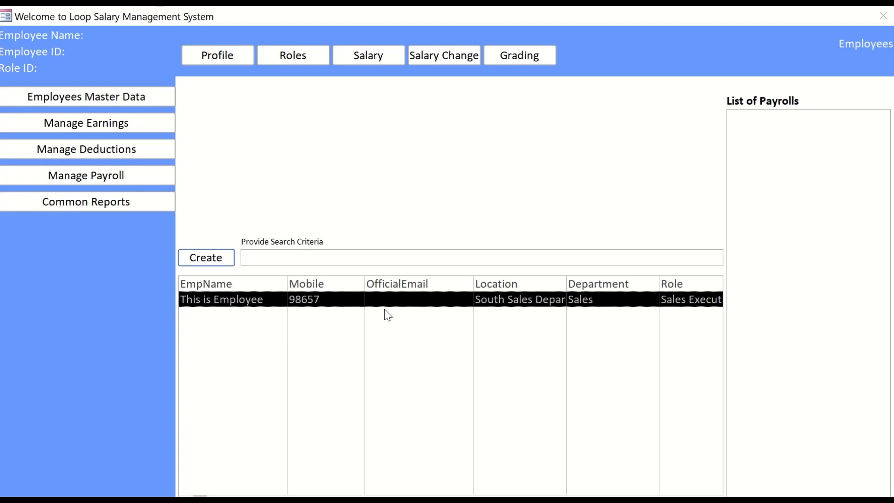
mouse_move(88, 133)
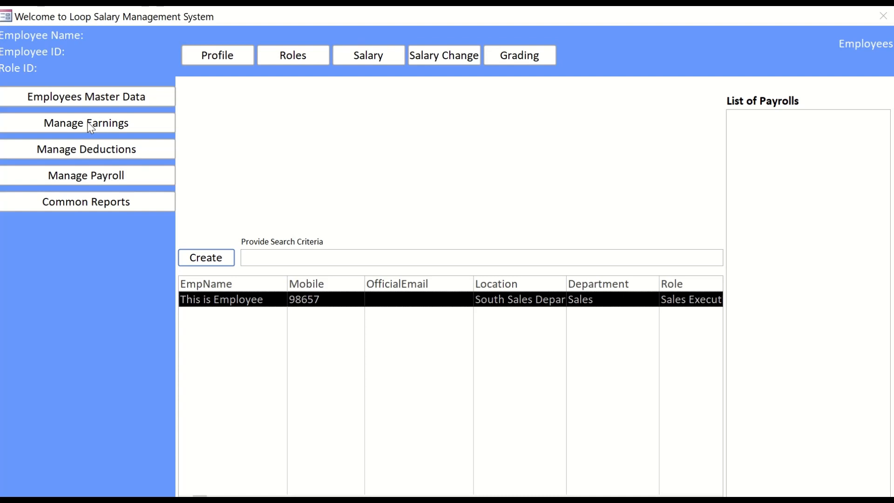
mouse_move(224, 62)
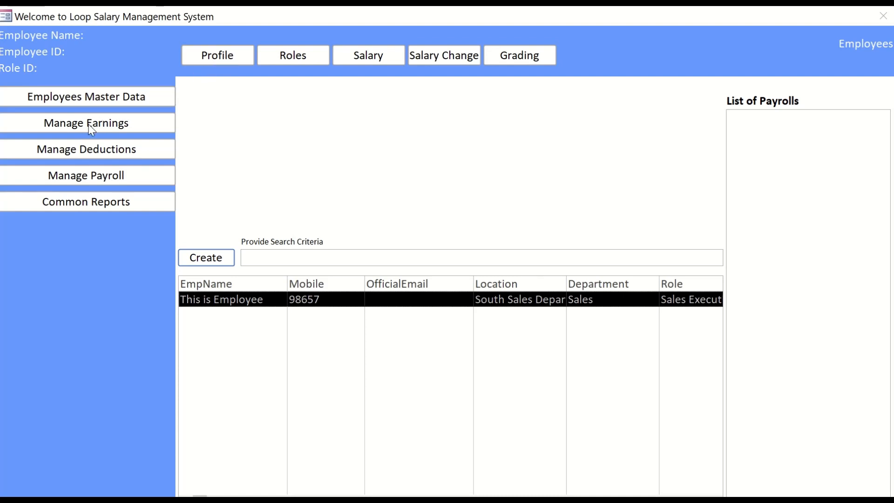
click(85, 123)
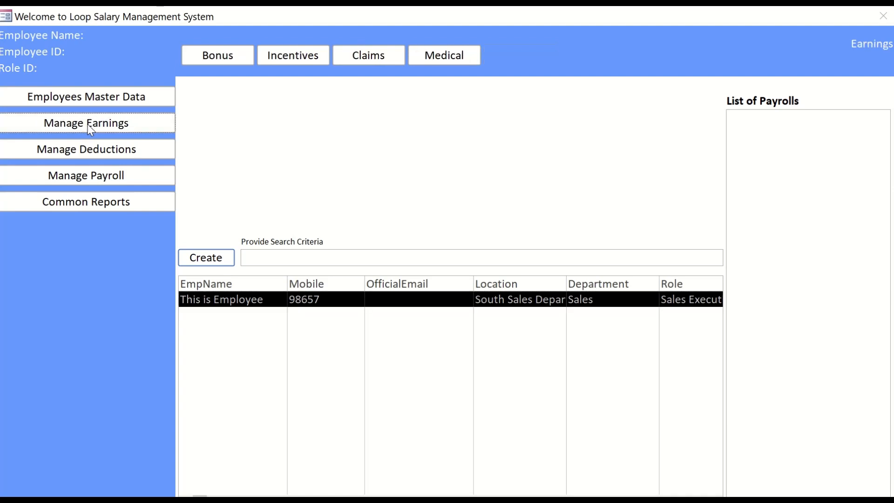
mouse_move(214, 65)
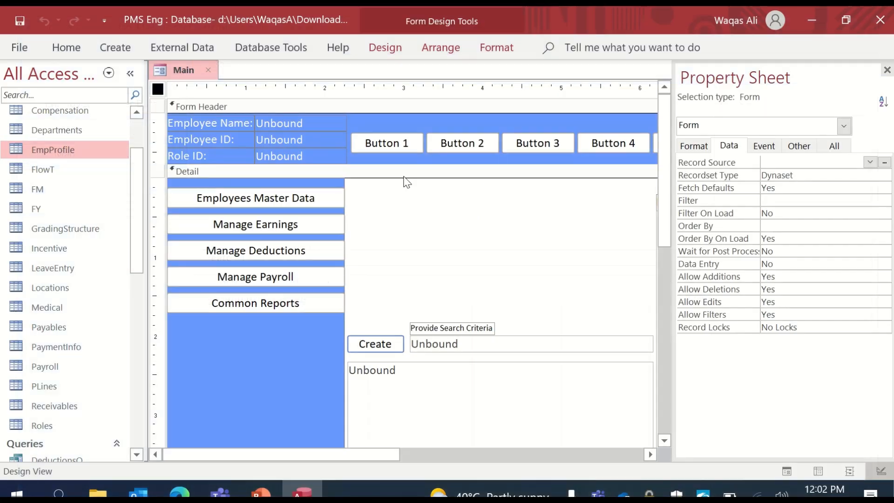
Step: Open the Bonus table to inspect its fields, then close it
scroll(down, 3)
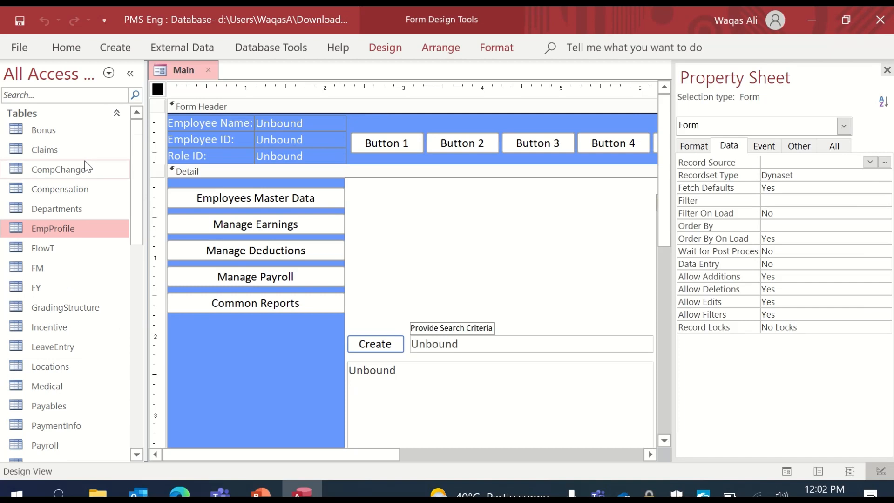
double_click(43, 130)
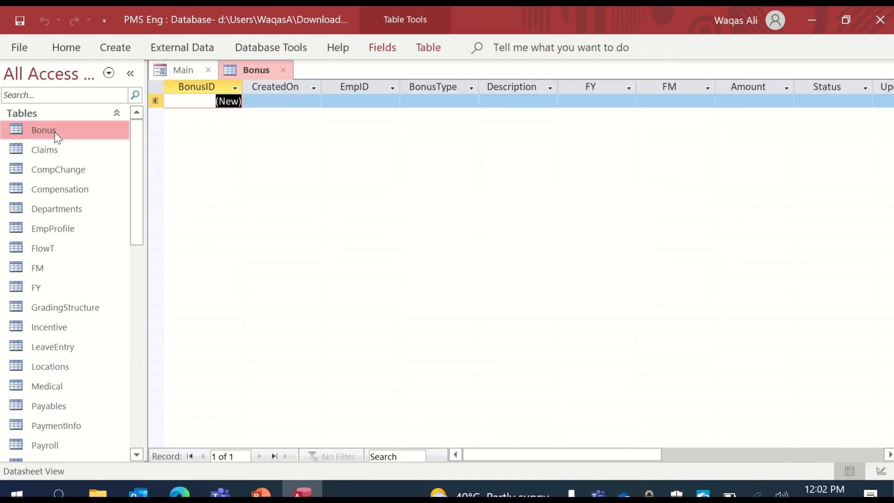
click(596, 105)
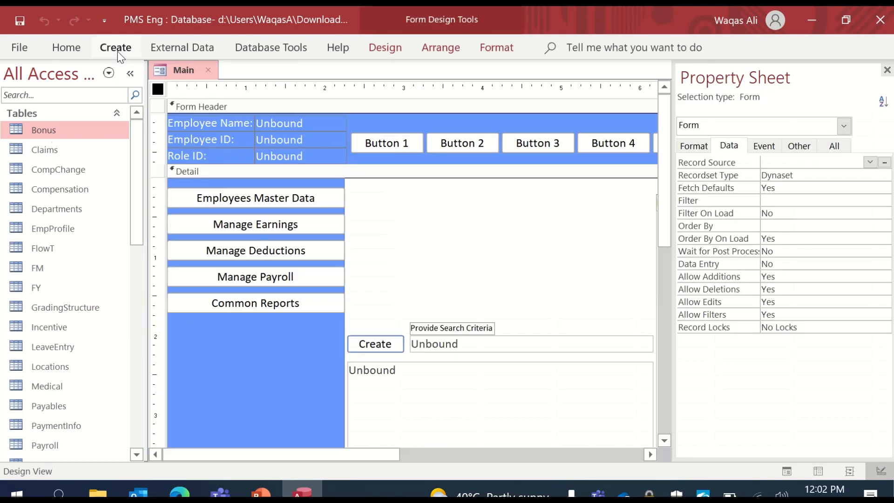
click(116, 47)
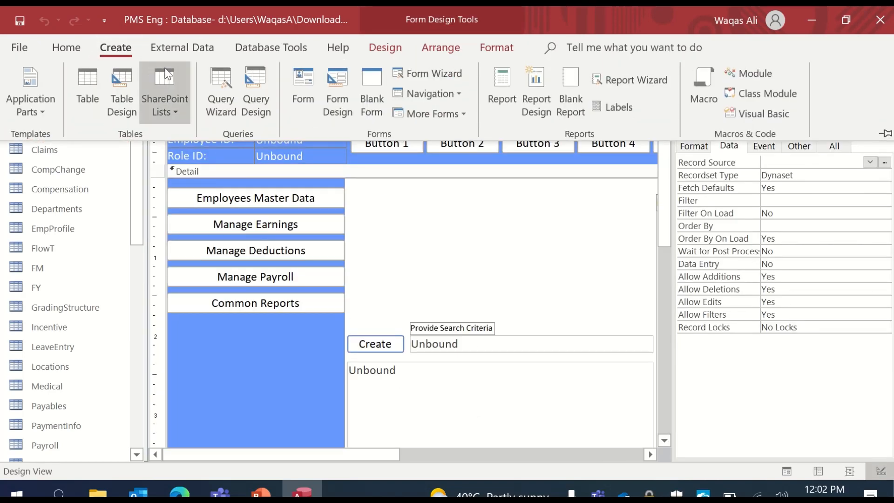
mouse_move(256, 92)
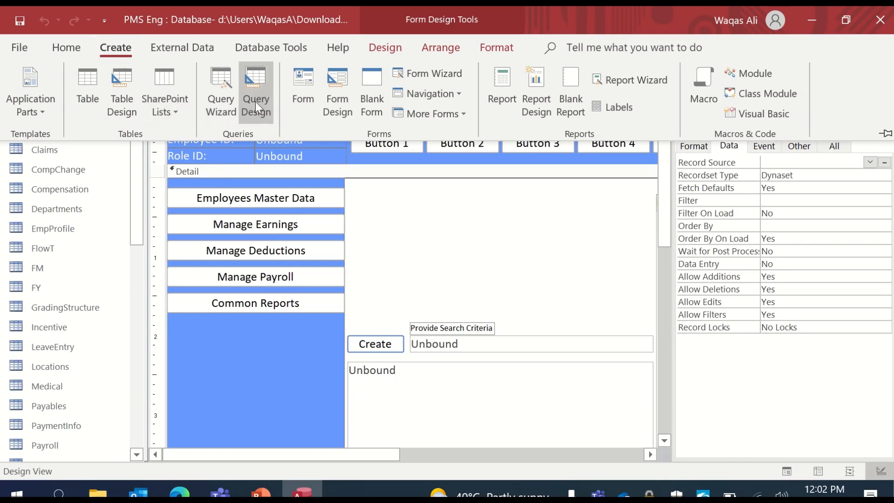
mouse_move(260, 96)
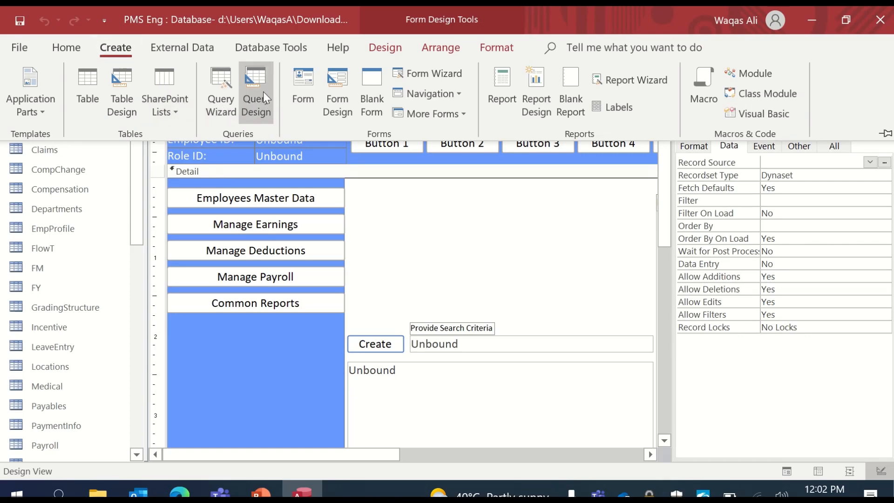
Step: Build a Bonus and EmpProfile query including EmpName and save it as BonusQ
click(255, 89)
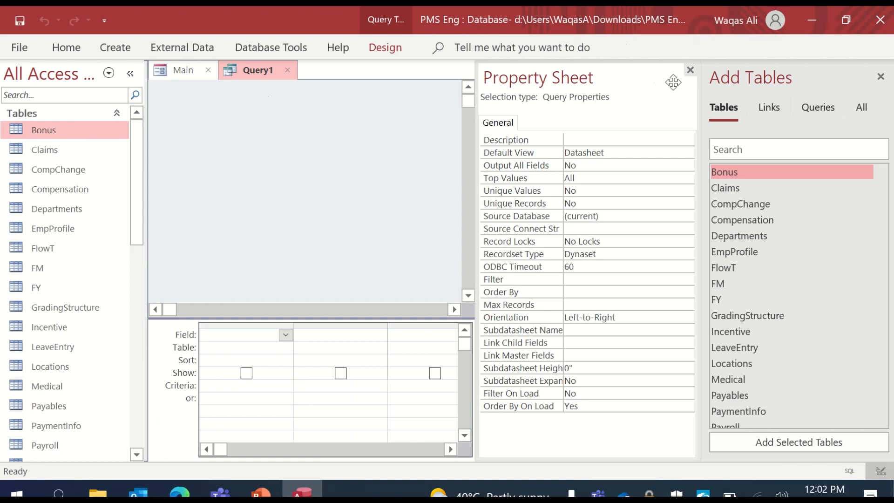
click(691, 70)
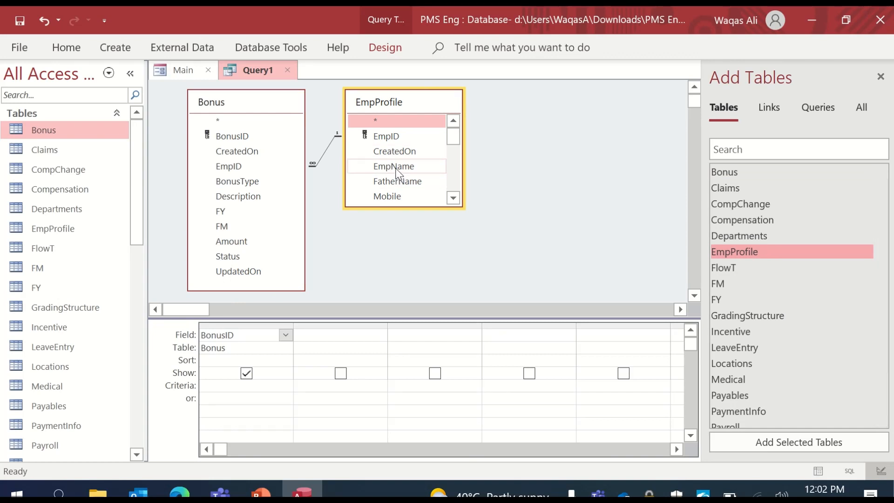
double_click(394, 166)
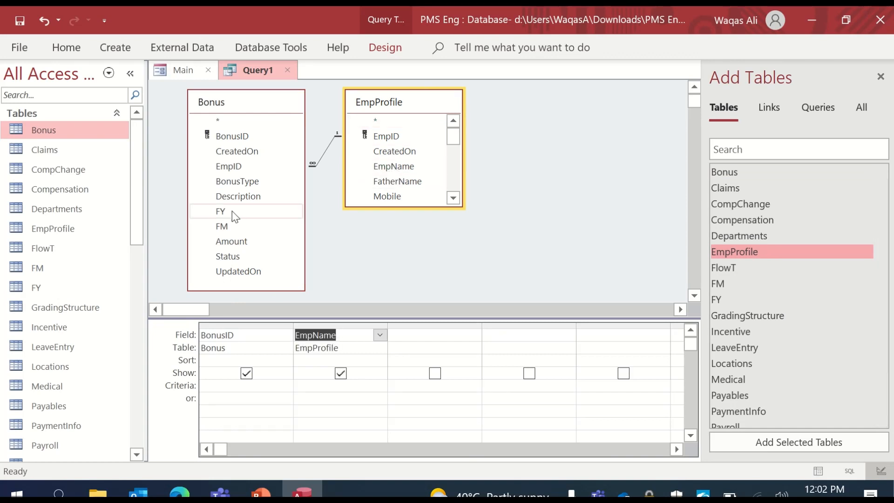
click(238, 181)
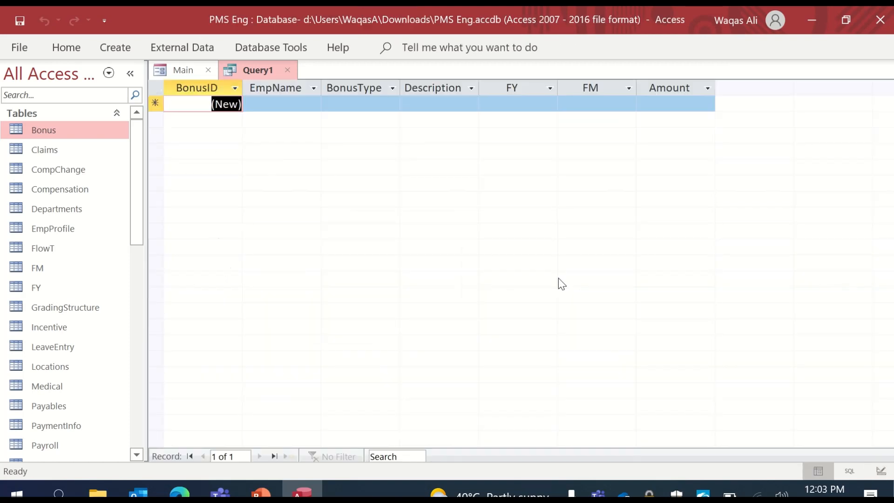
mouse_move(451, 126)
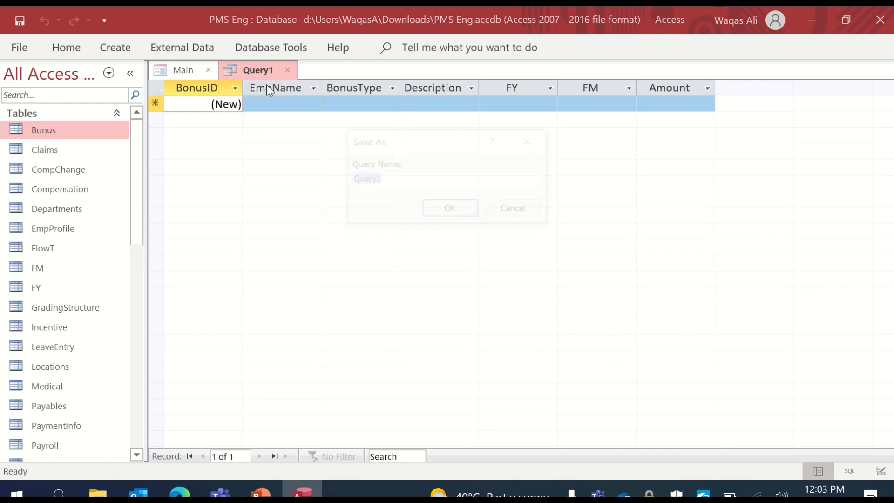
text(Bonu)
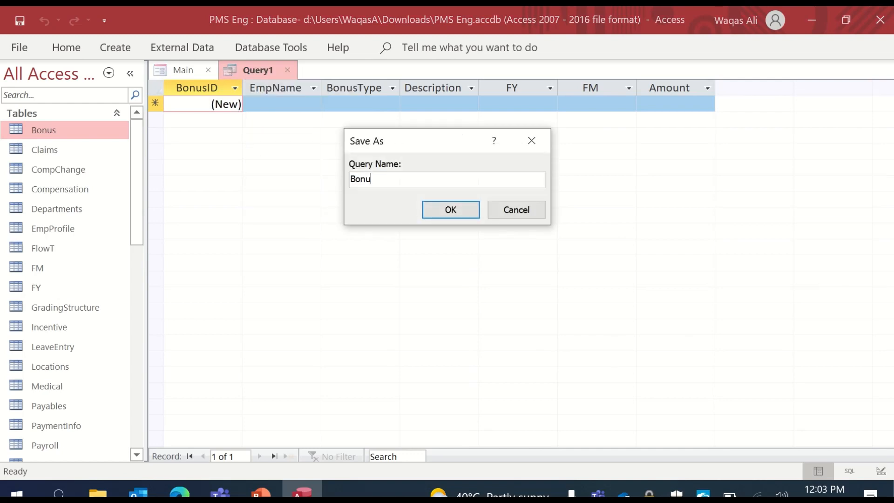
click(450, 209)
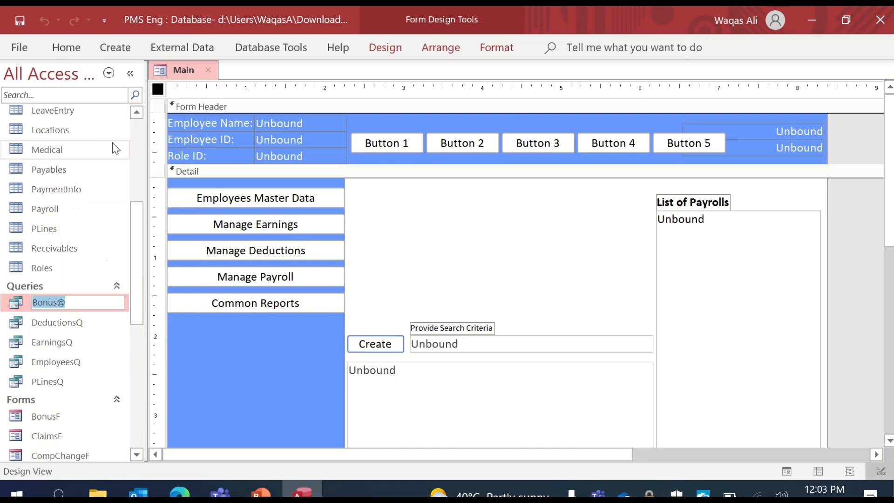
Step: Confirm the BonusQ name and open Button 1's On Click event code
key(Backspace)
text(Q)
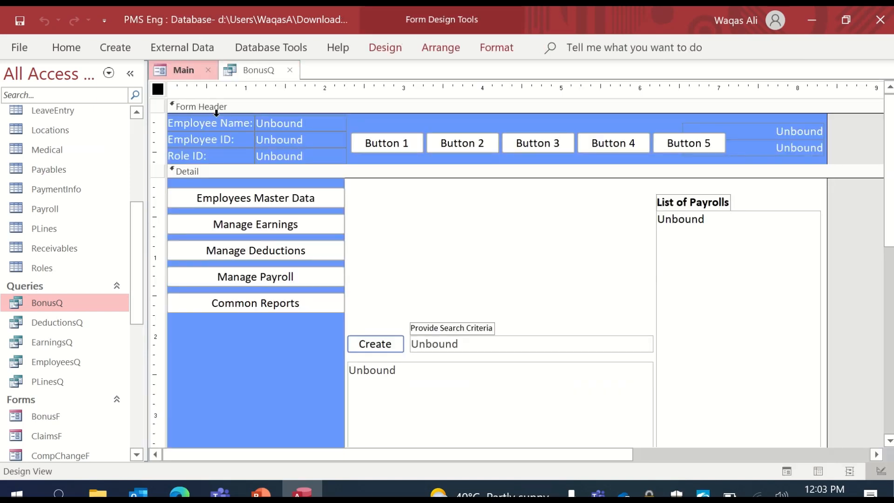
click(387, 143)
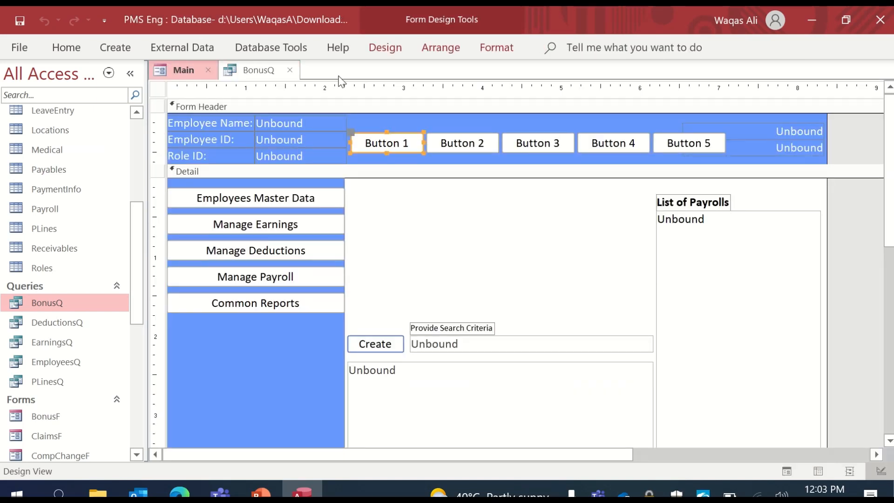
click(739, 89)
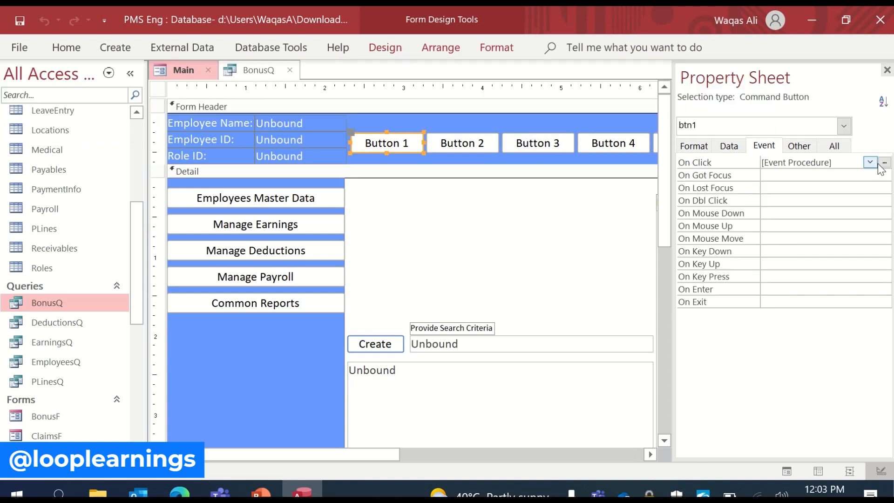
click(884, 163)
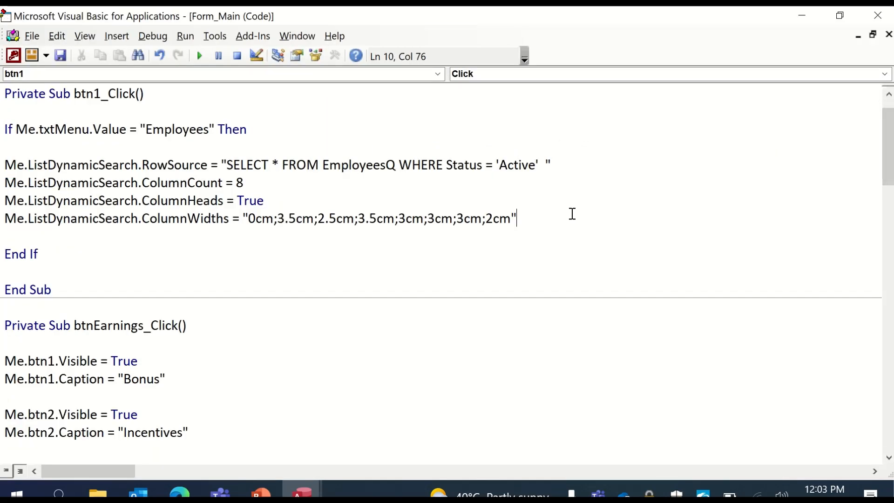
Step: Add an ElseIf Me.txtMenu = "Earnings" Then branch to btn1_Click
text(e)
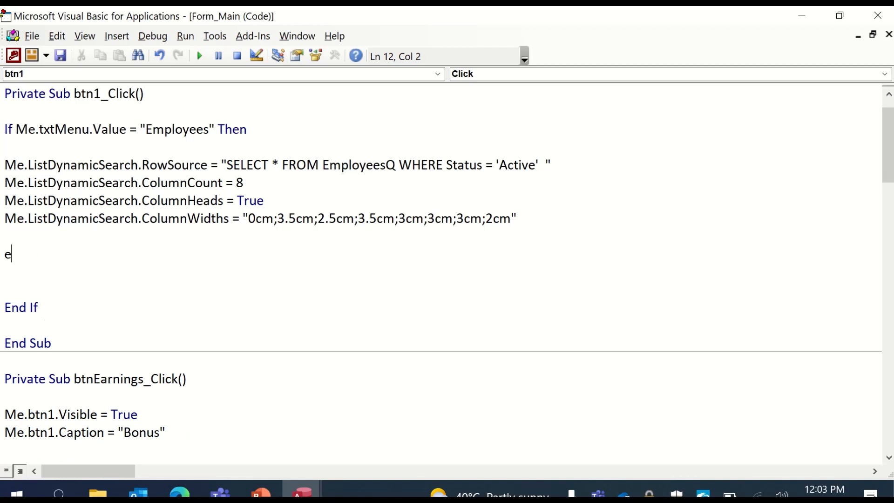
text(lseif me.t)
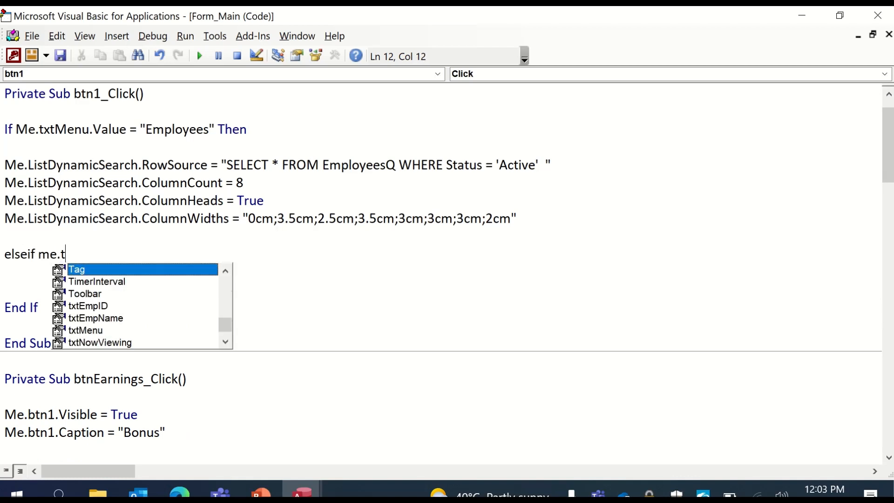
text(xtMenu)
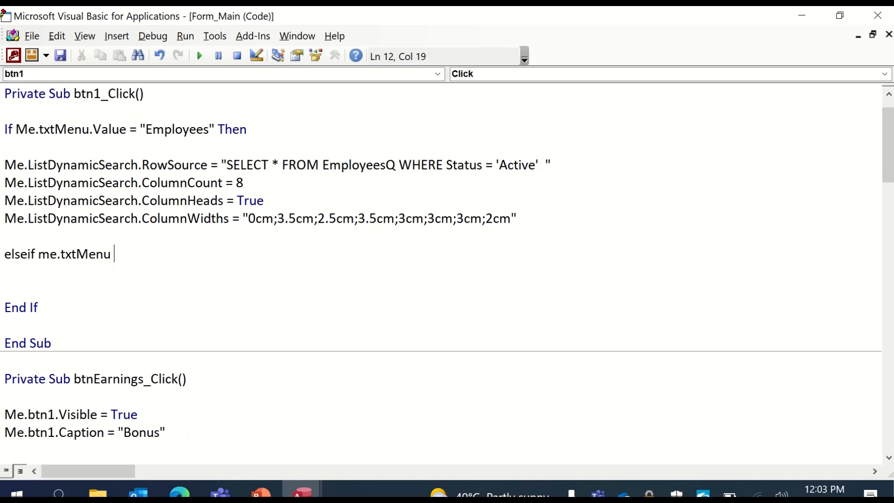
text(= "")
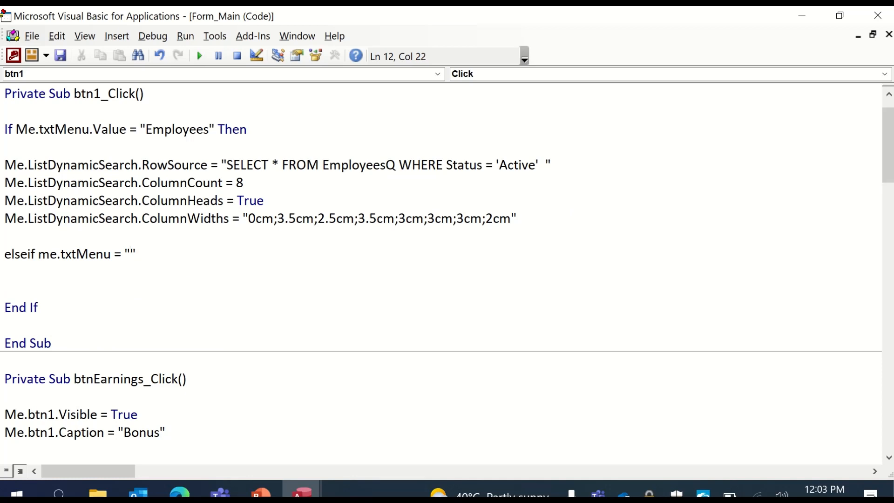
text(Earni)
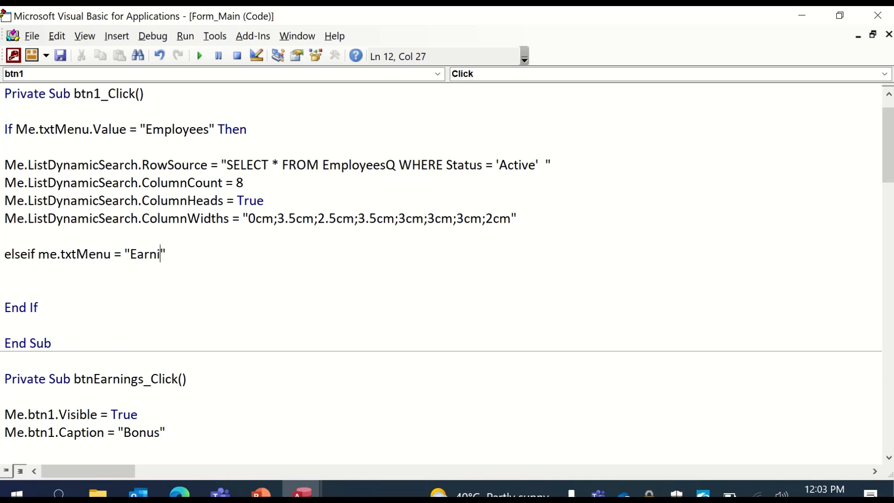
text(ngs" the)
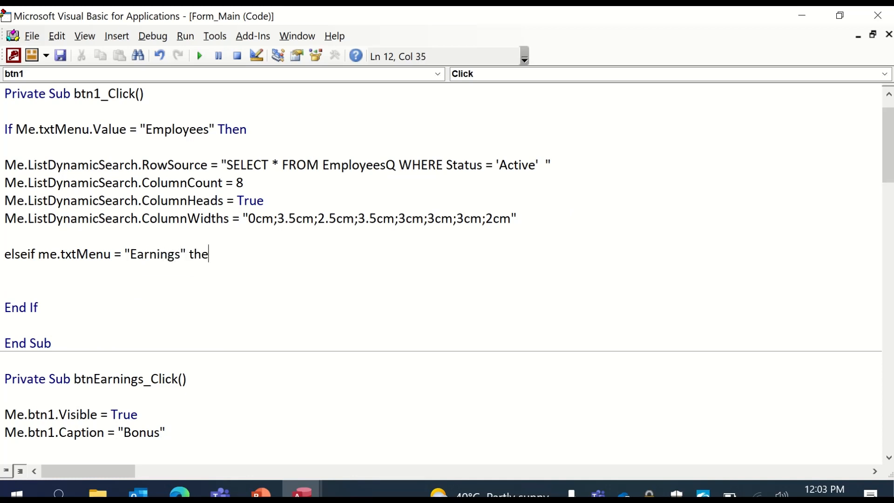
key(Enter)
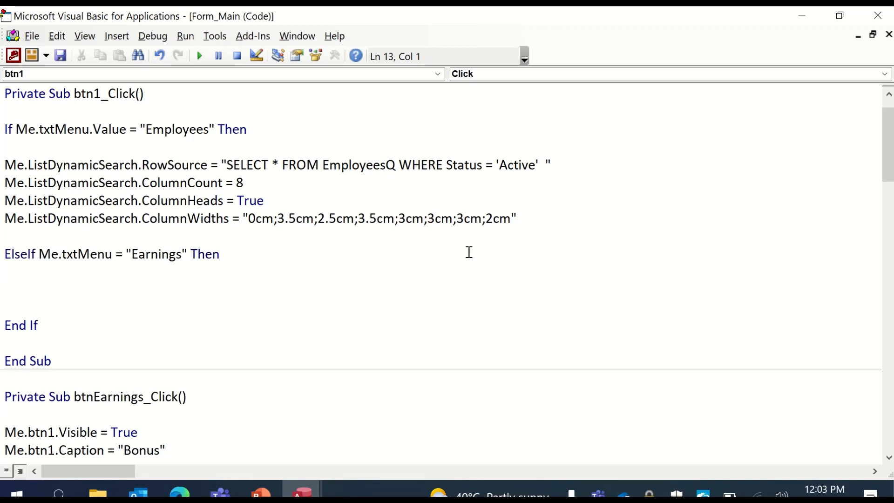
Step: Set the branch's RowSource to SELECT * FROM BonusQ and begin its ColumnCount line
text(me.li)
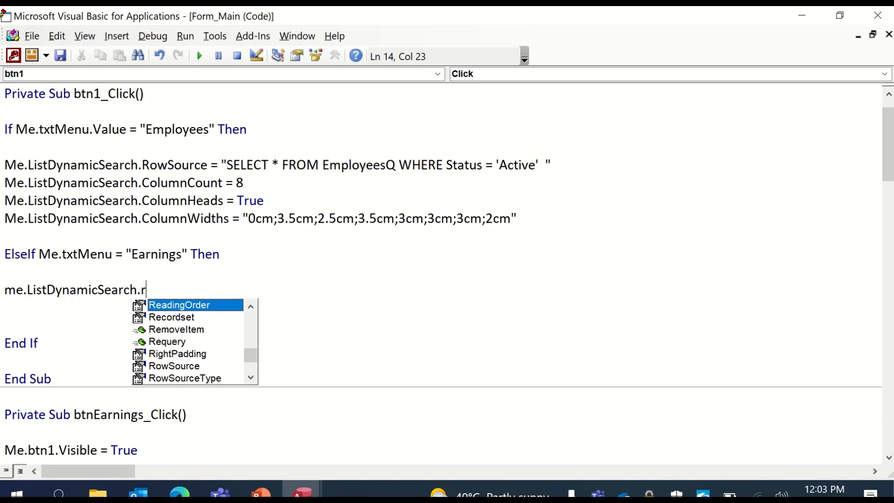
text(owSource = "")
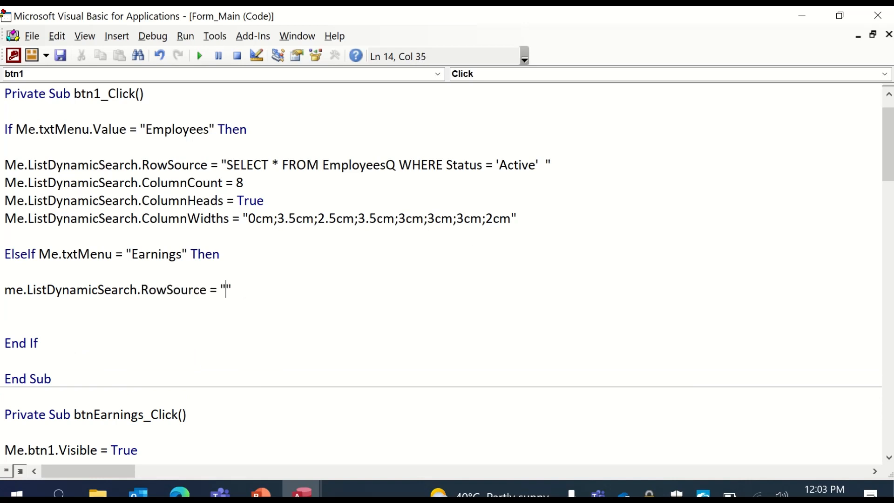
text(SELECT)
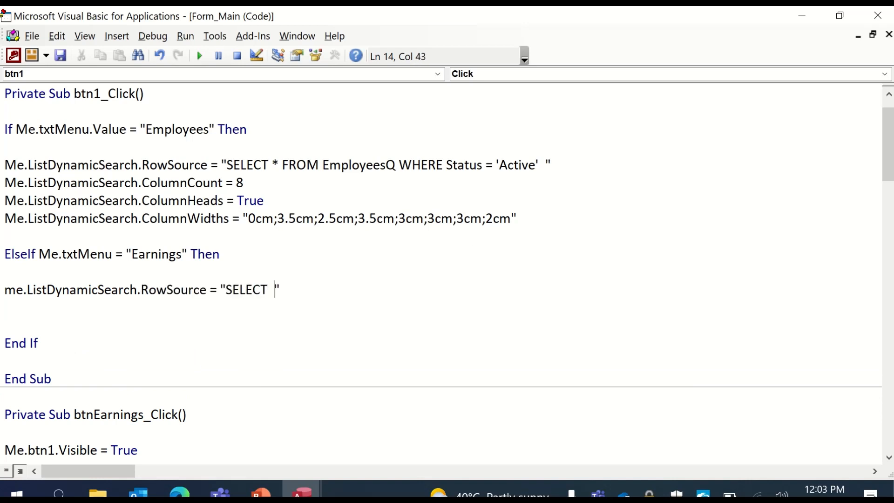
text(*)
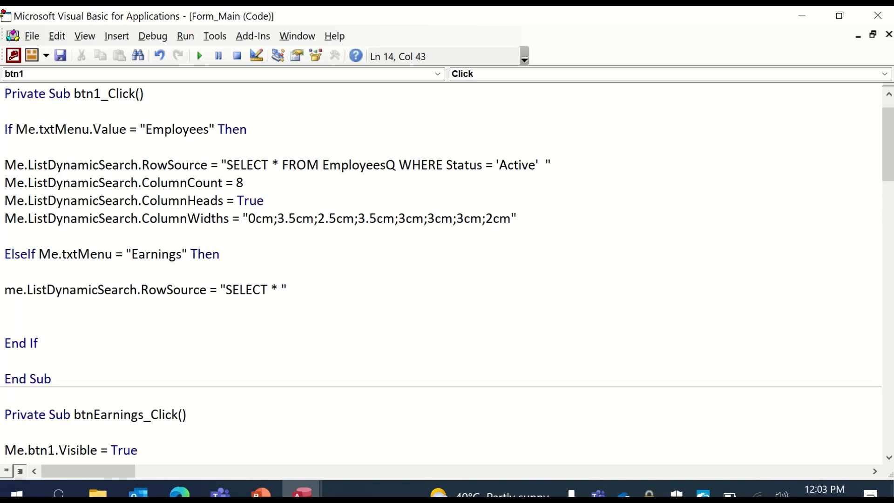
text(FROM)
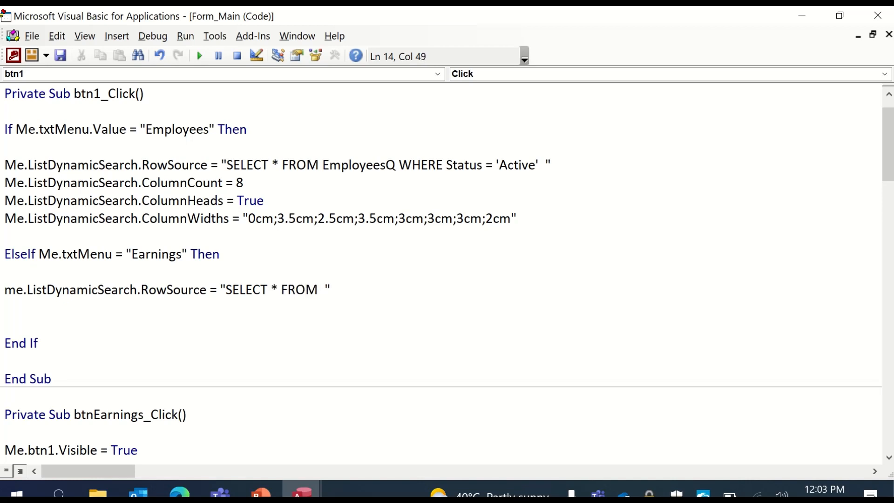
text(BonusQ)
text(me)
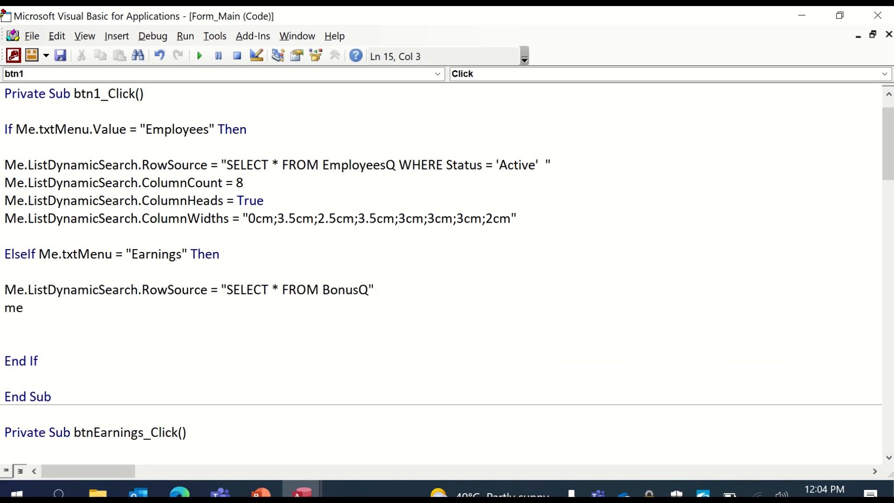
text(.ListDynamicSearch.)
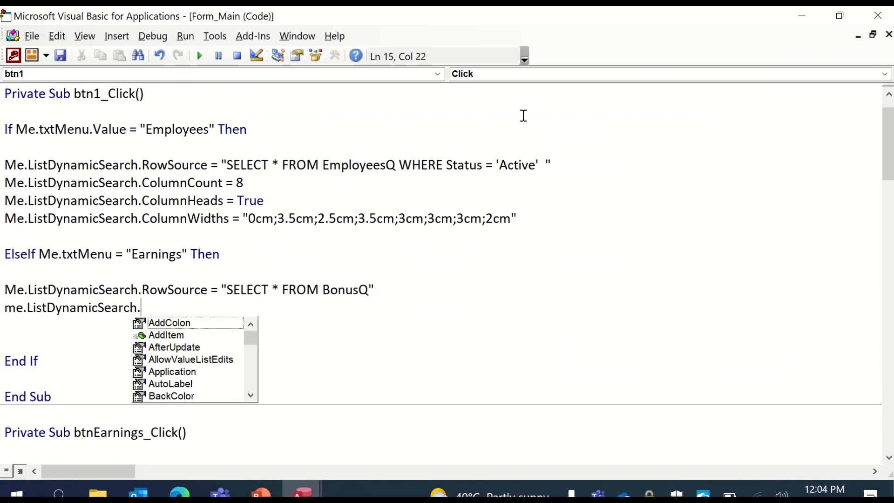
text(ColumnCount)
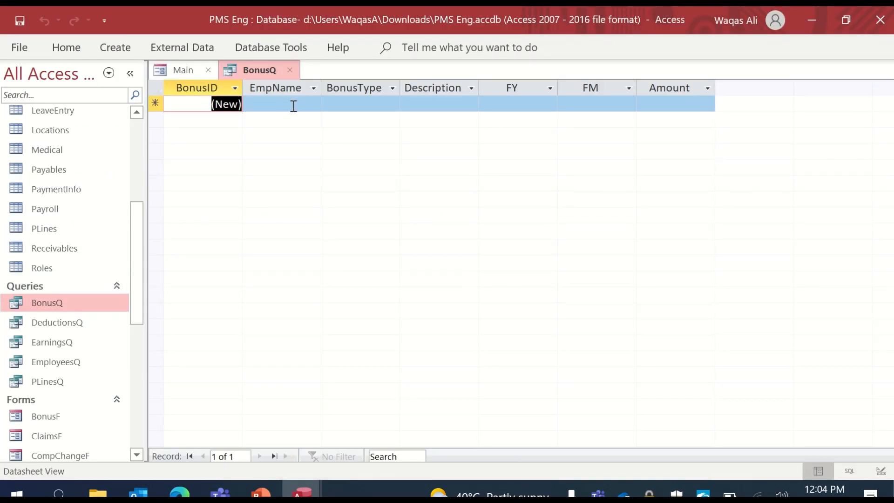
mouse_move(531, 99)
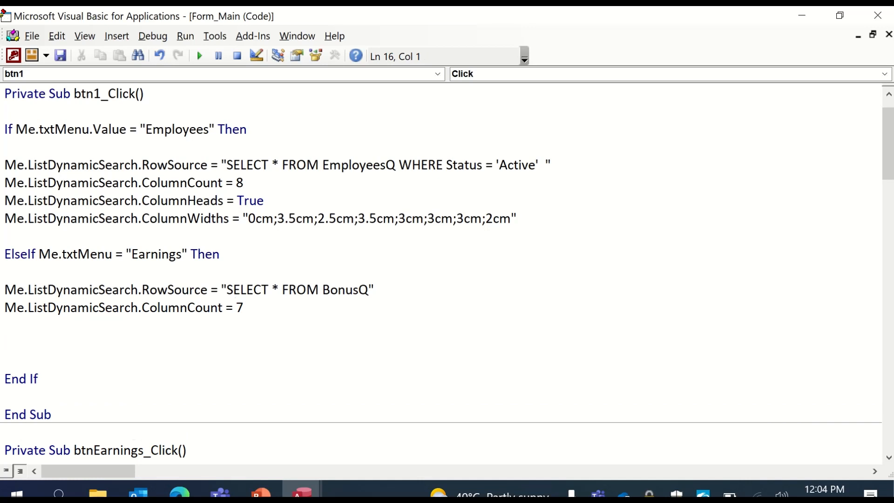
Step: In the Earnings branch, set ListDynamicSearch.ColumnHeads to True
text(me.liu)
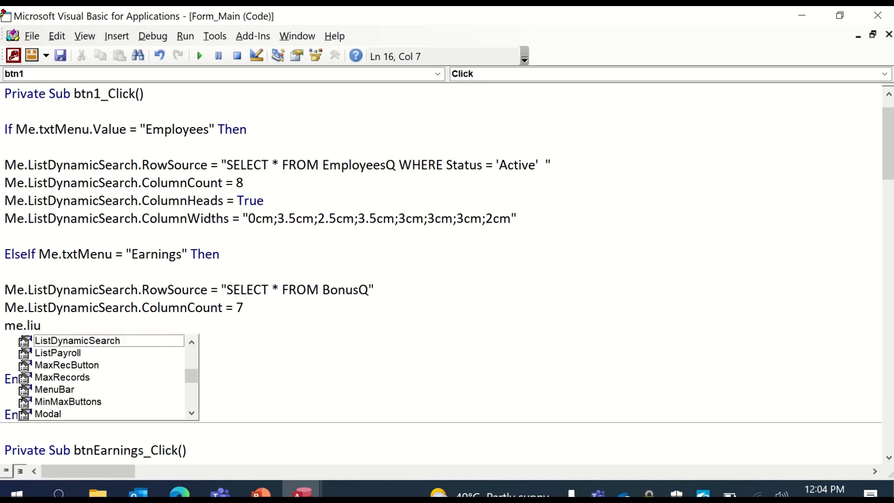
text(ListDynamicSearch.co)
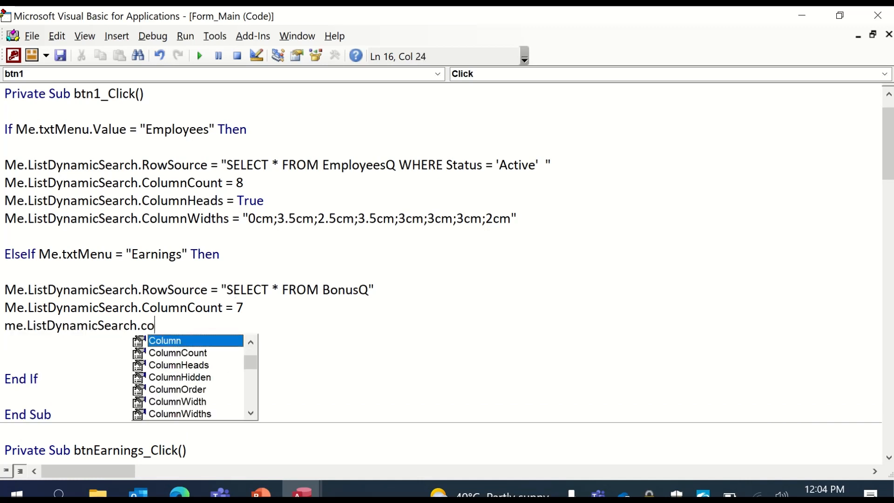
text(lumnHeads)
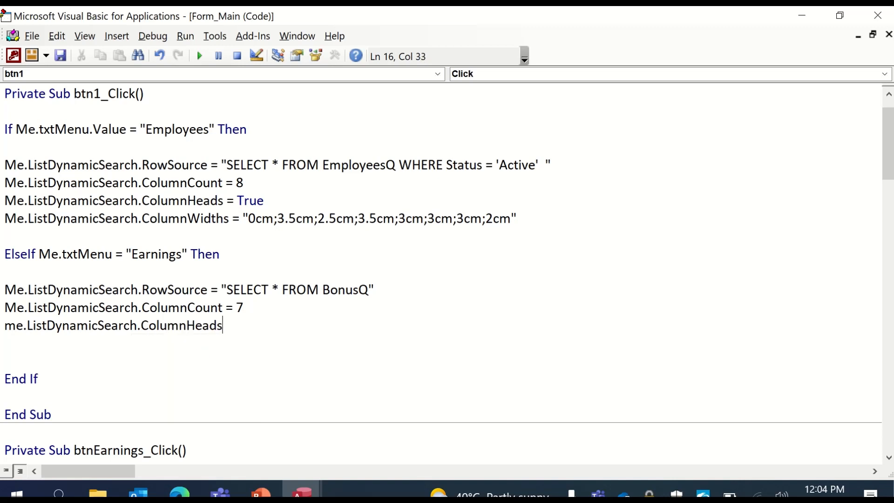
text(= True)
click(440, 343)
text(me.ListDynamicSearch)
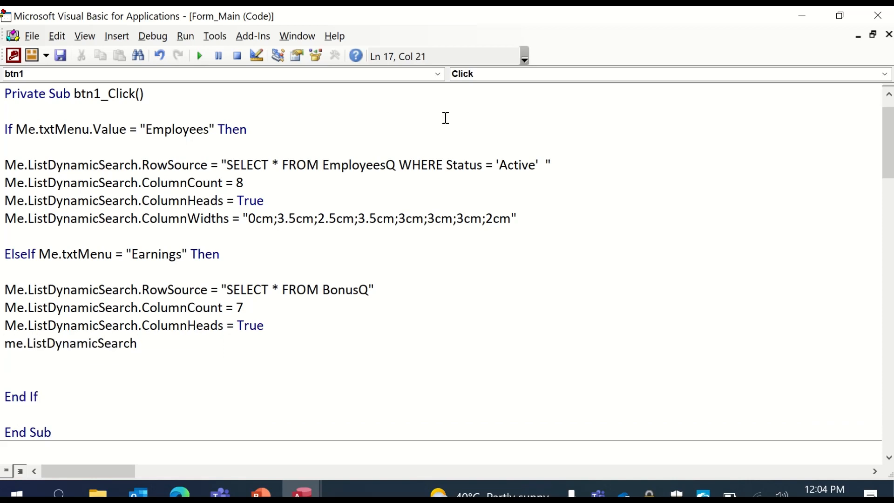
Step: Set ListDynamicSearch.ColumnWidths to 0cm;4.3cm;3cm;3.5cm;2cm;2cm;2.5cm
text(col)
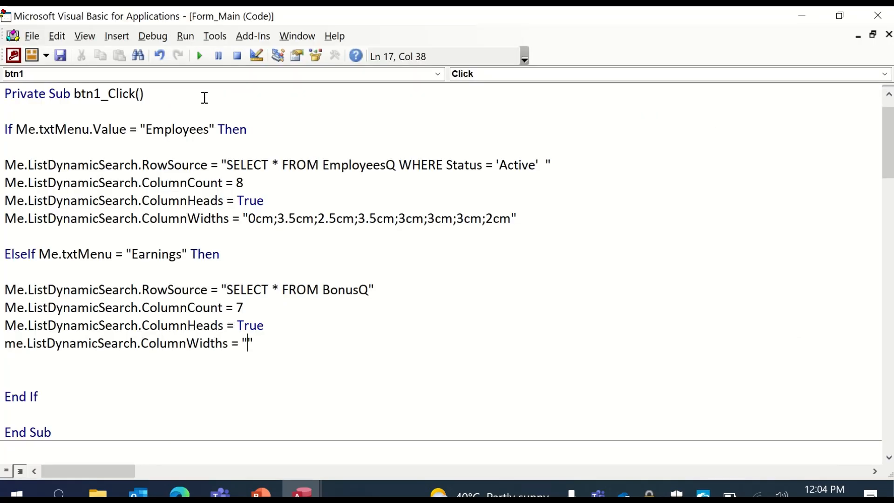
text(0cm;3)
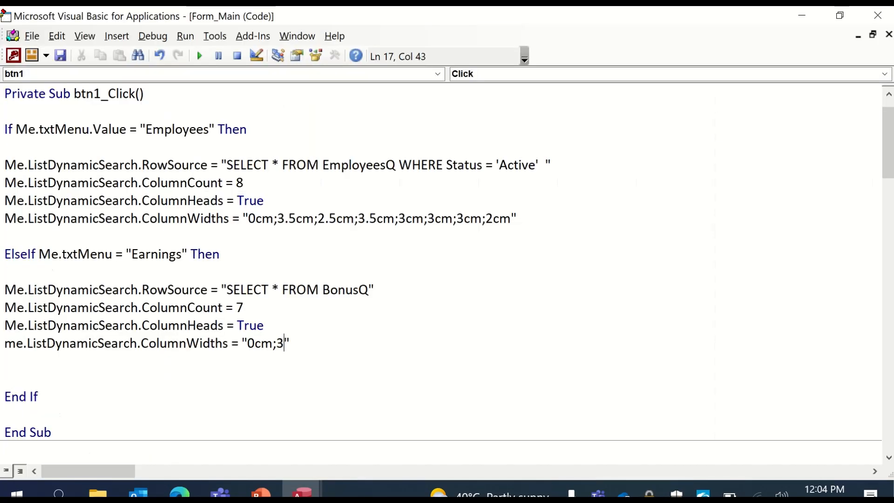
key(Backspace)
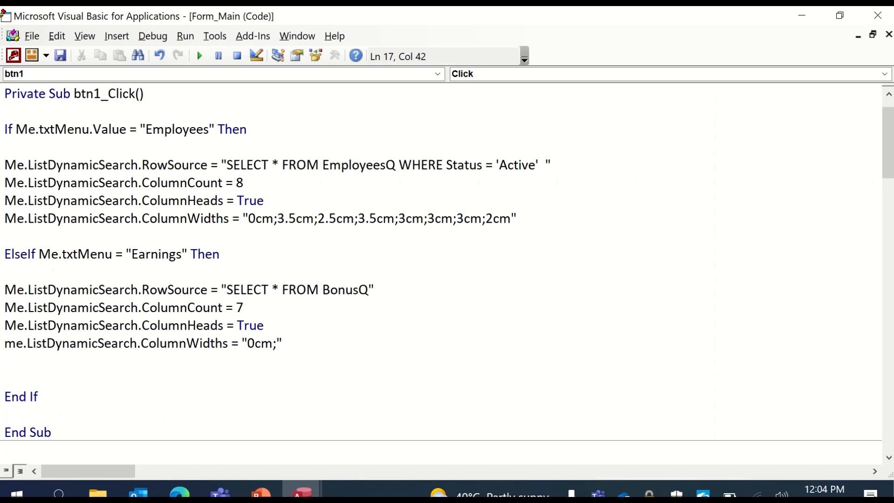
text(4.3cm;2)
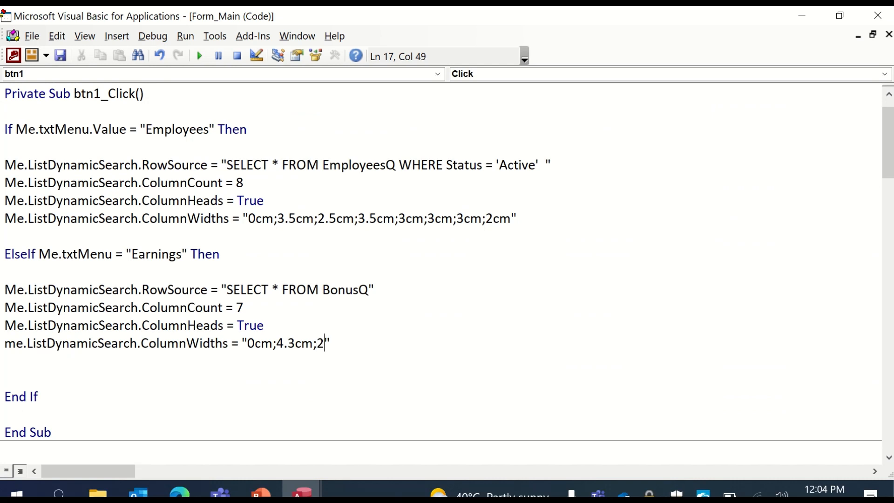
text(.5)
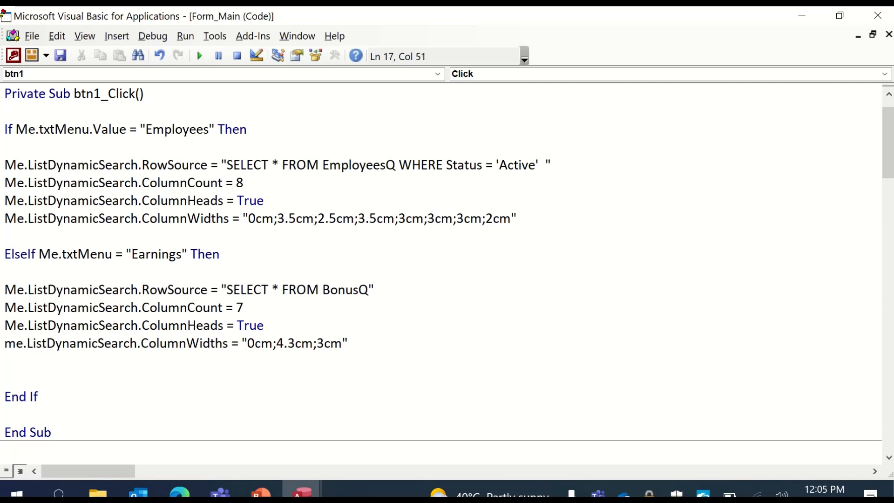
text(;)
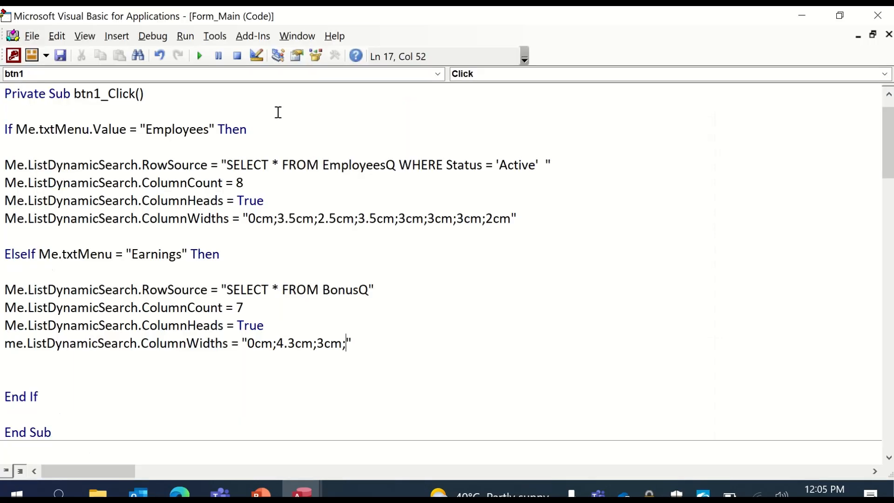
text(3.5cm)
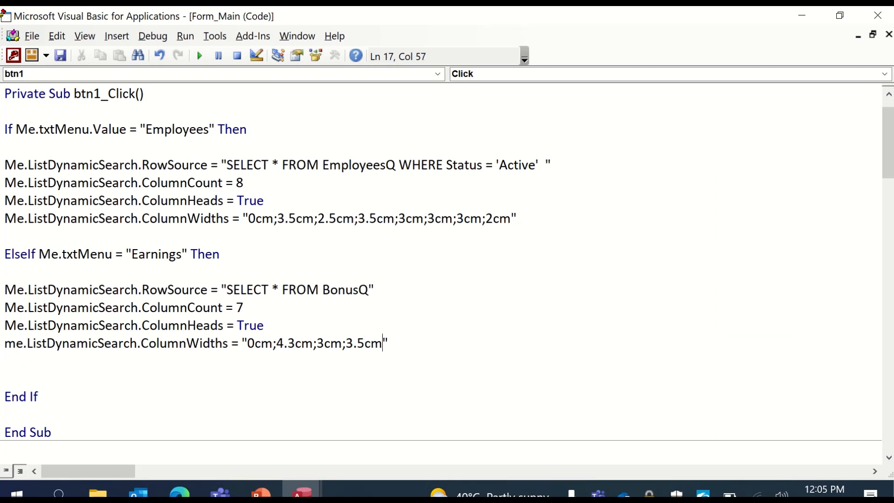
text(;)
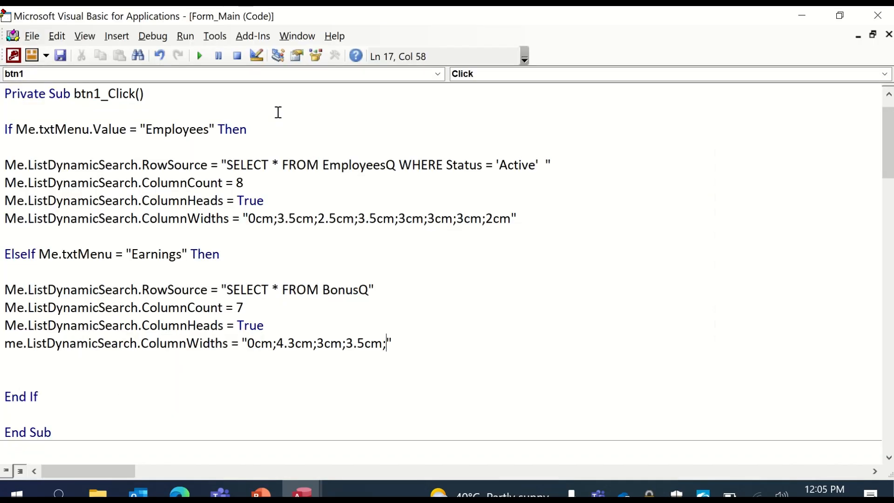
text(2cm;)
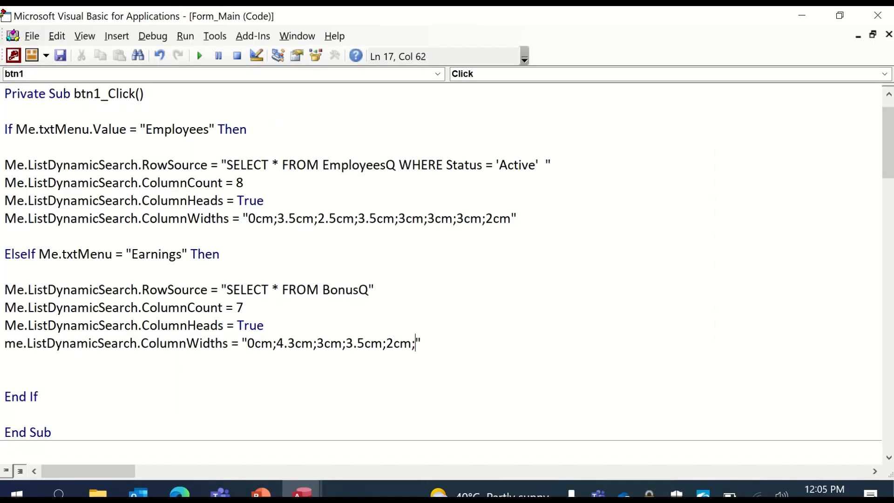
text(2cm;2.5)
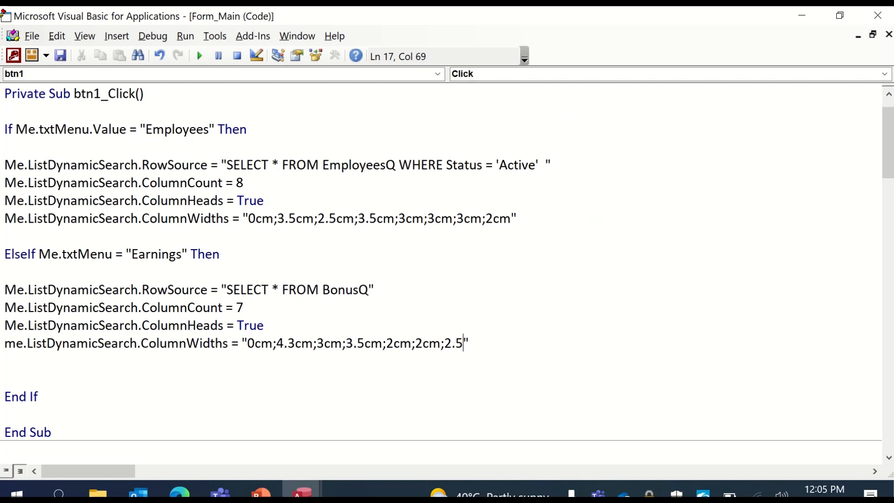
key(Return)
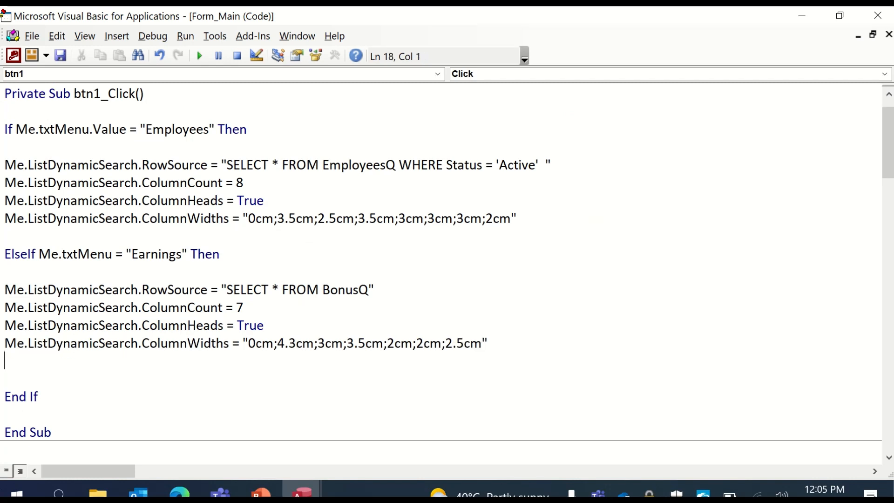
Step: Close the VBA editor and switch the Main form to Form View
click(152, 36)
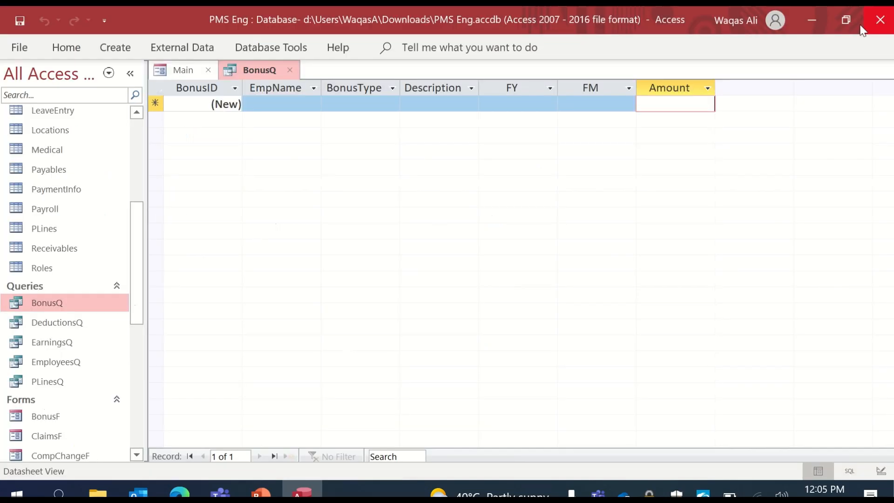
right_click(183, 69)
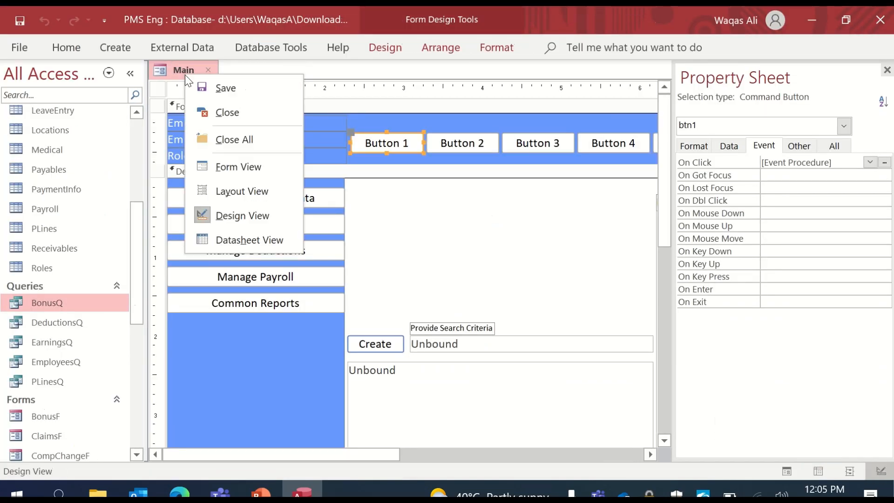
click(238, 167)
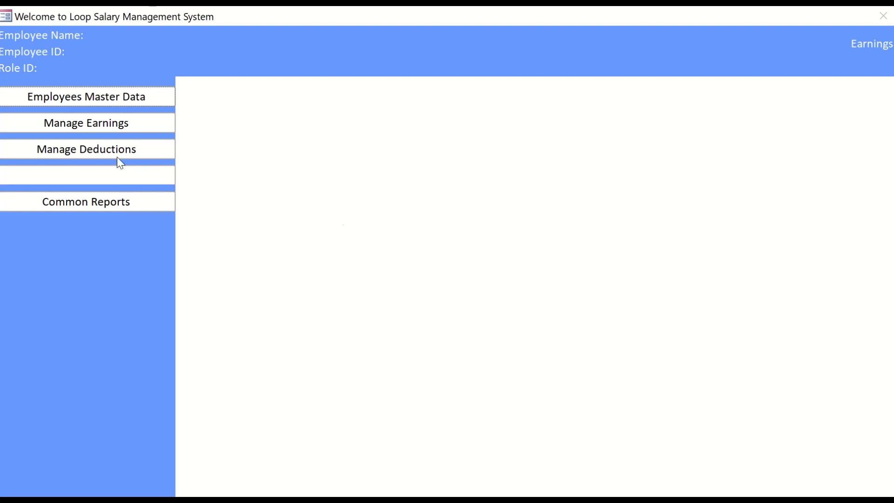
Step: Under Earnings, load the Bonus list and check the BonusQ column headings
click(86, 97)
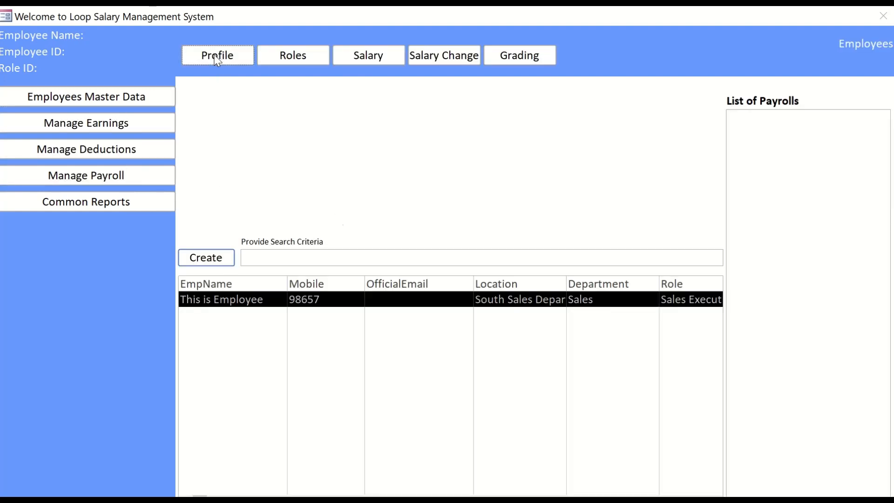
mouse_move(89, 154)
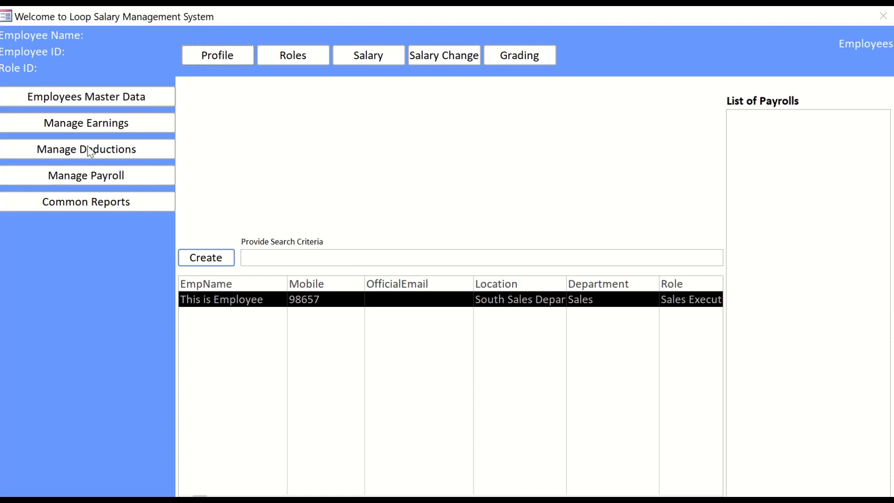
click(87, 123)
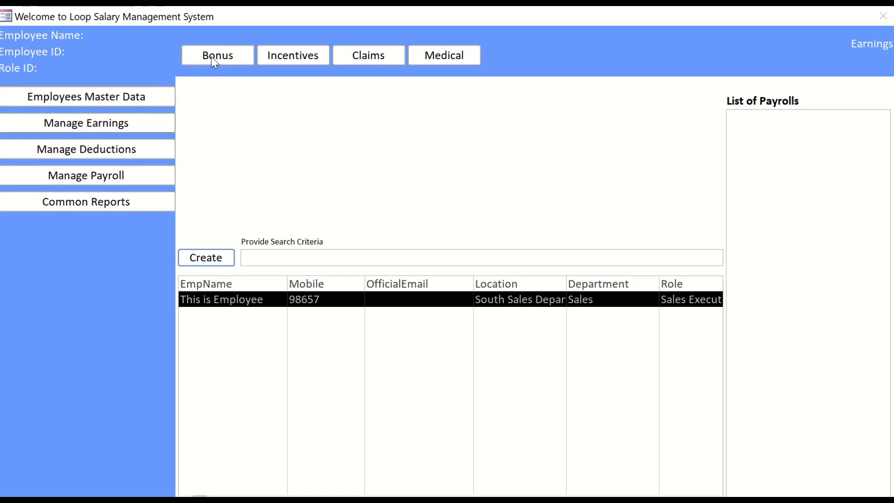
click(218, 55)
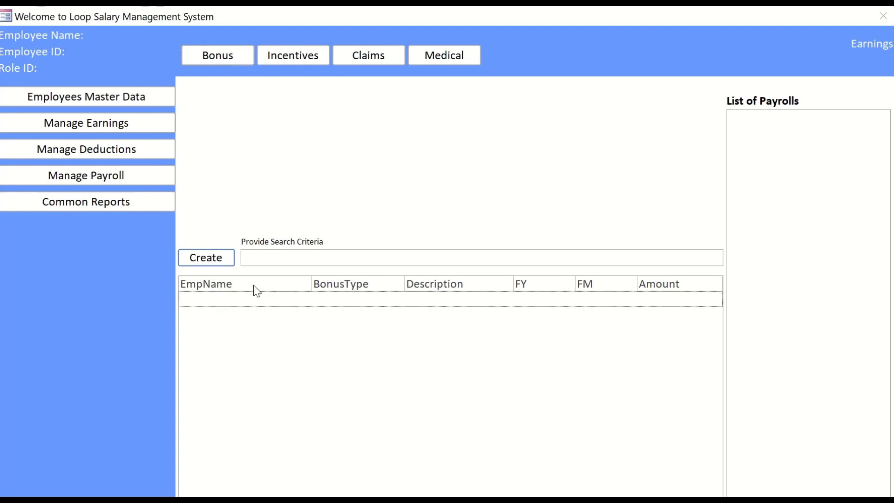
mouse_move(415, 303)
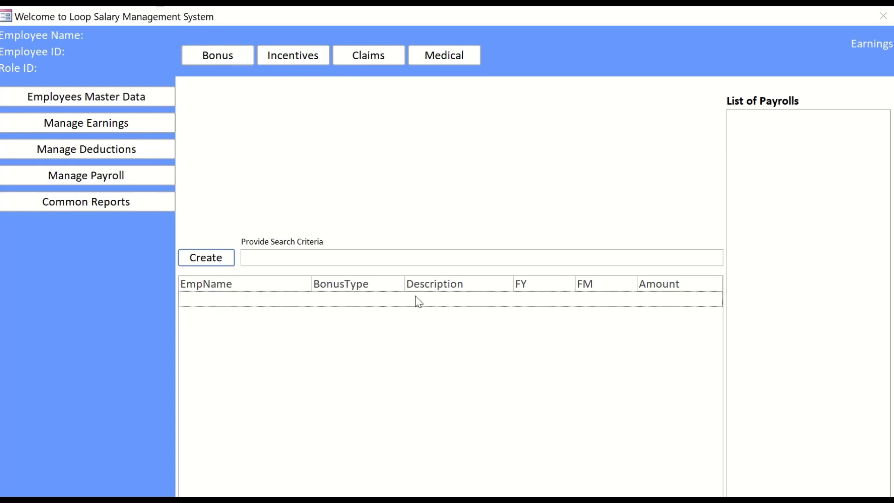
mouse_move(385, 312)
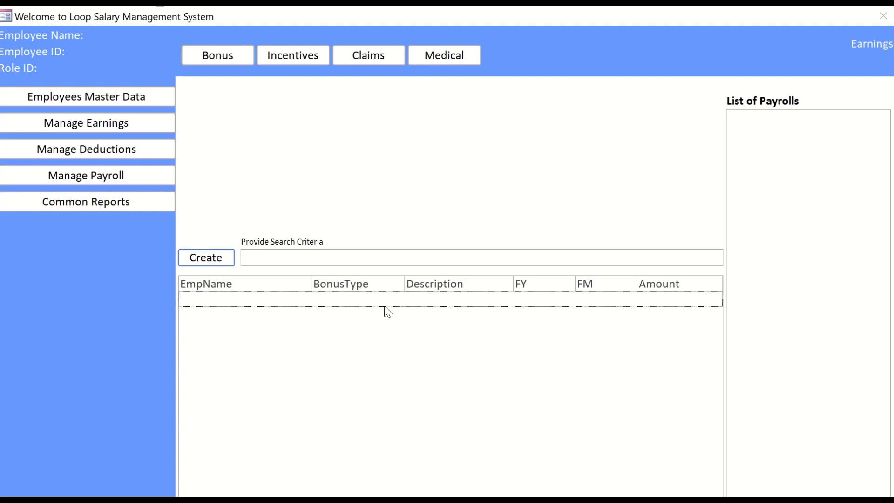
mouse_move(366, 390)
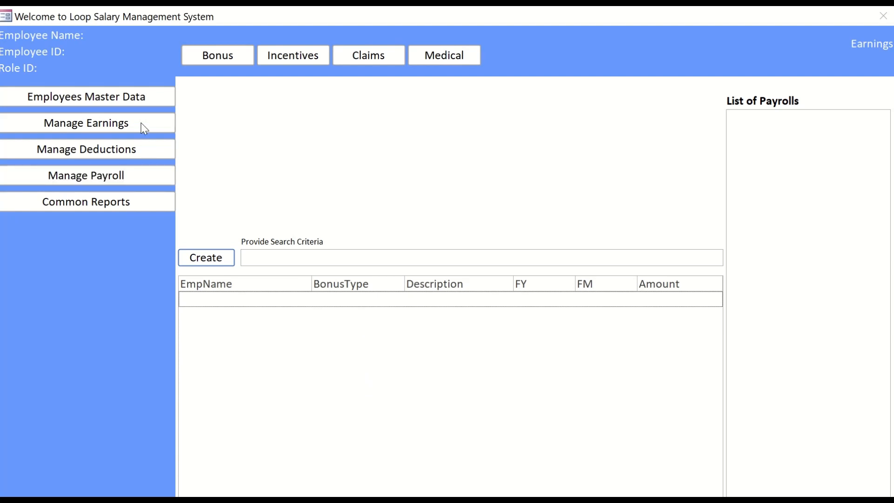
Step: Return to Employees and reload the active employee list
click(86, 97)
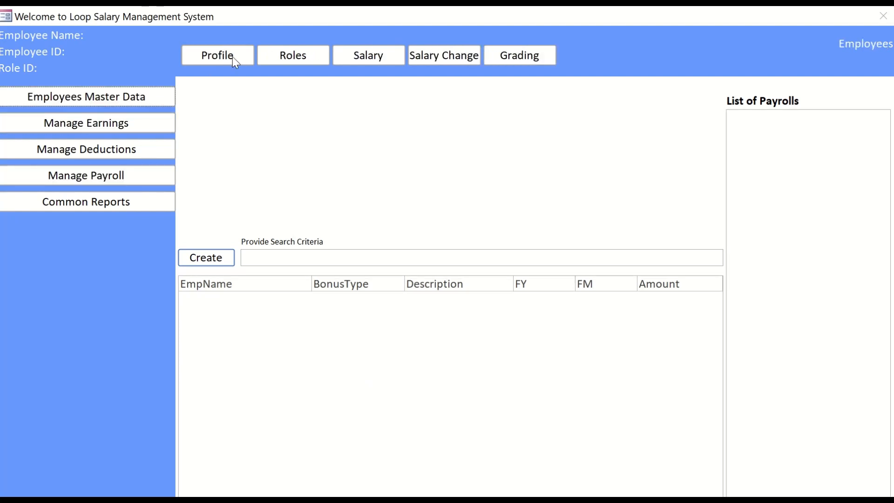
click(84, 123)
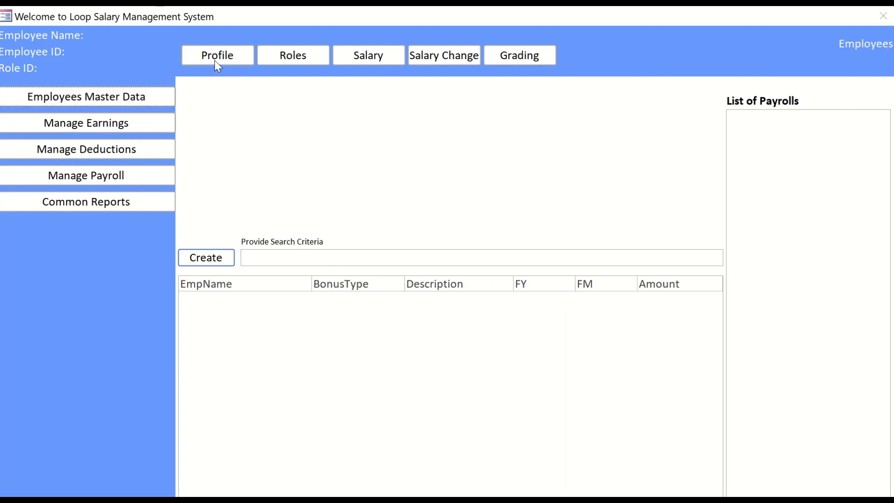
click(217, 55)
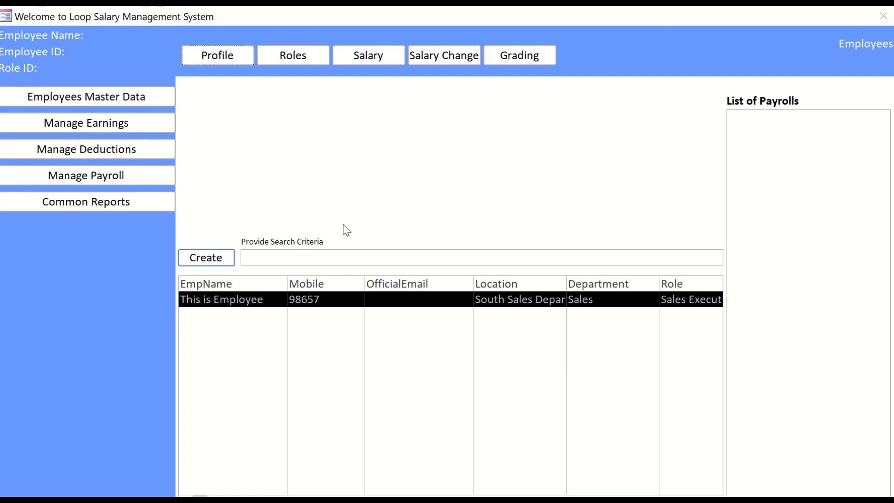
mouse_move(380, 340)
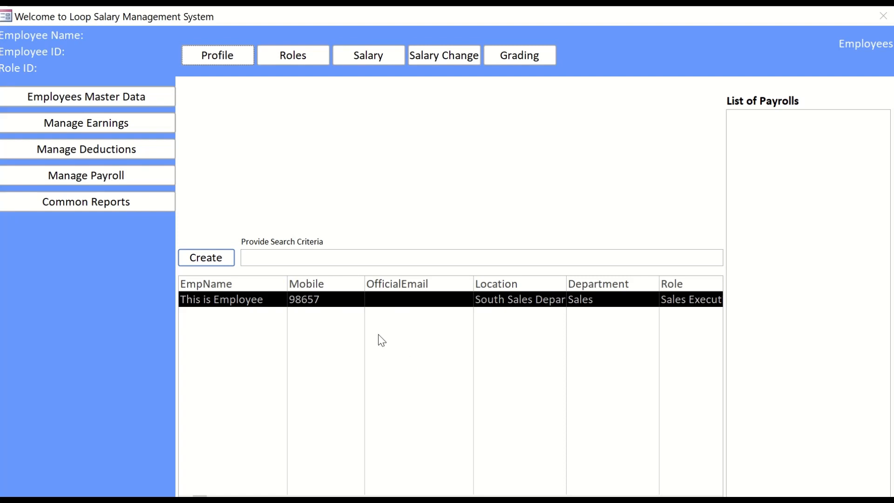